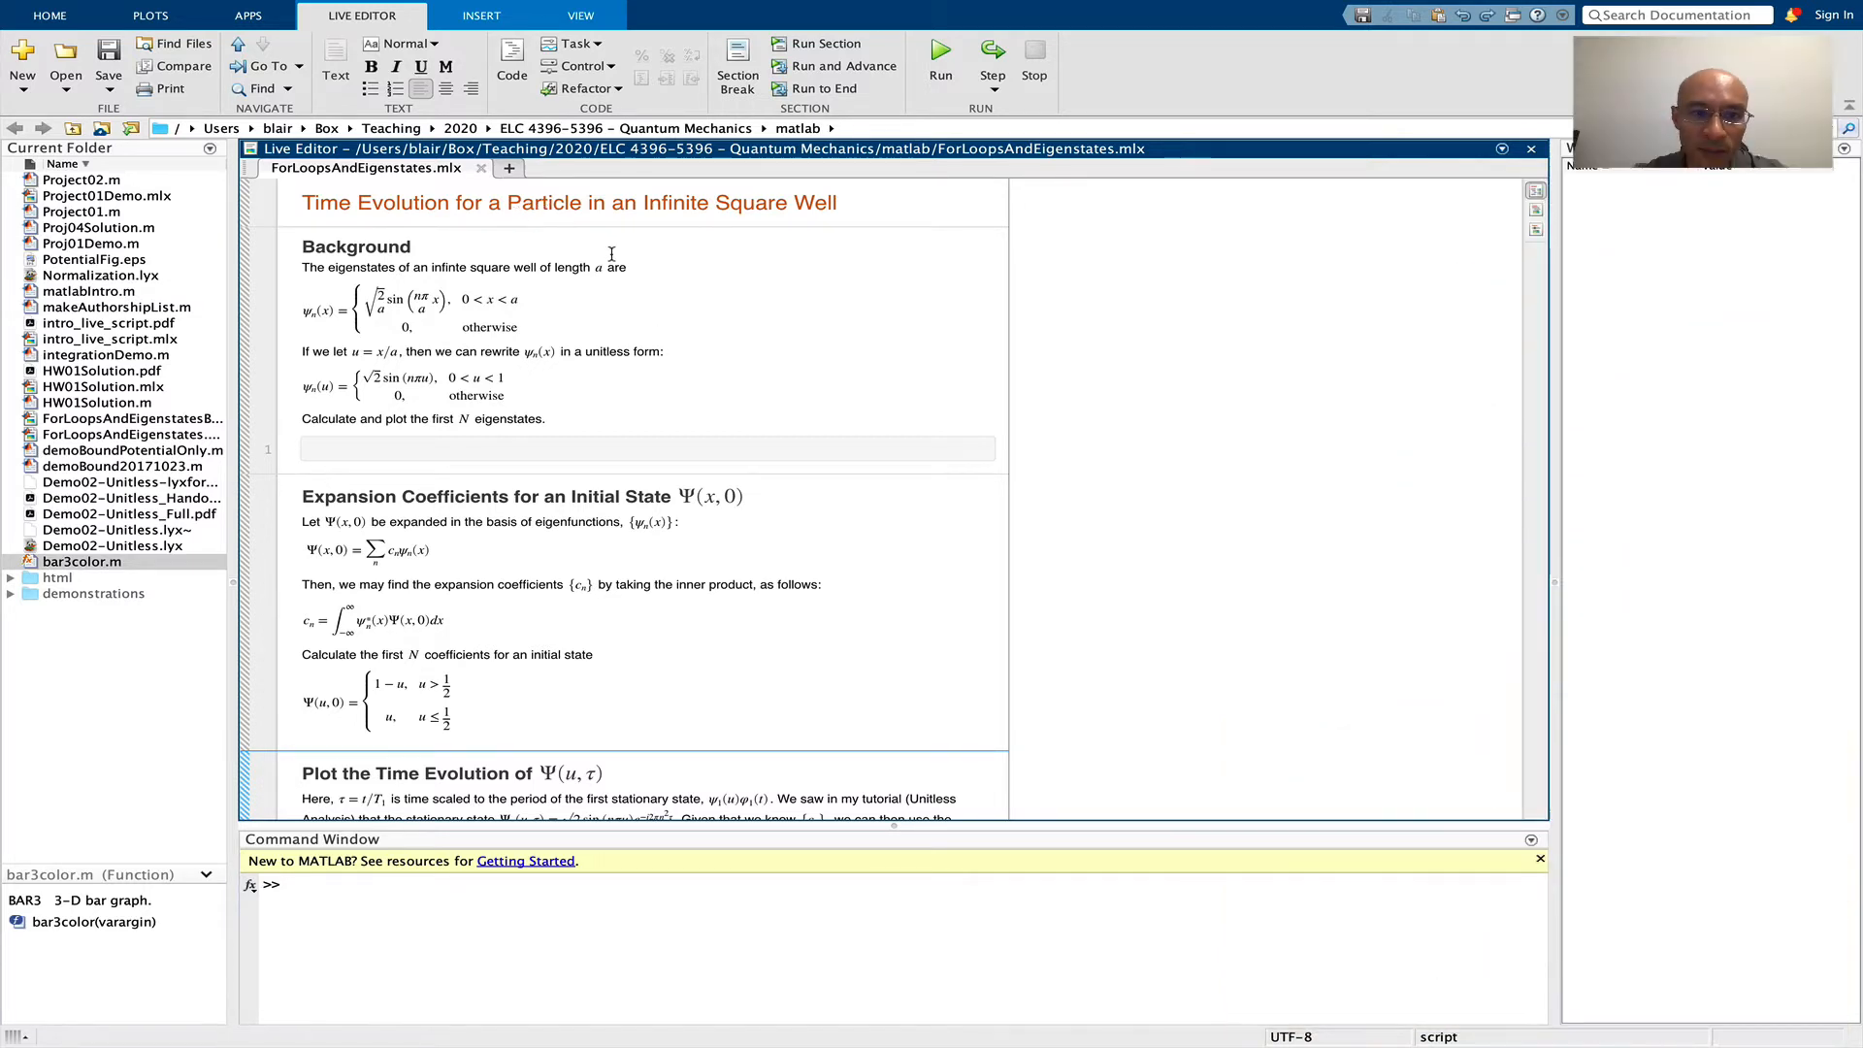
mouse_move(542, 254)
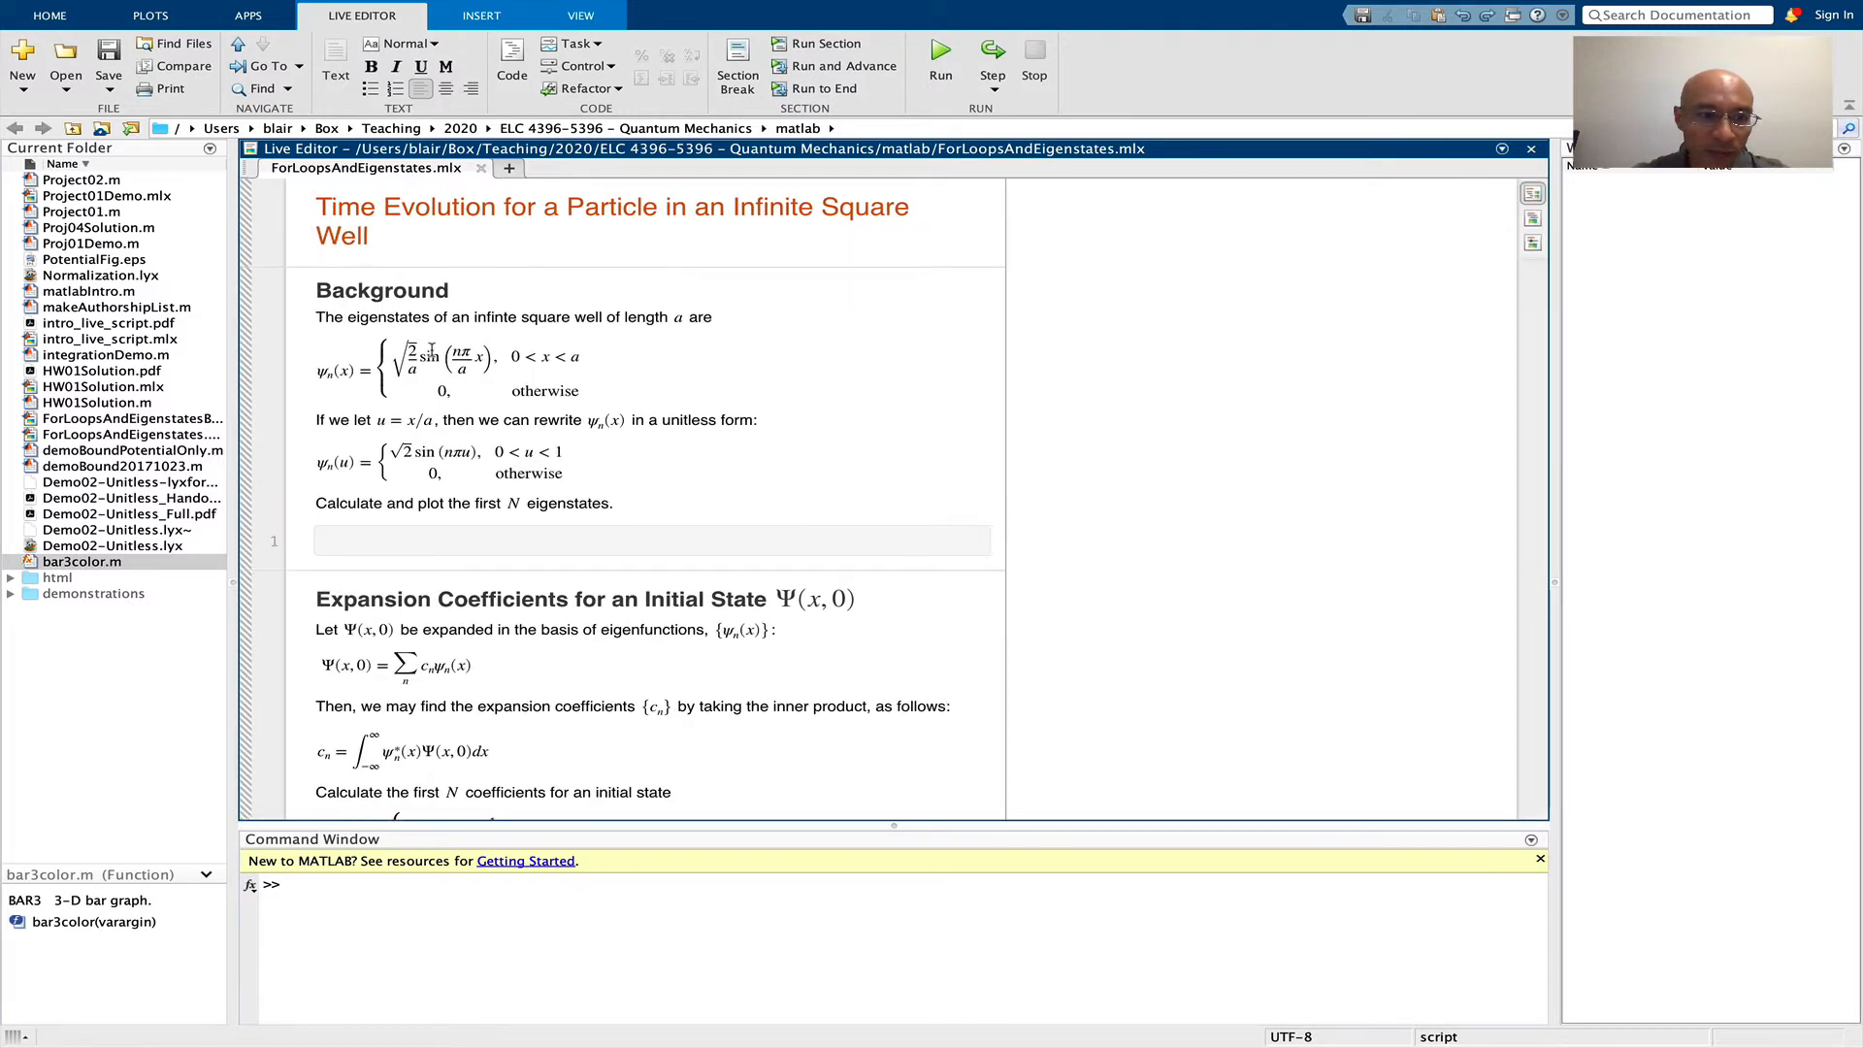
mouse_move(617, 294)
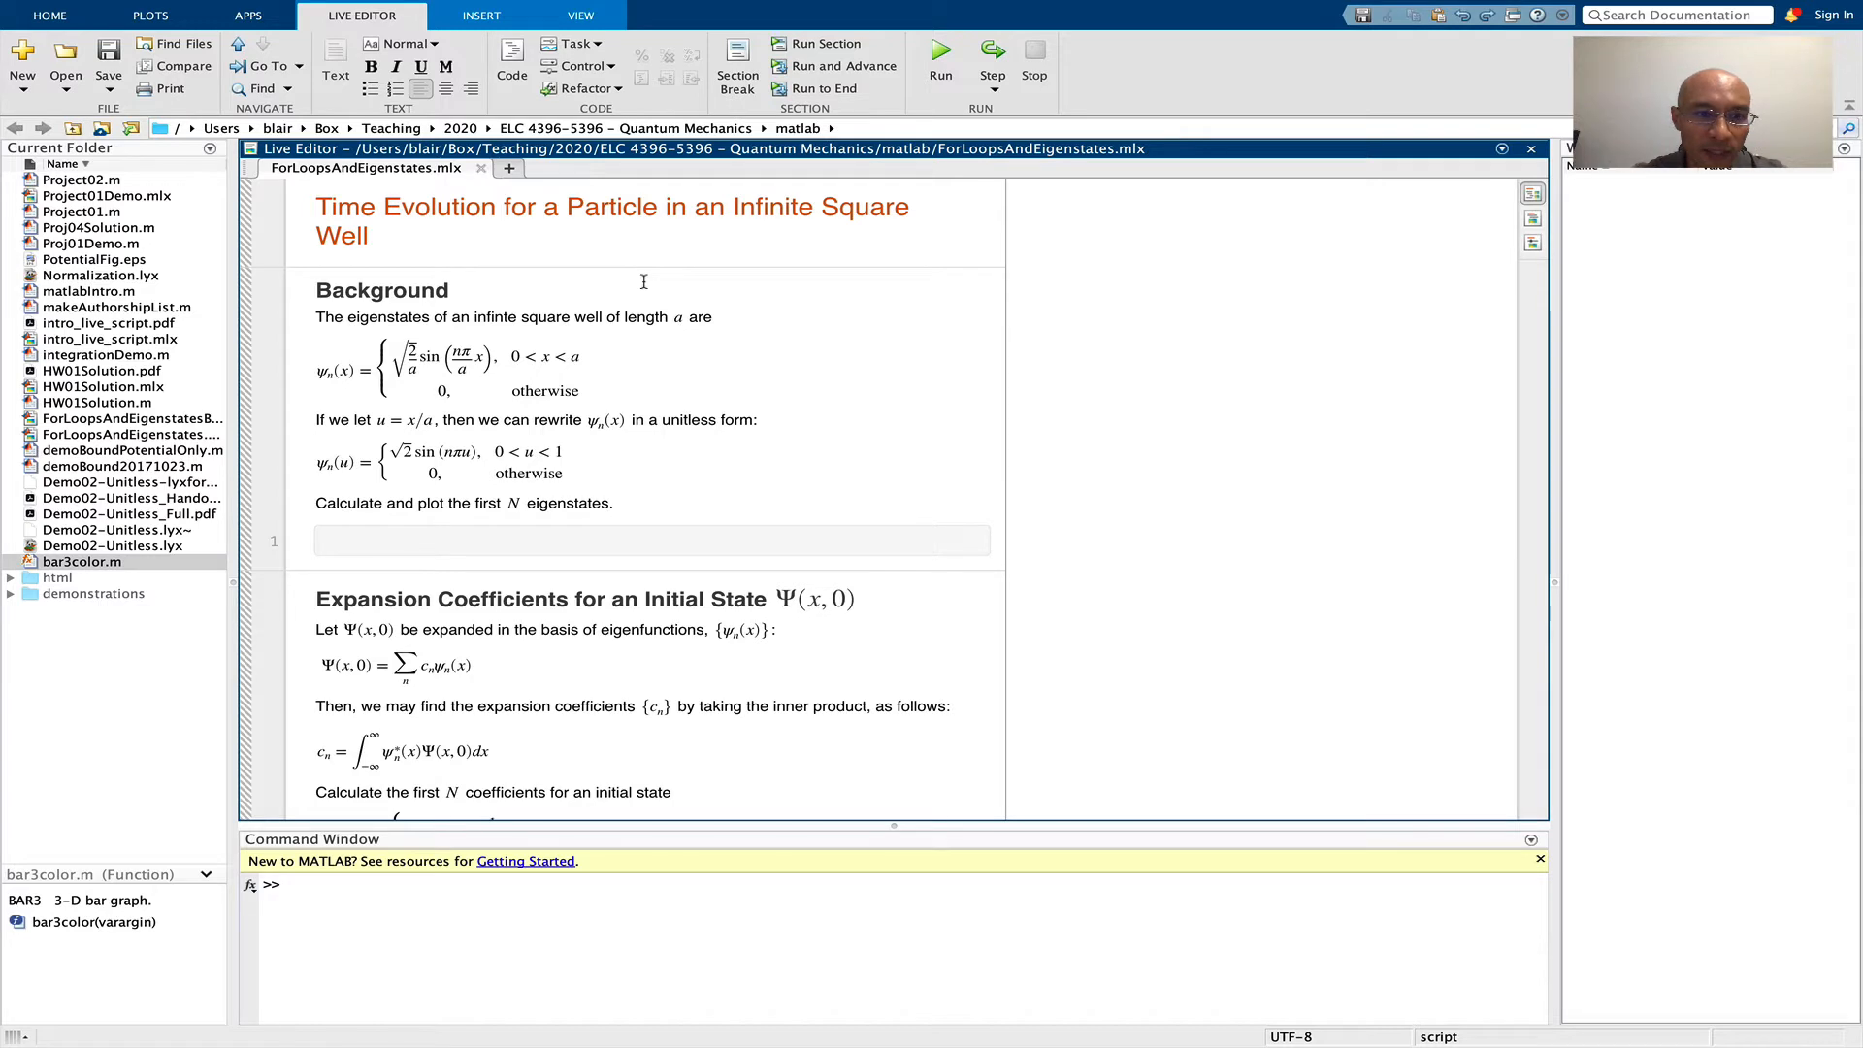
mouse_move(672, 317)
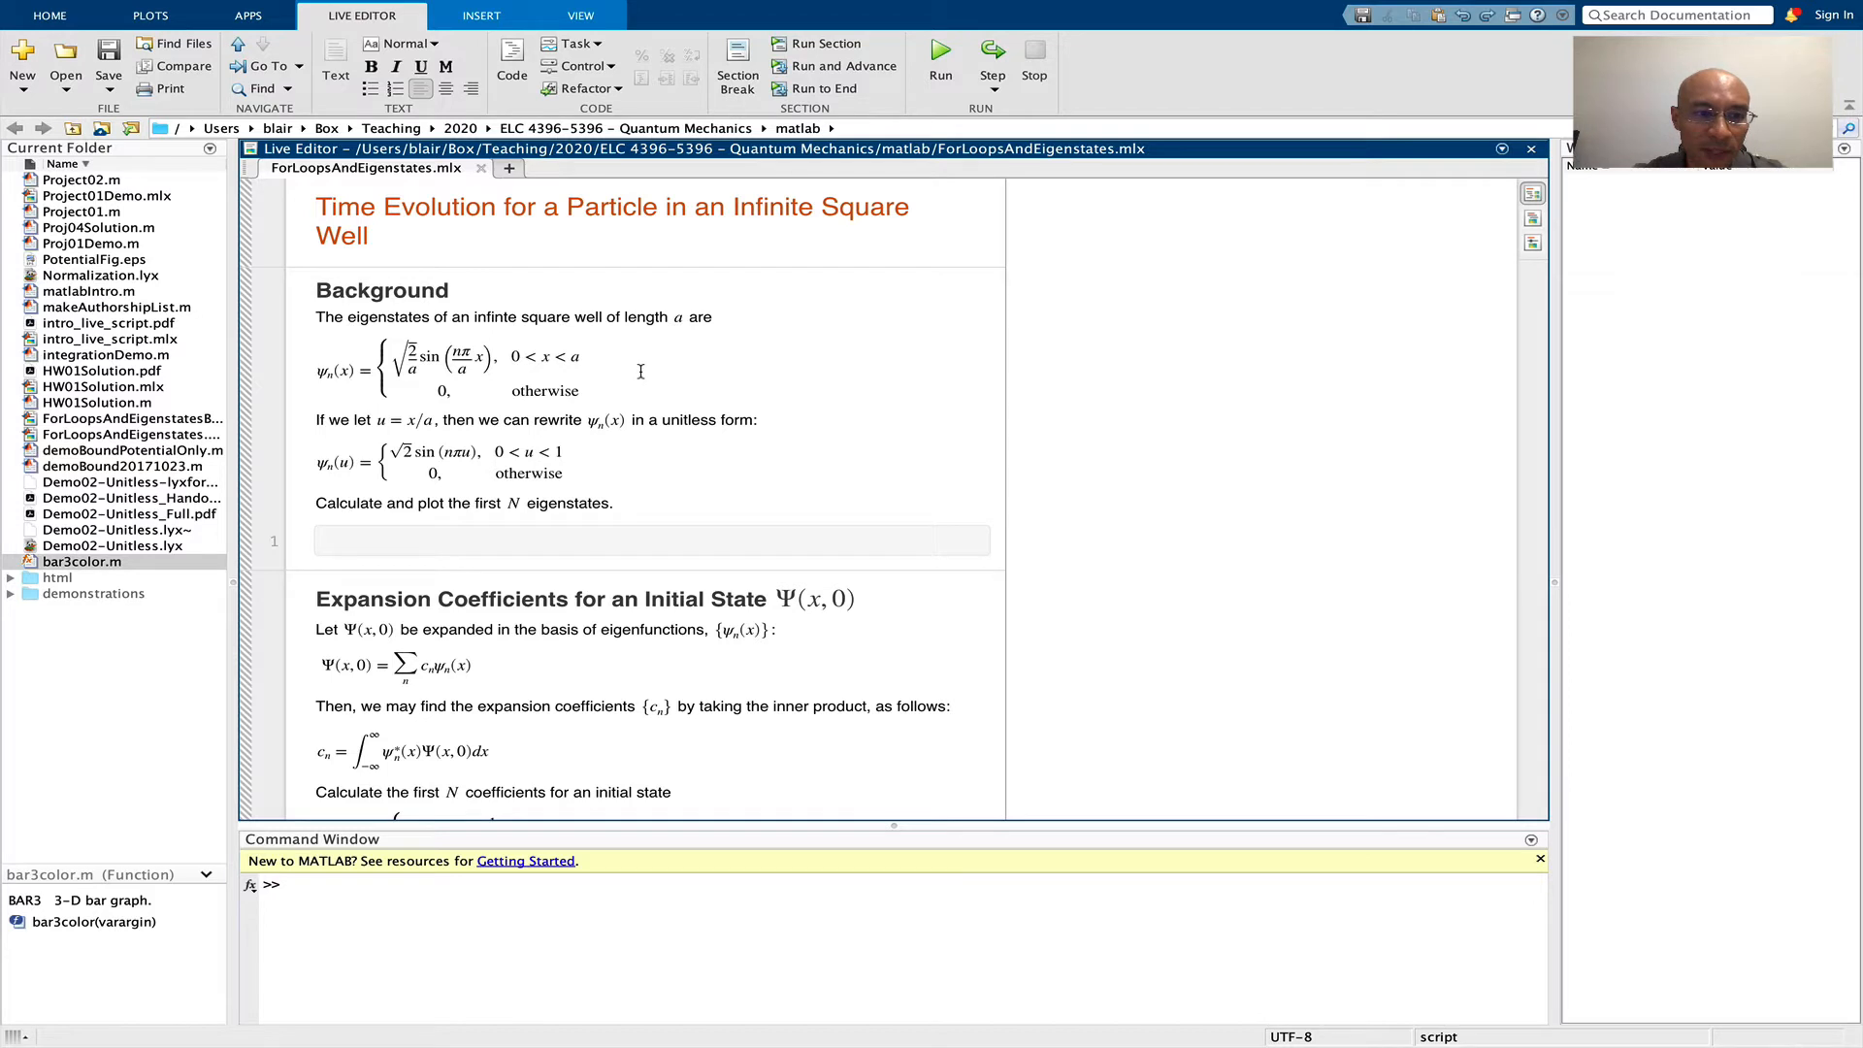
mouse_move(633, 377)
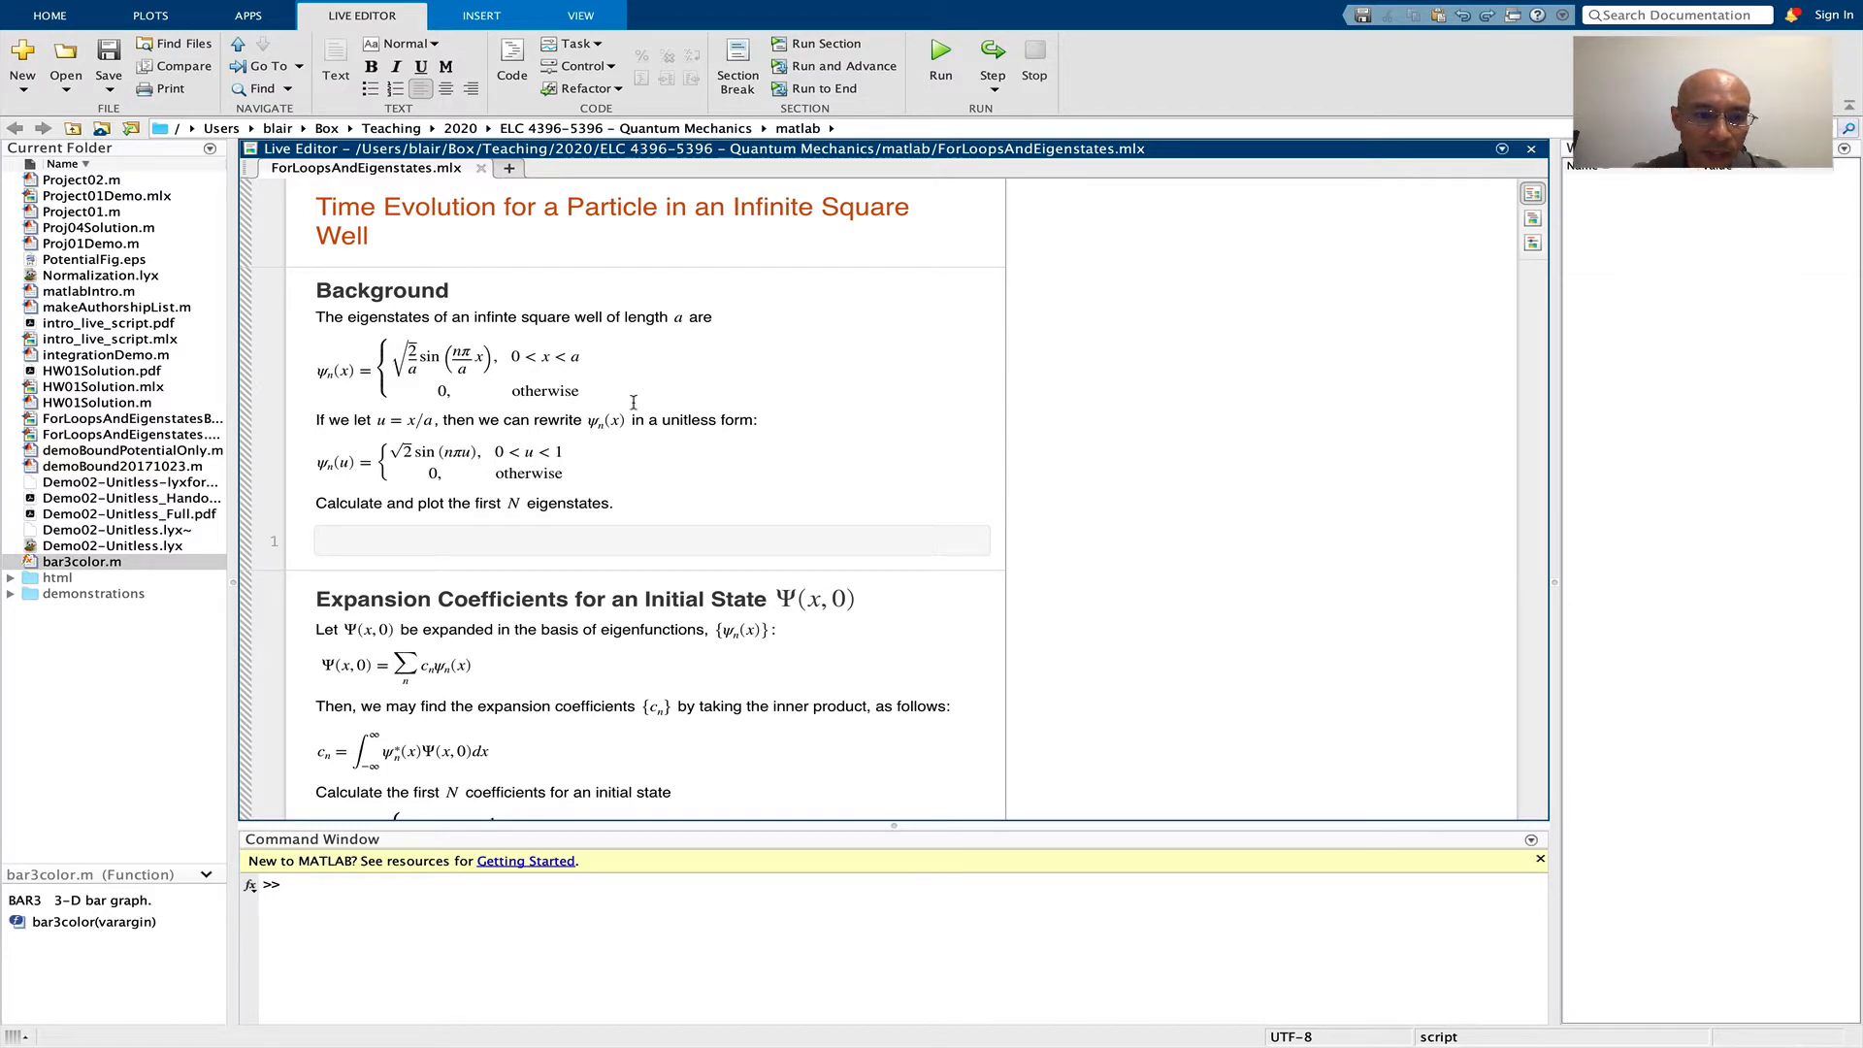
mouse_move(575, 412)
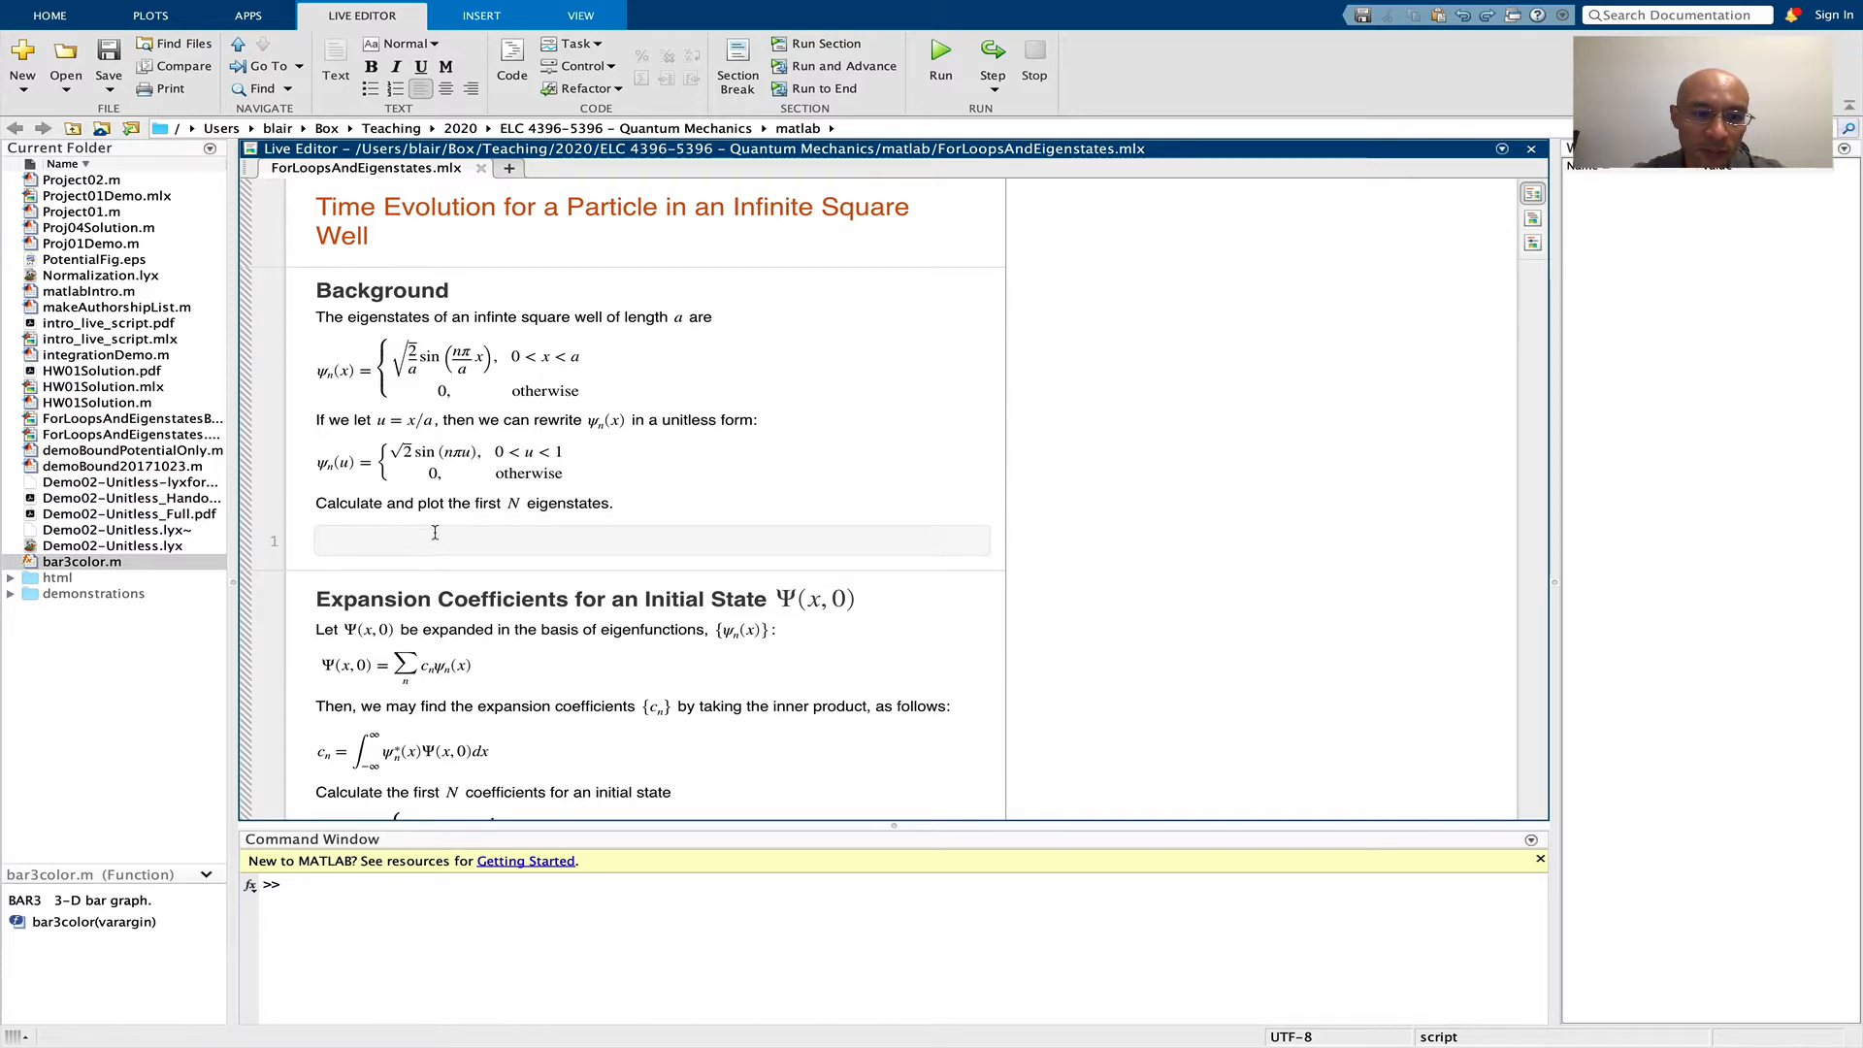
mouse_move(469, 538)
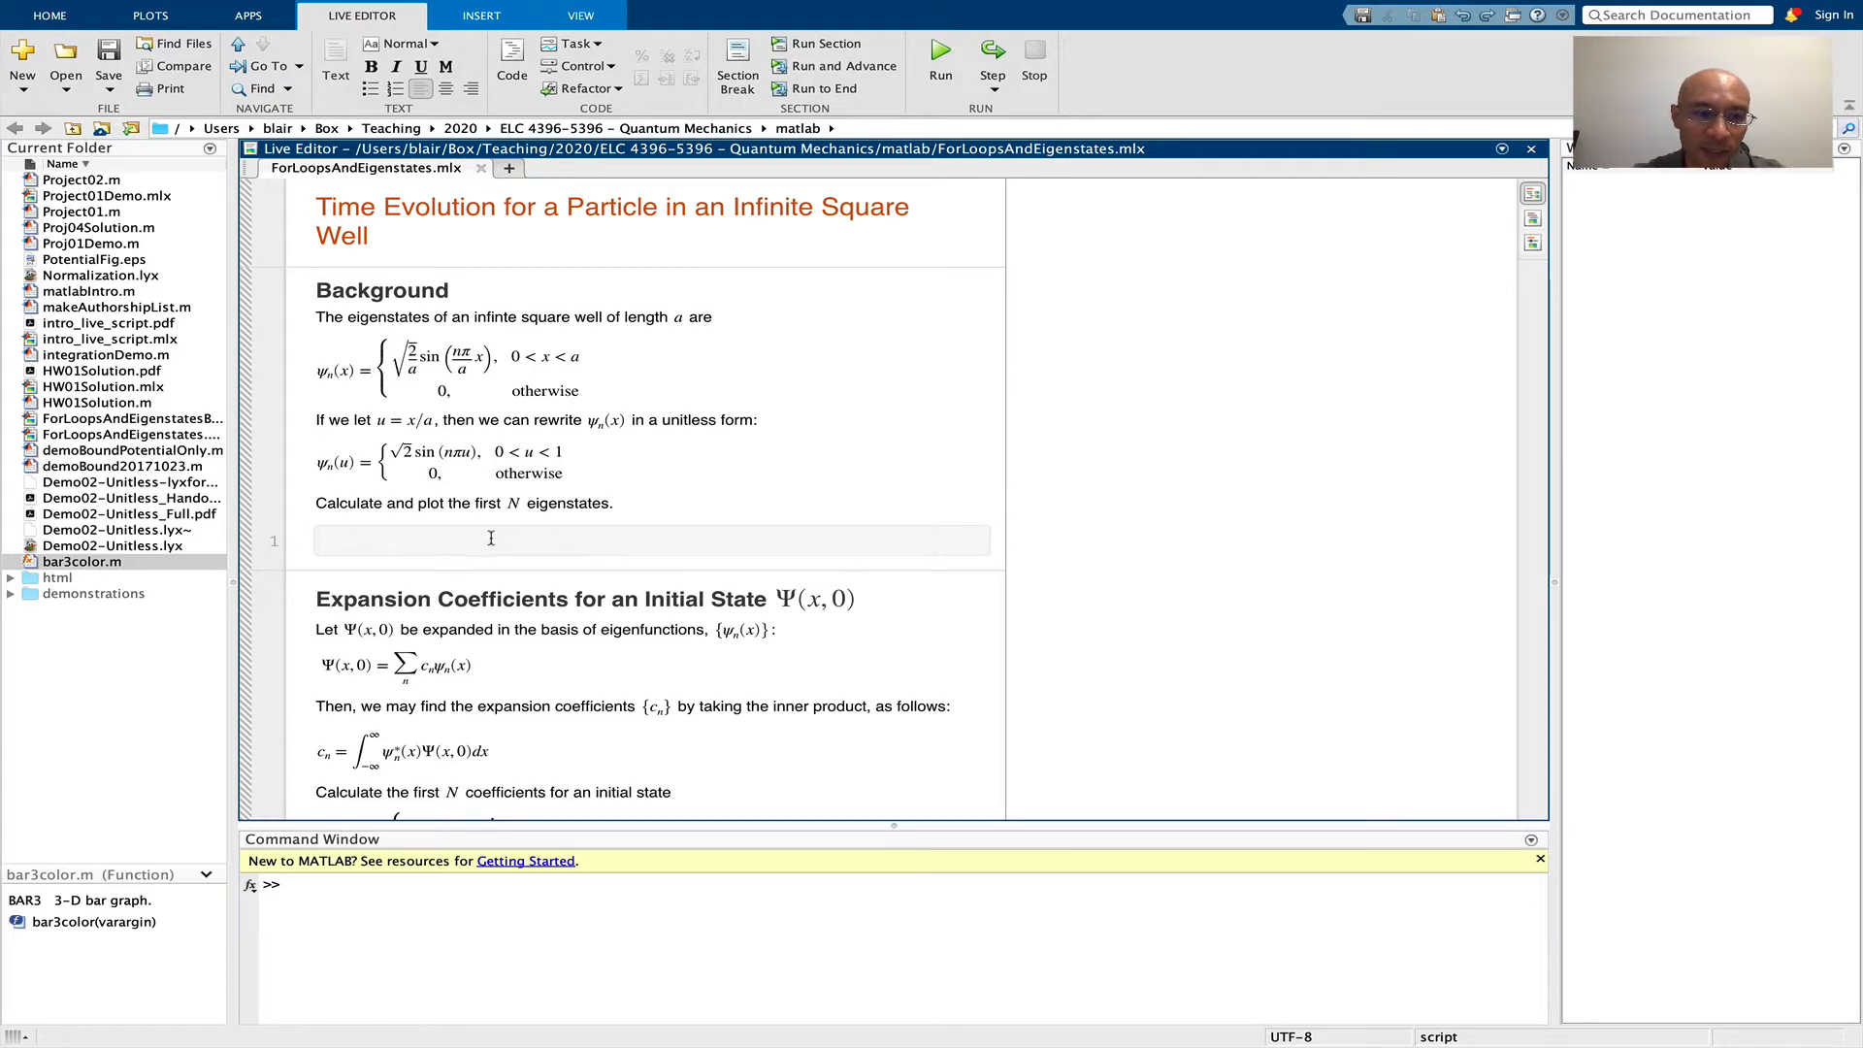
Define N = 7 eigenstates and nu = 101 u points, each with a comment
click(490, 540)
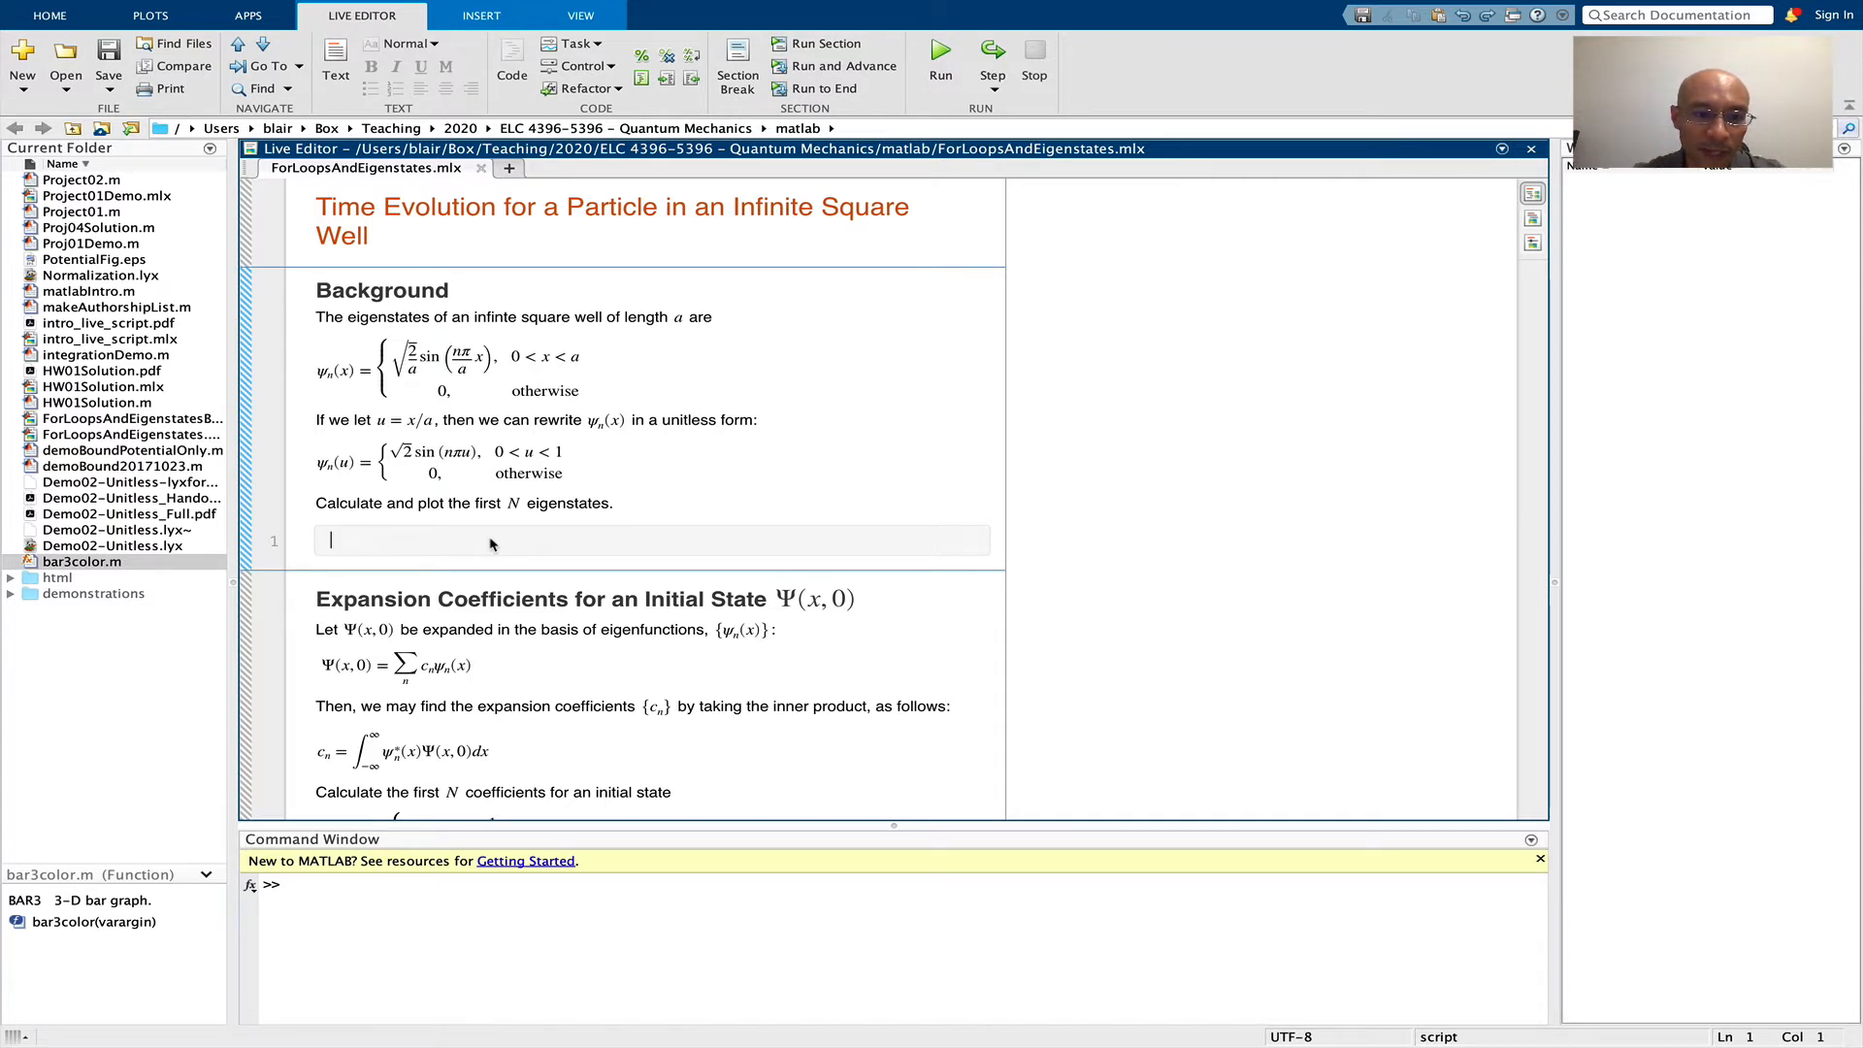
text(N = 7; % the number of eigenstates in our work)
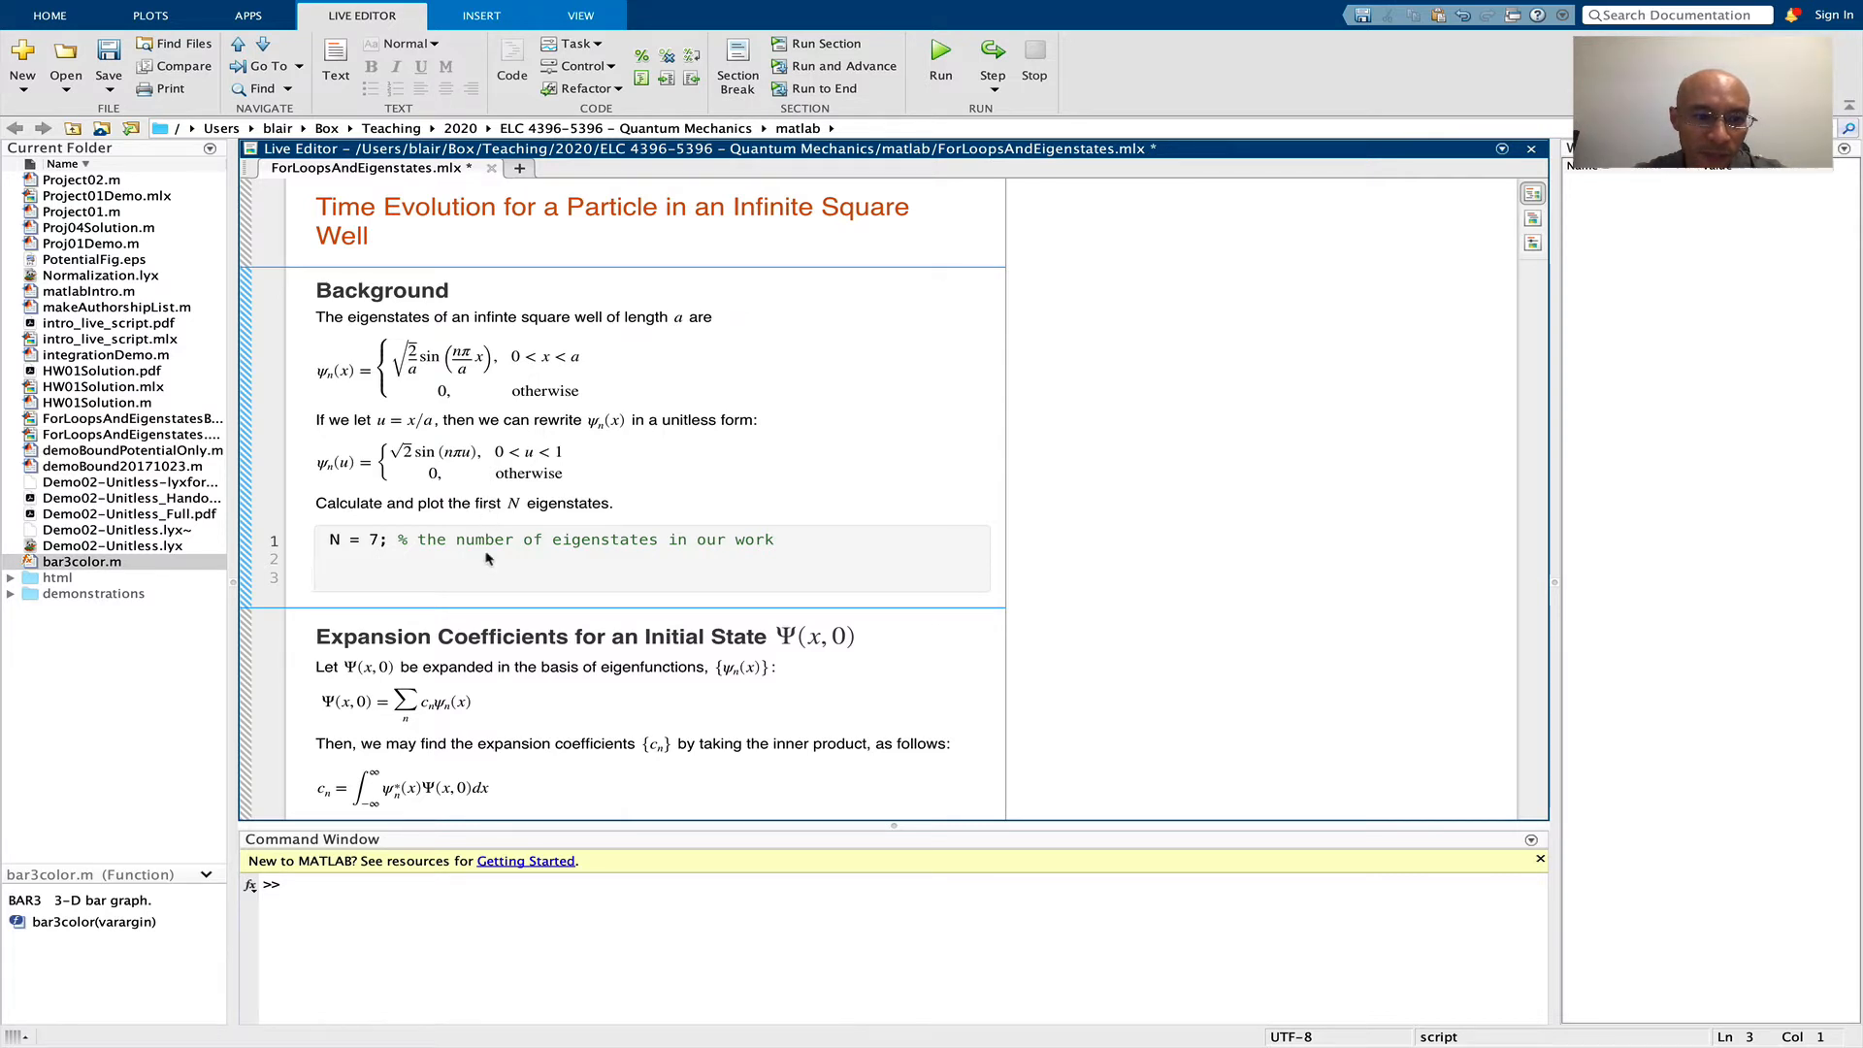
text(nu = 101; %)
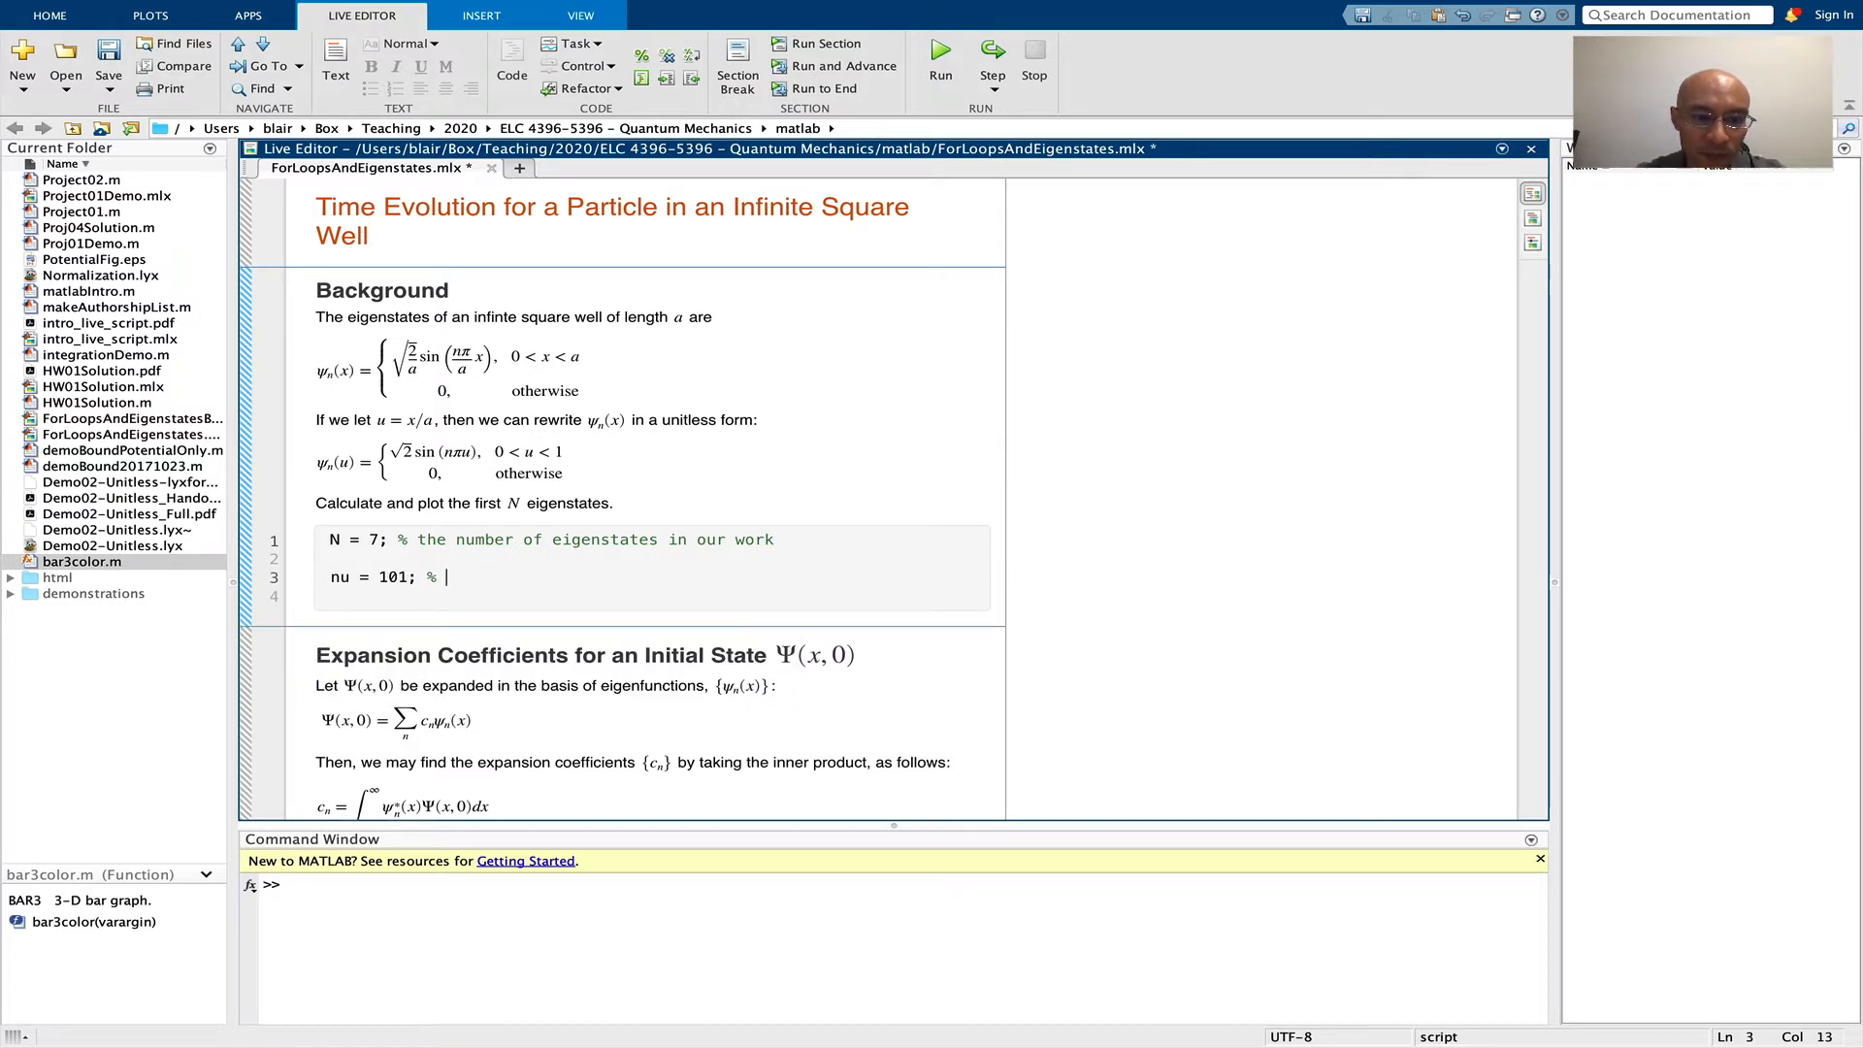
text([])
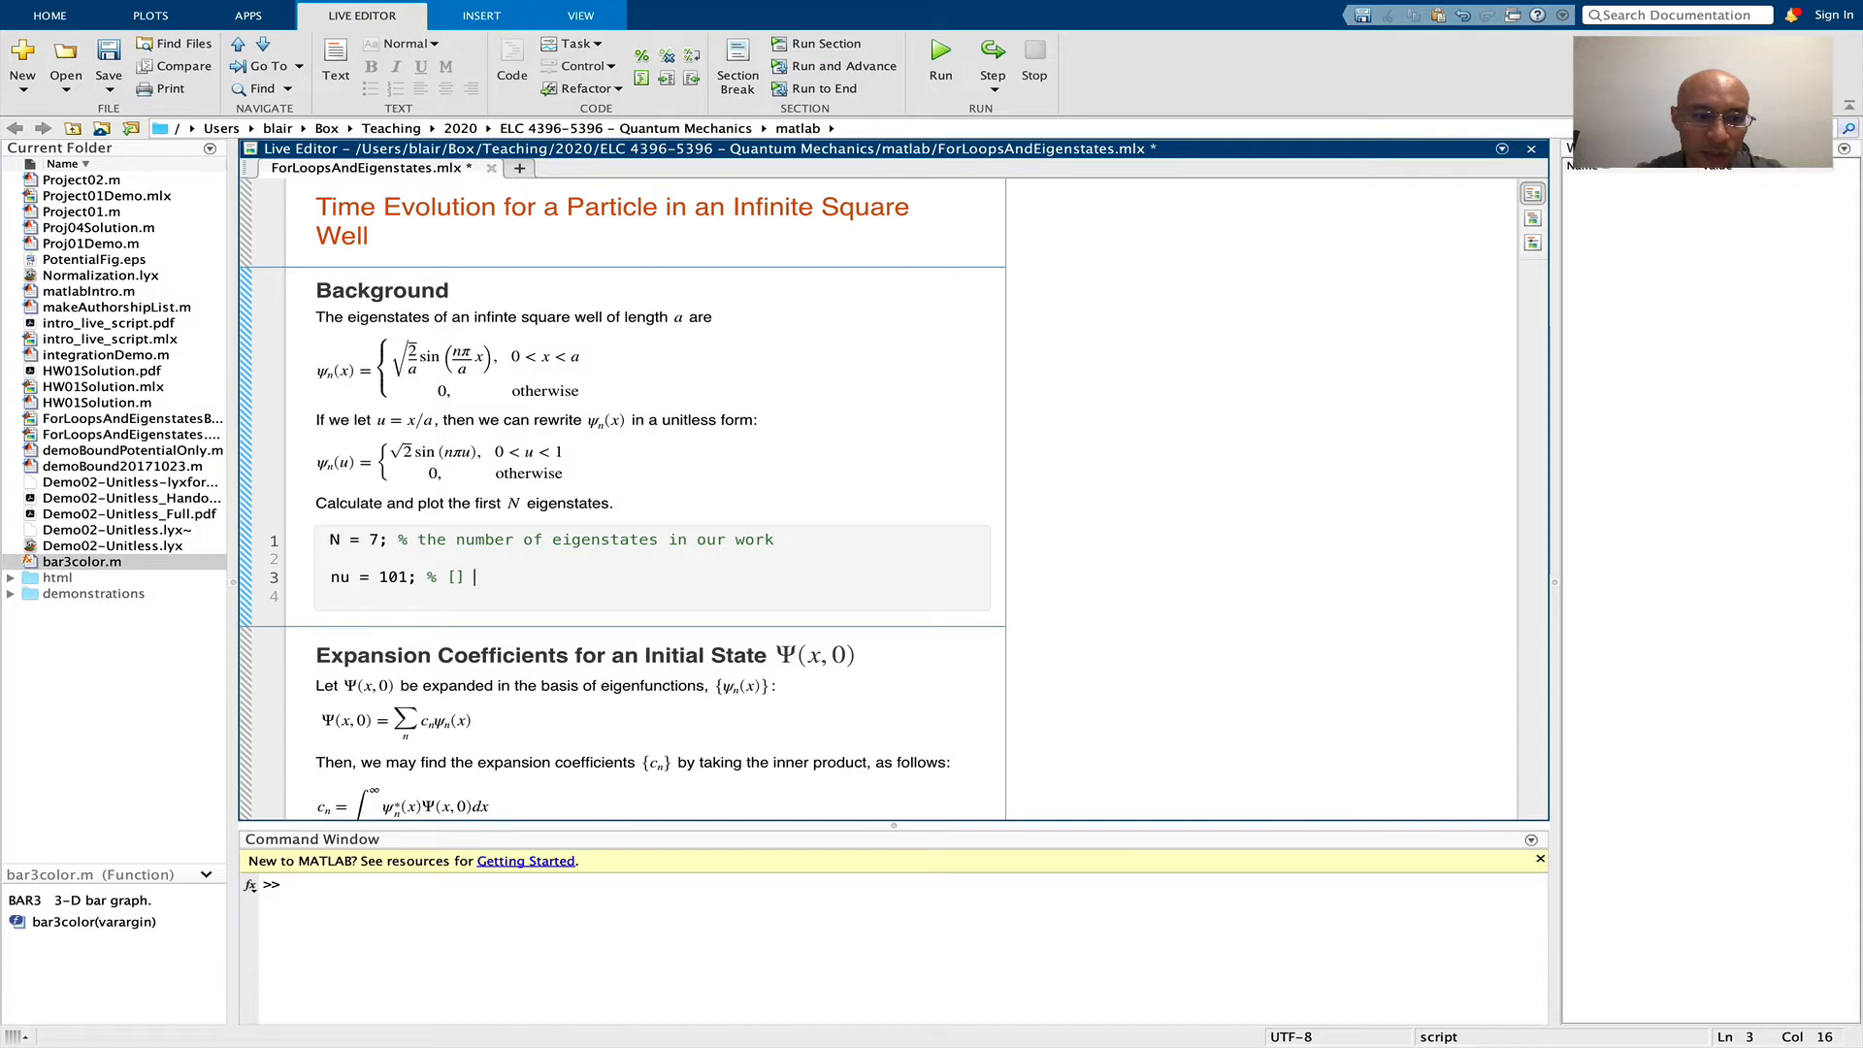
text(number of u points in our calculation)
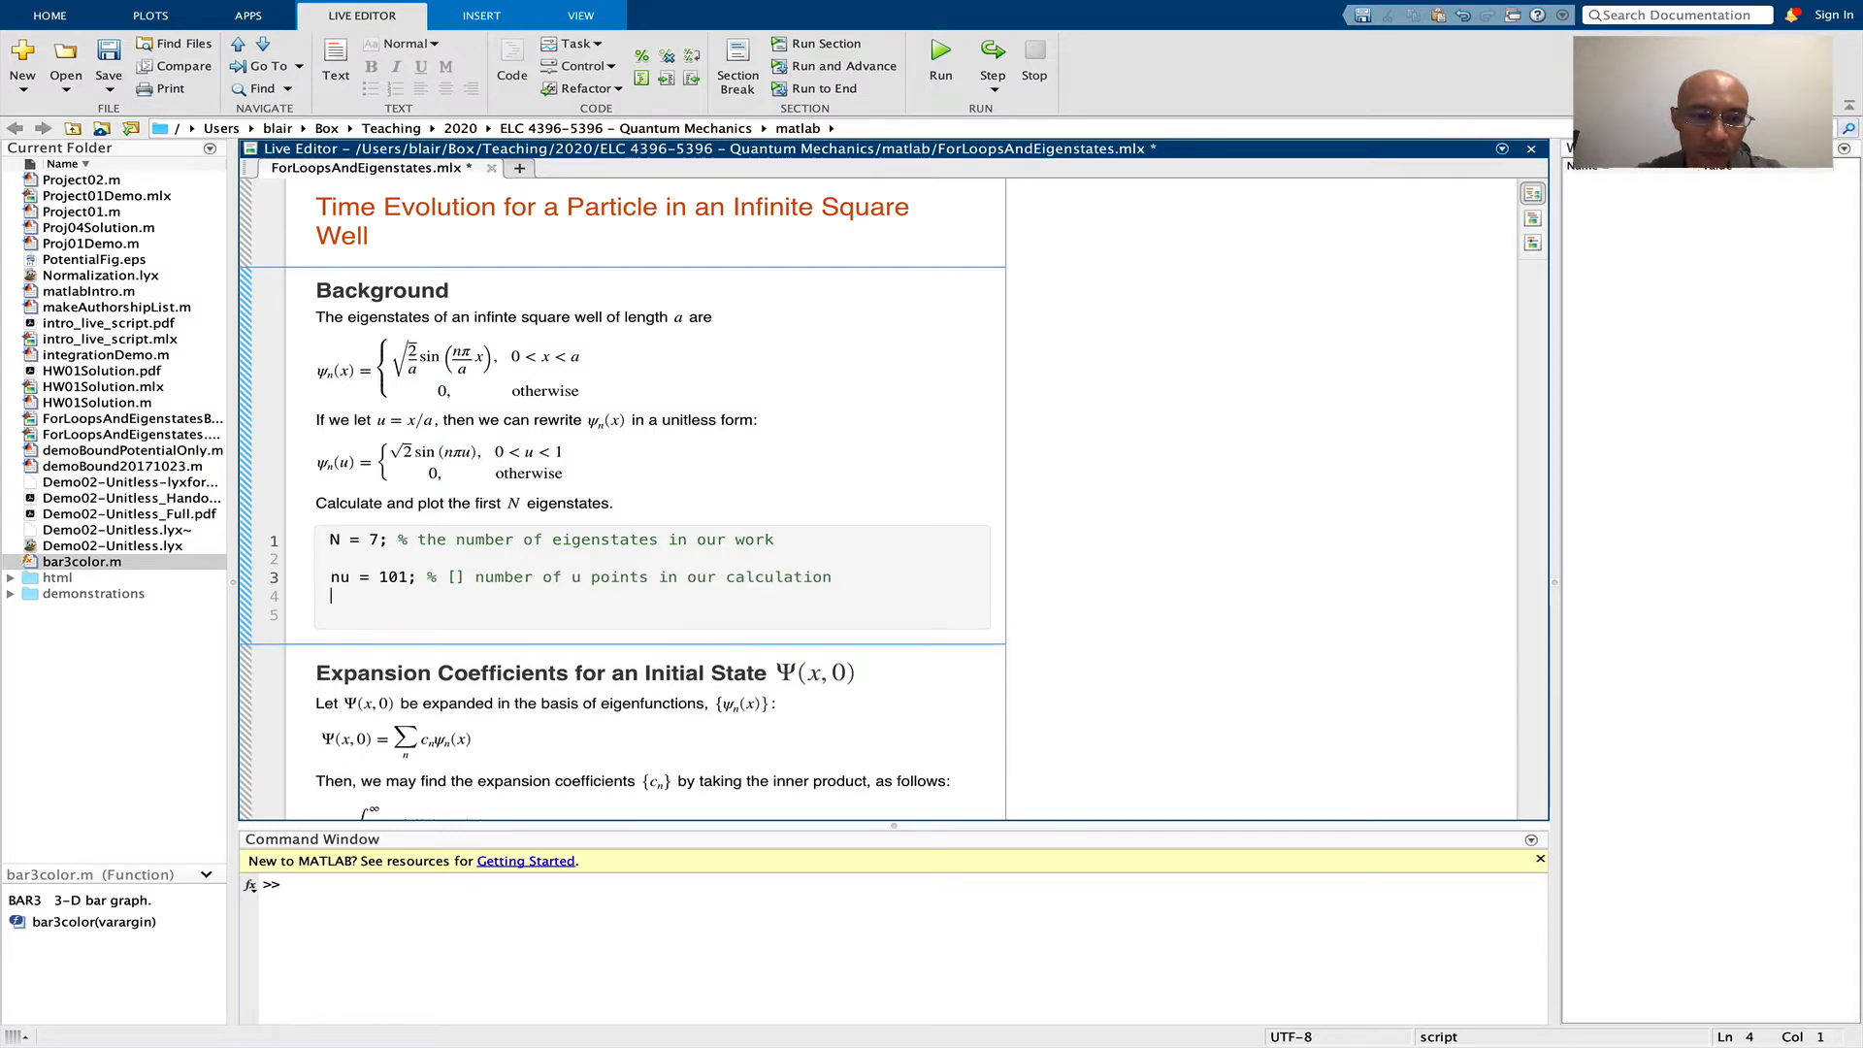
key(Enter)
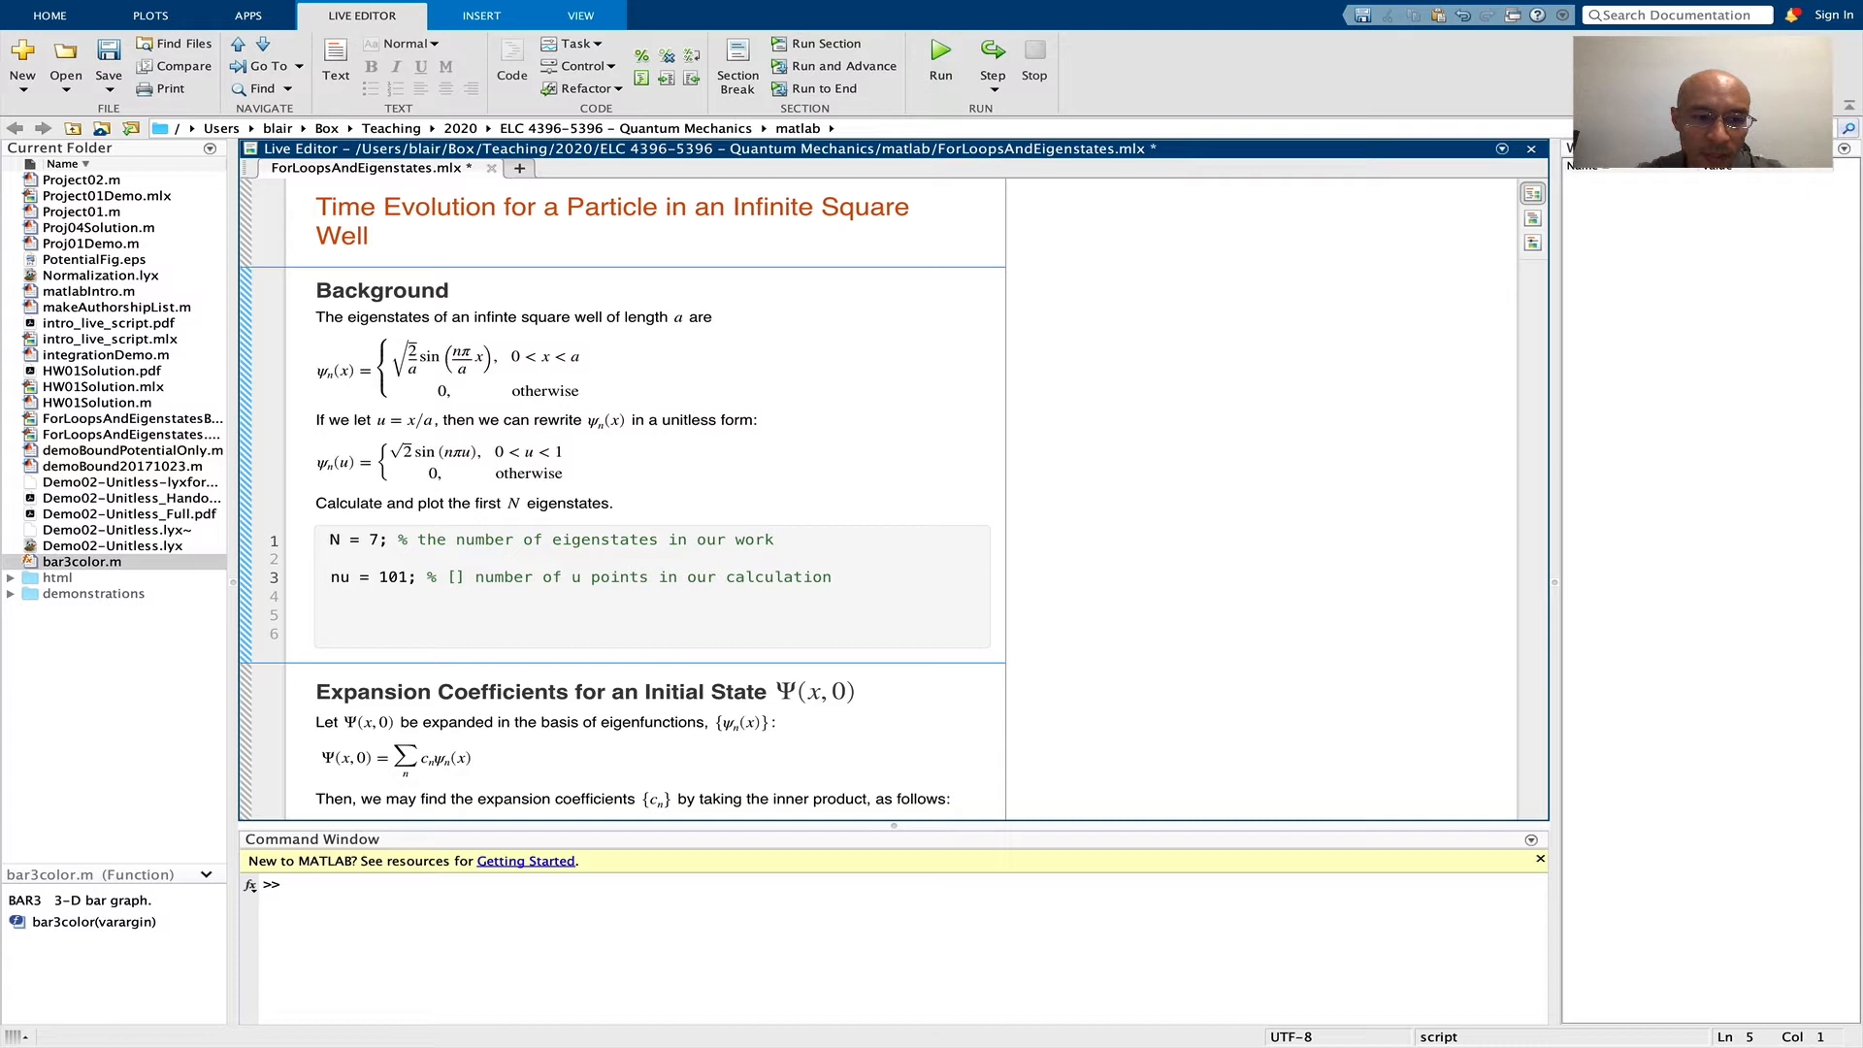
Add u = linspace(0, 1, nu) with a '[unitless] position points' comment
text(u = linspace)
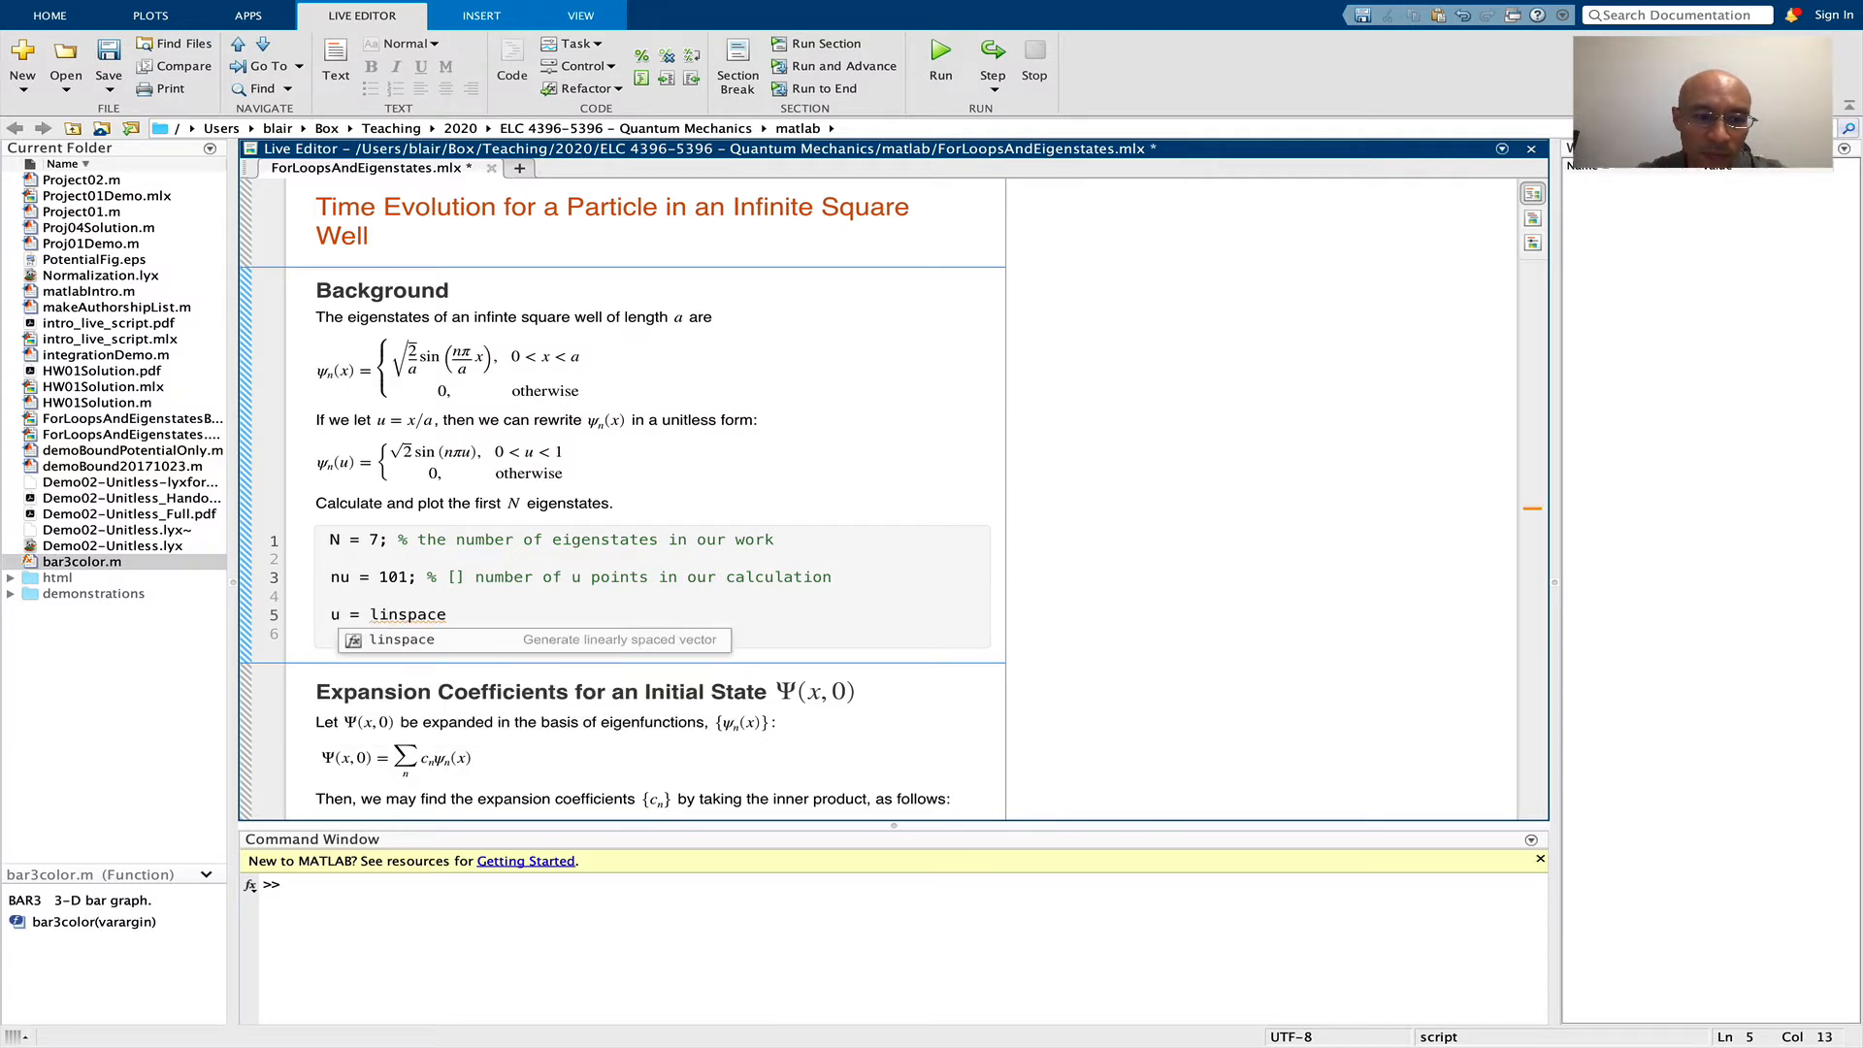
text((0, 1, nu); % [] distance vector)
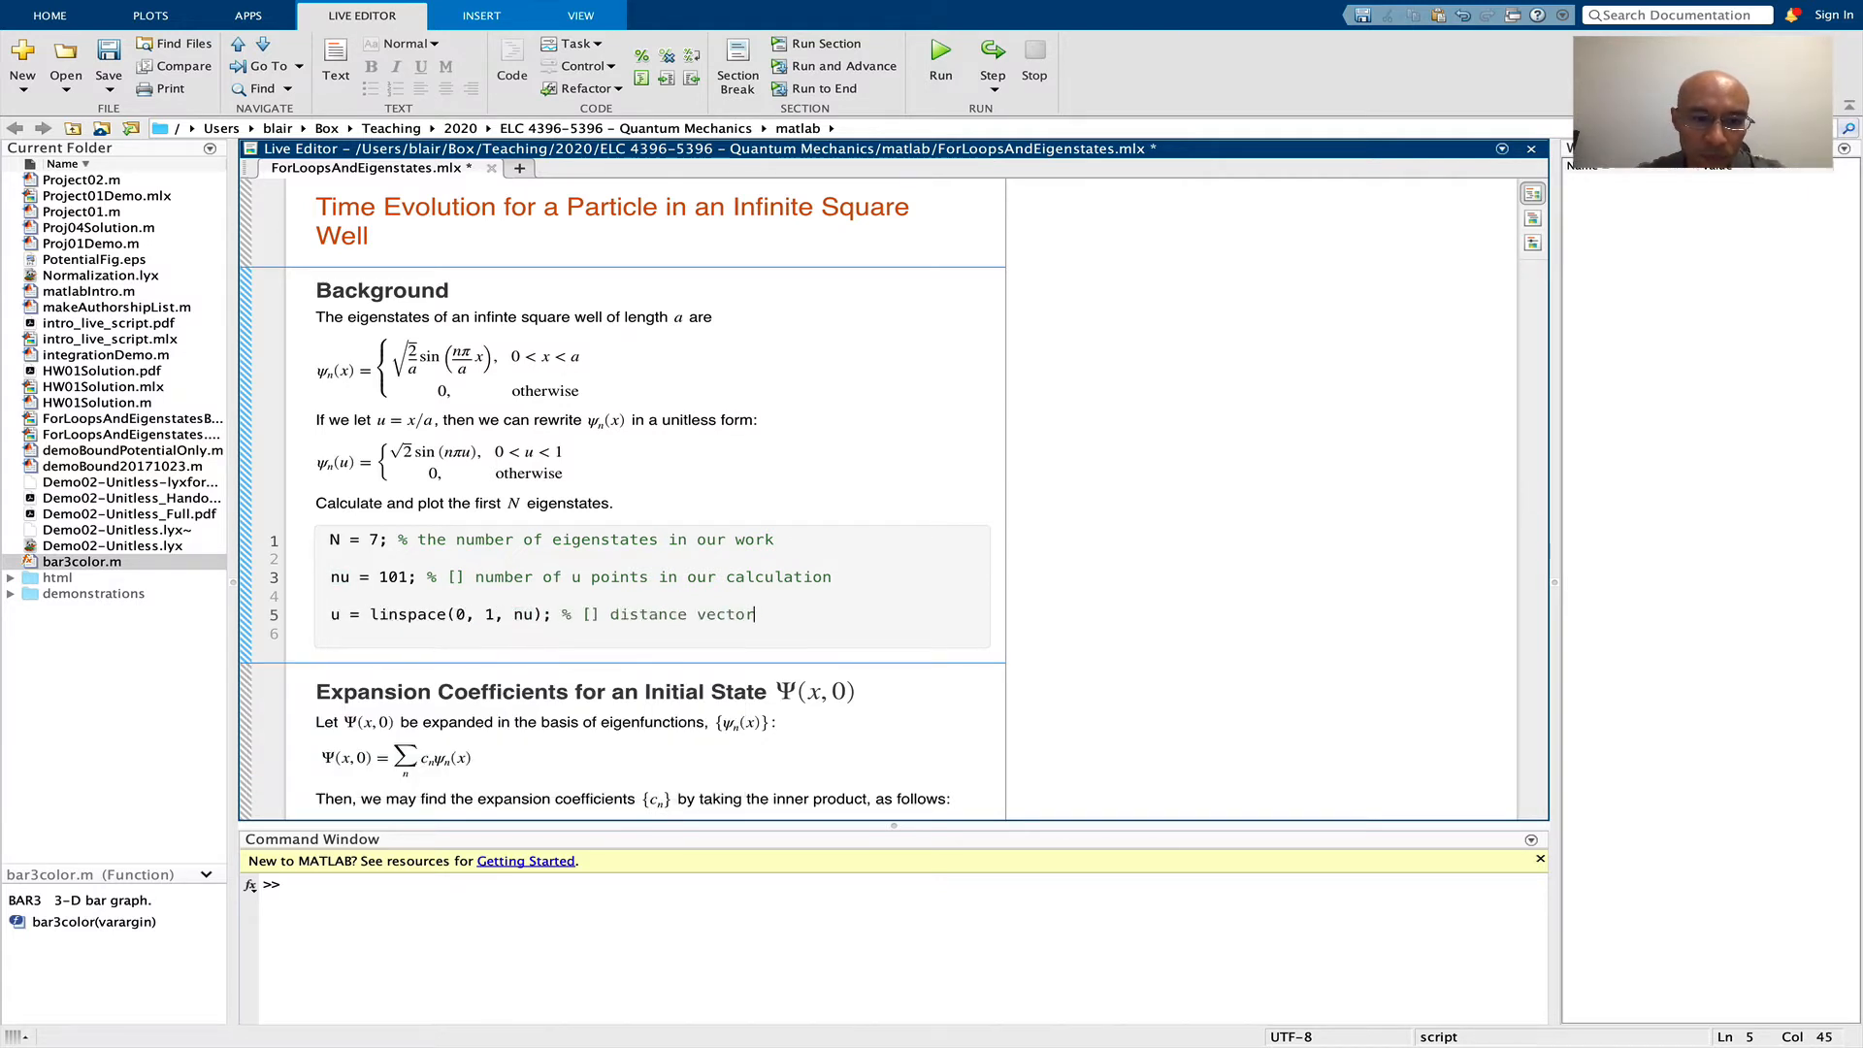
text(position point)
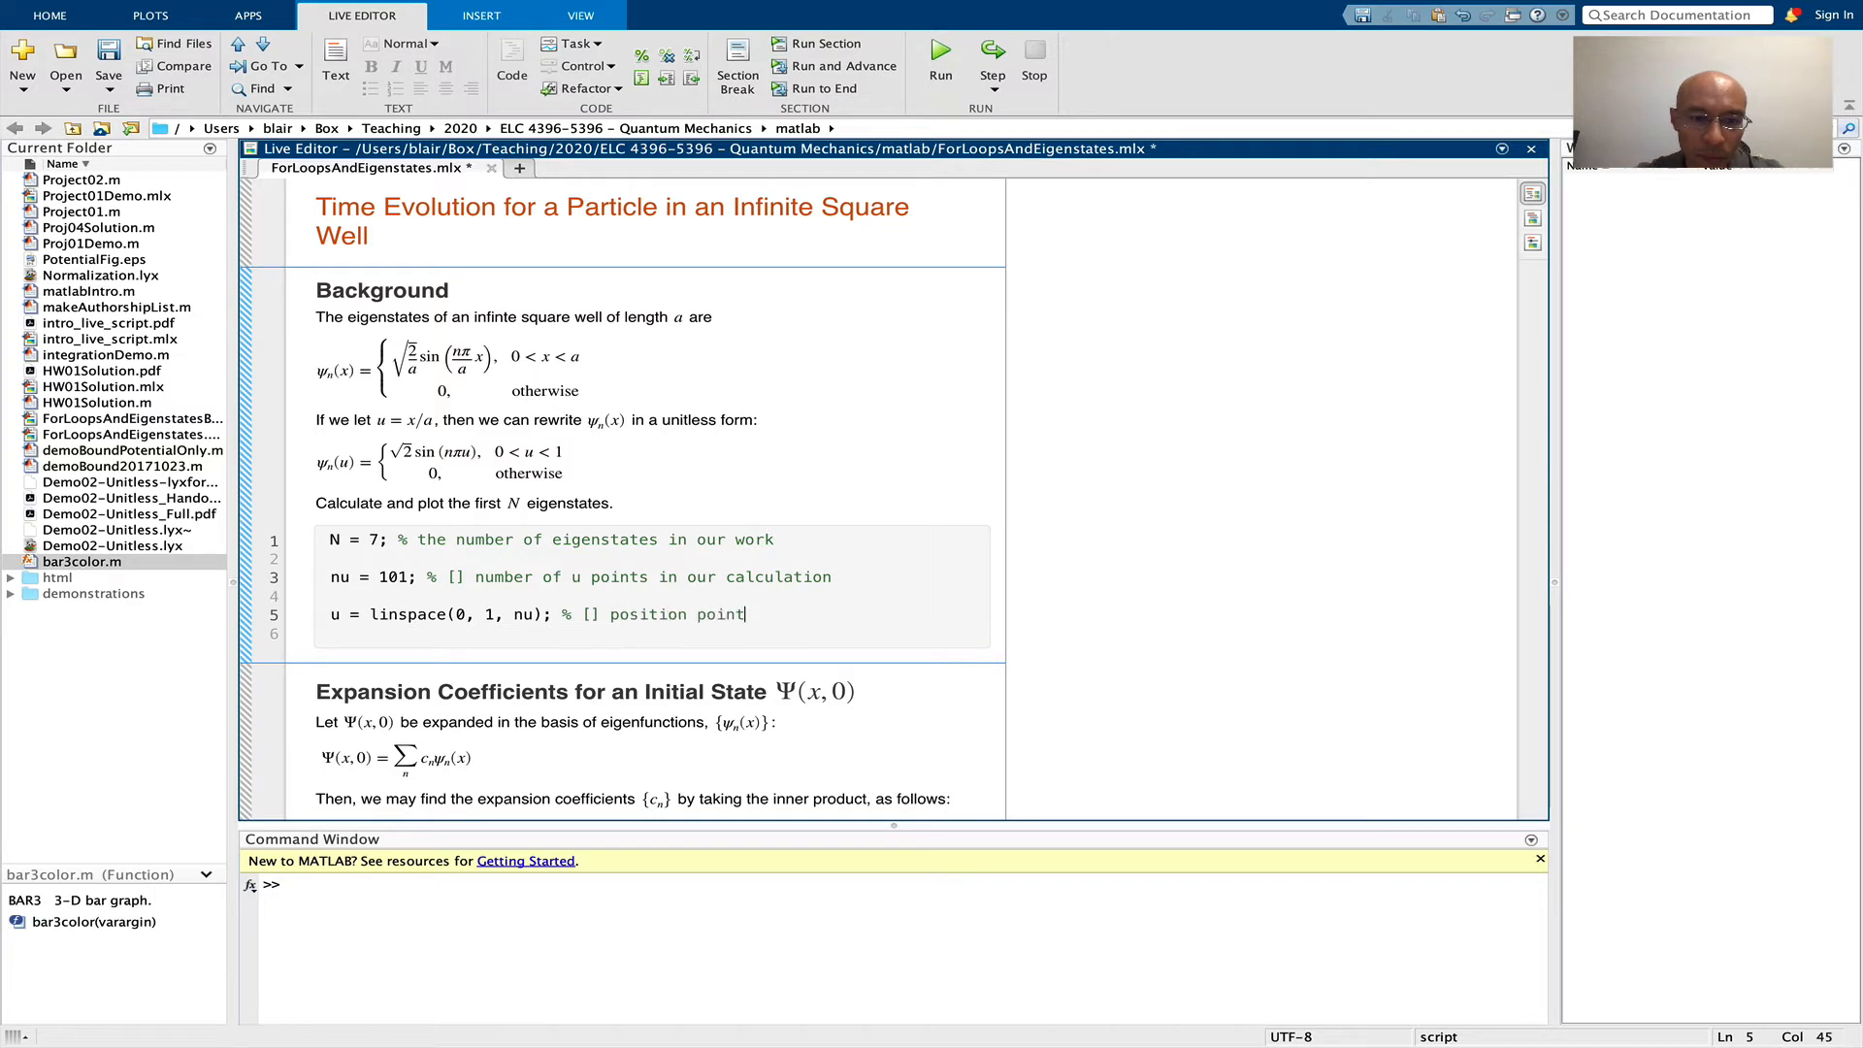
text([unitless] position points)
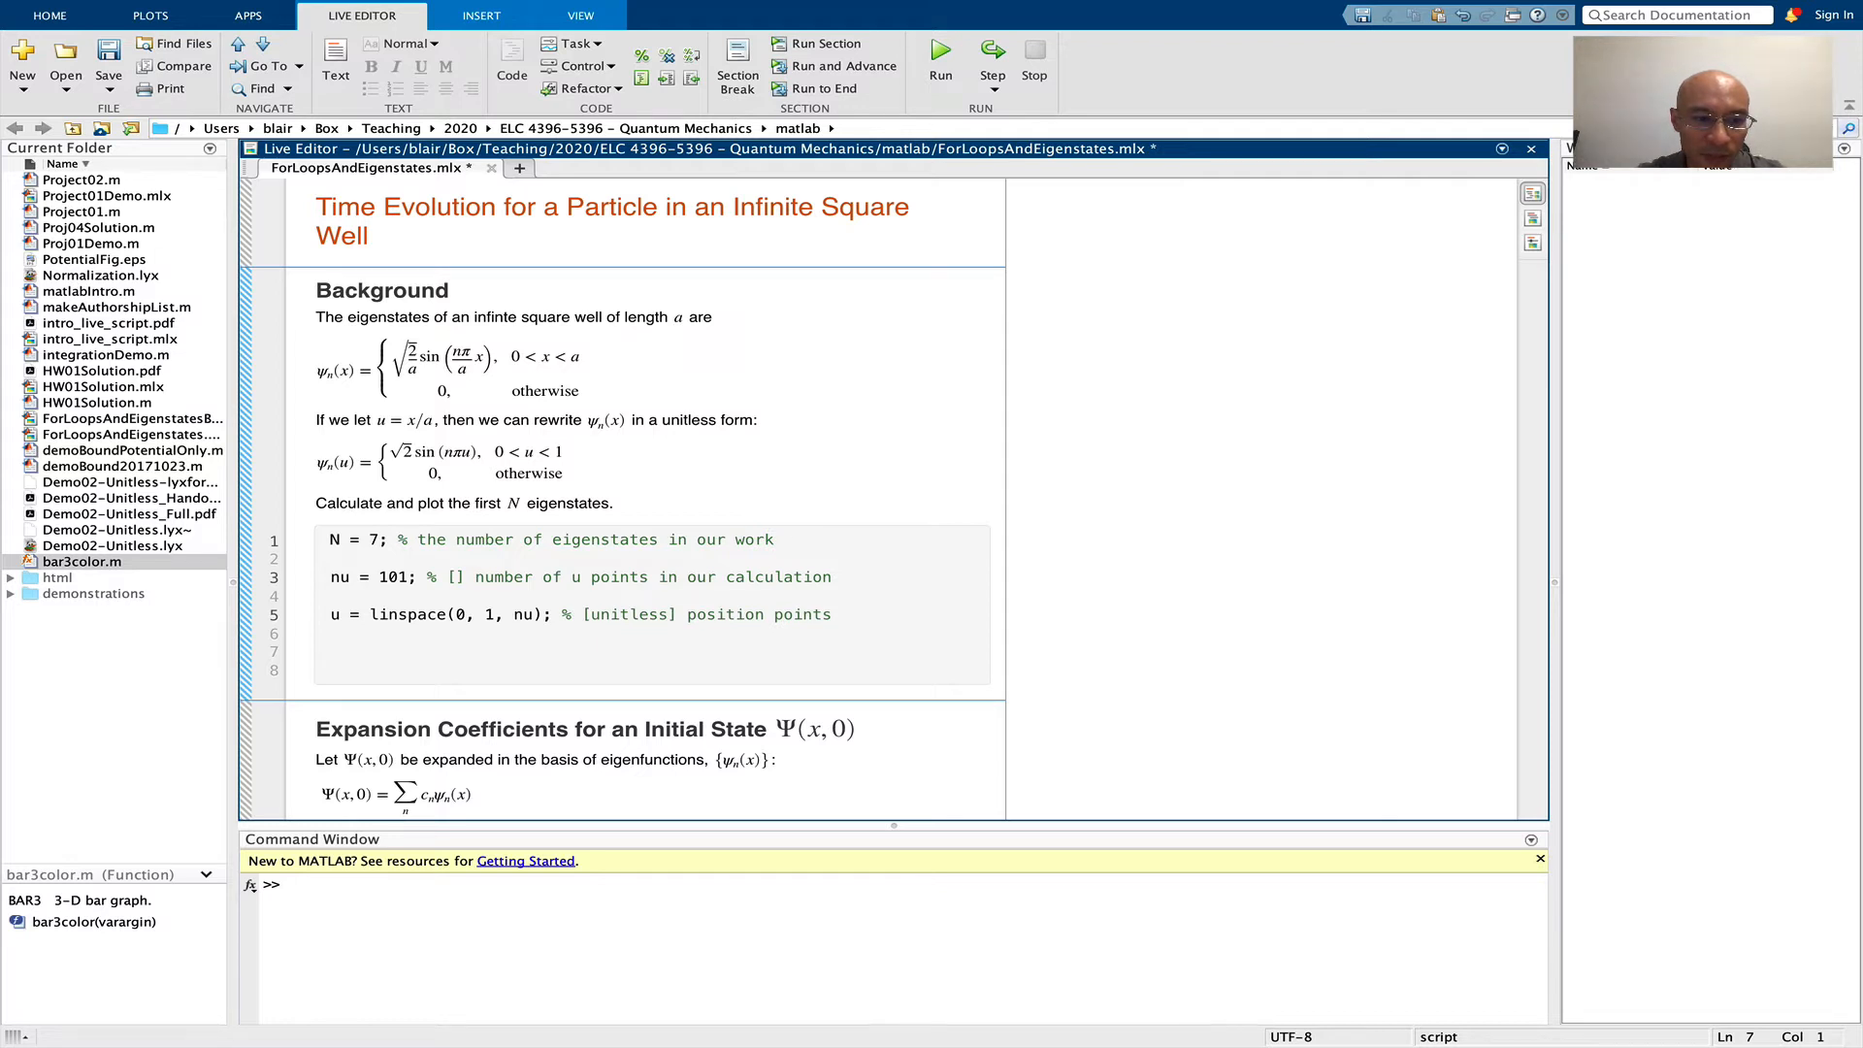
Preallocate psi_n = zeros(N, nu) and loop n = 1:N filling rows with sqrt(2)*sin(n*pi*u)
text(psi_n = zeros(N, nu);)
text(% storage matrix for the eigenfunctions)
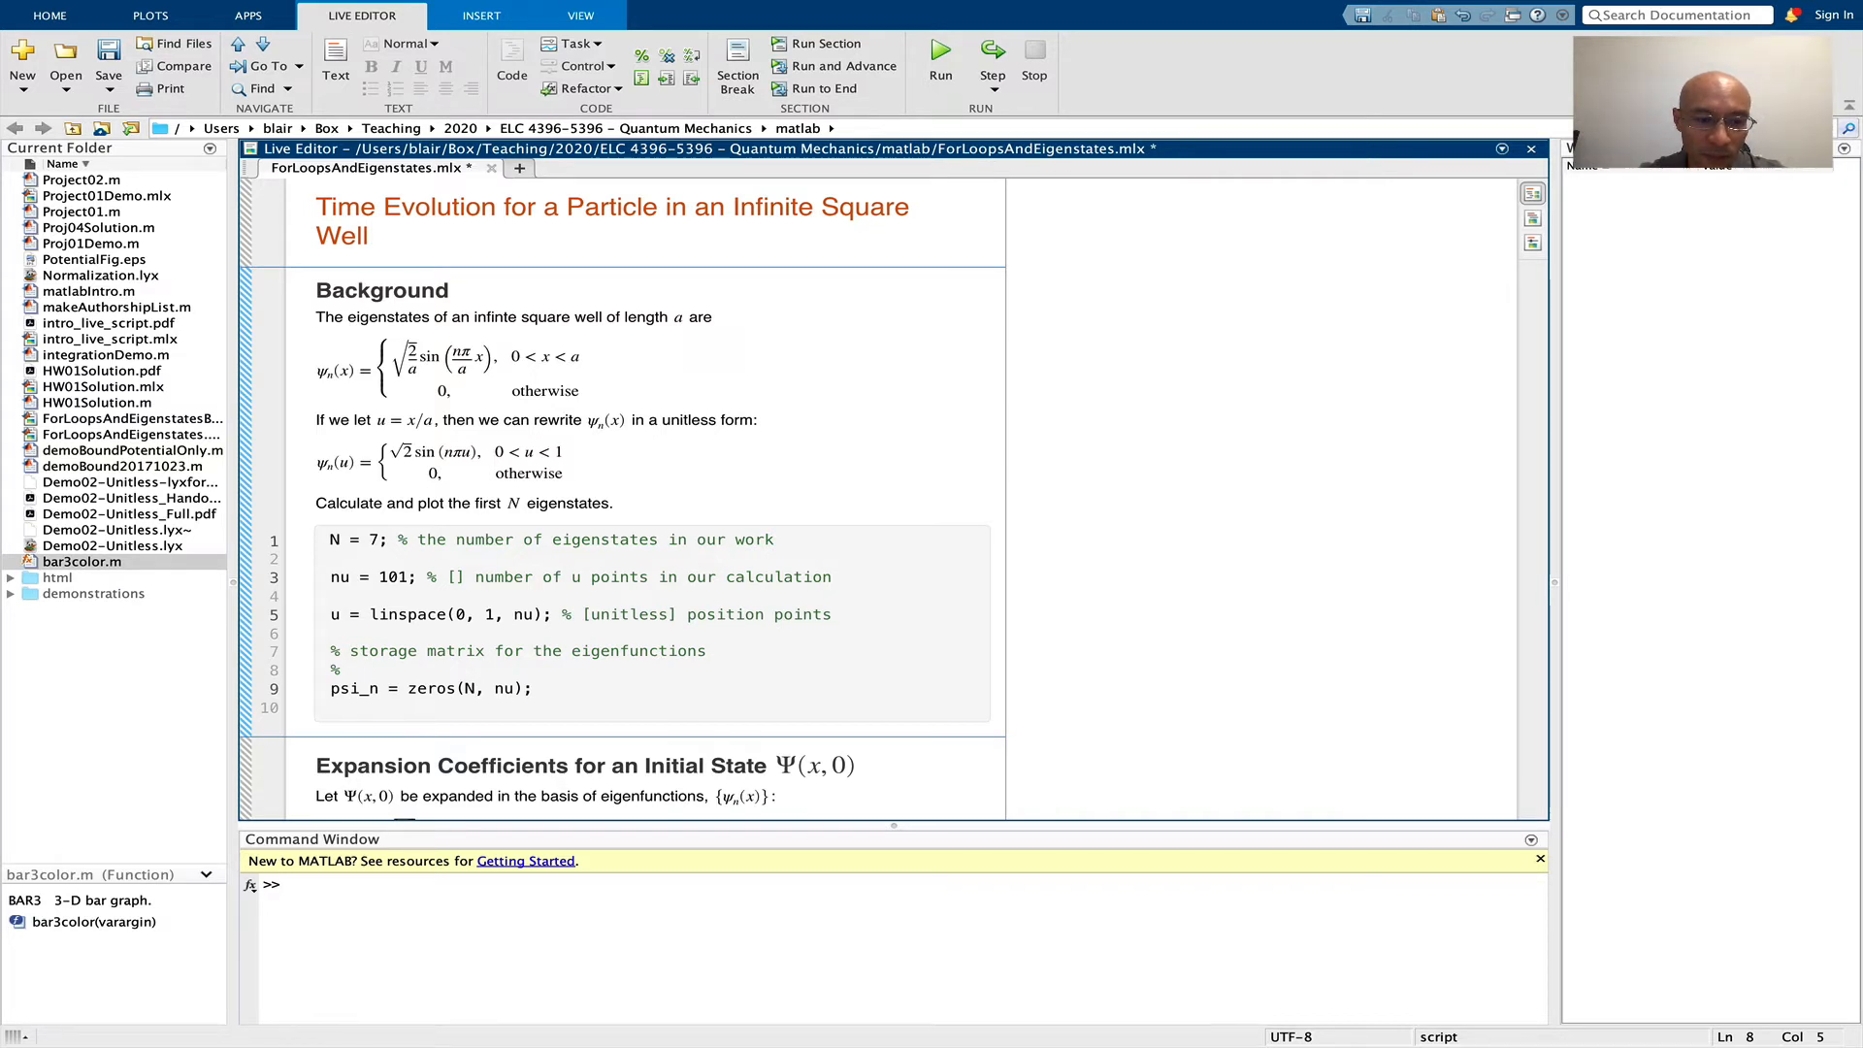
click(366, 669)
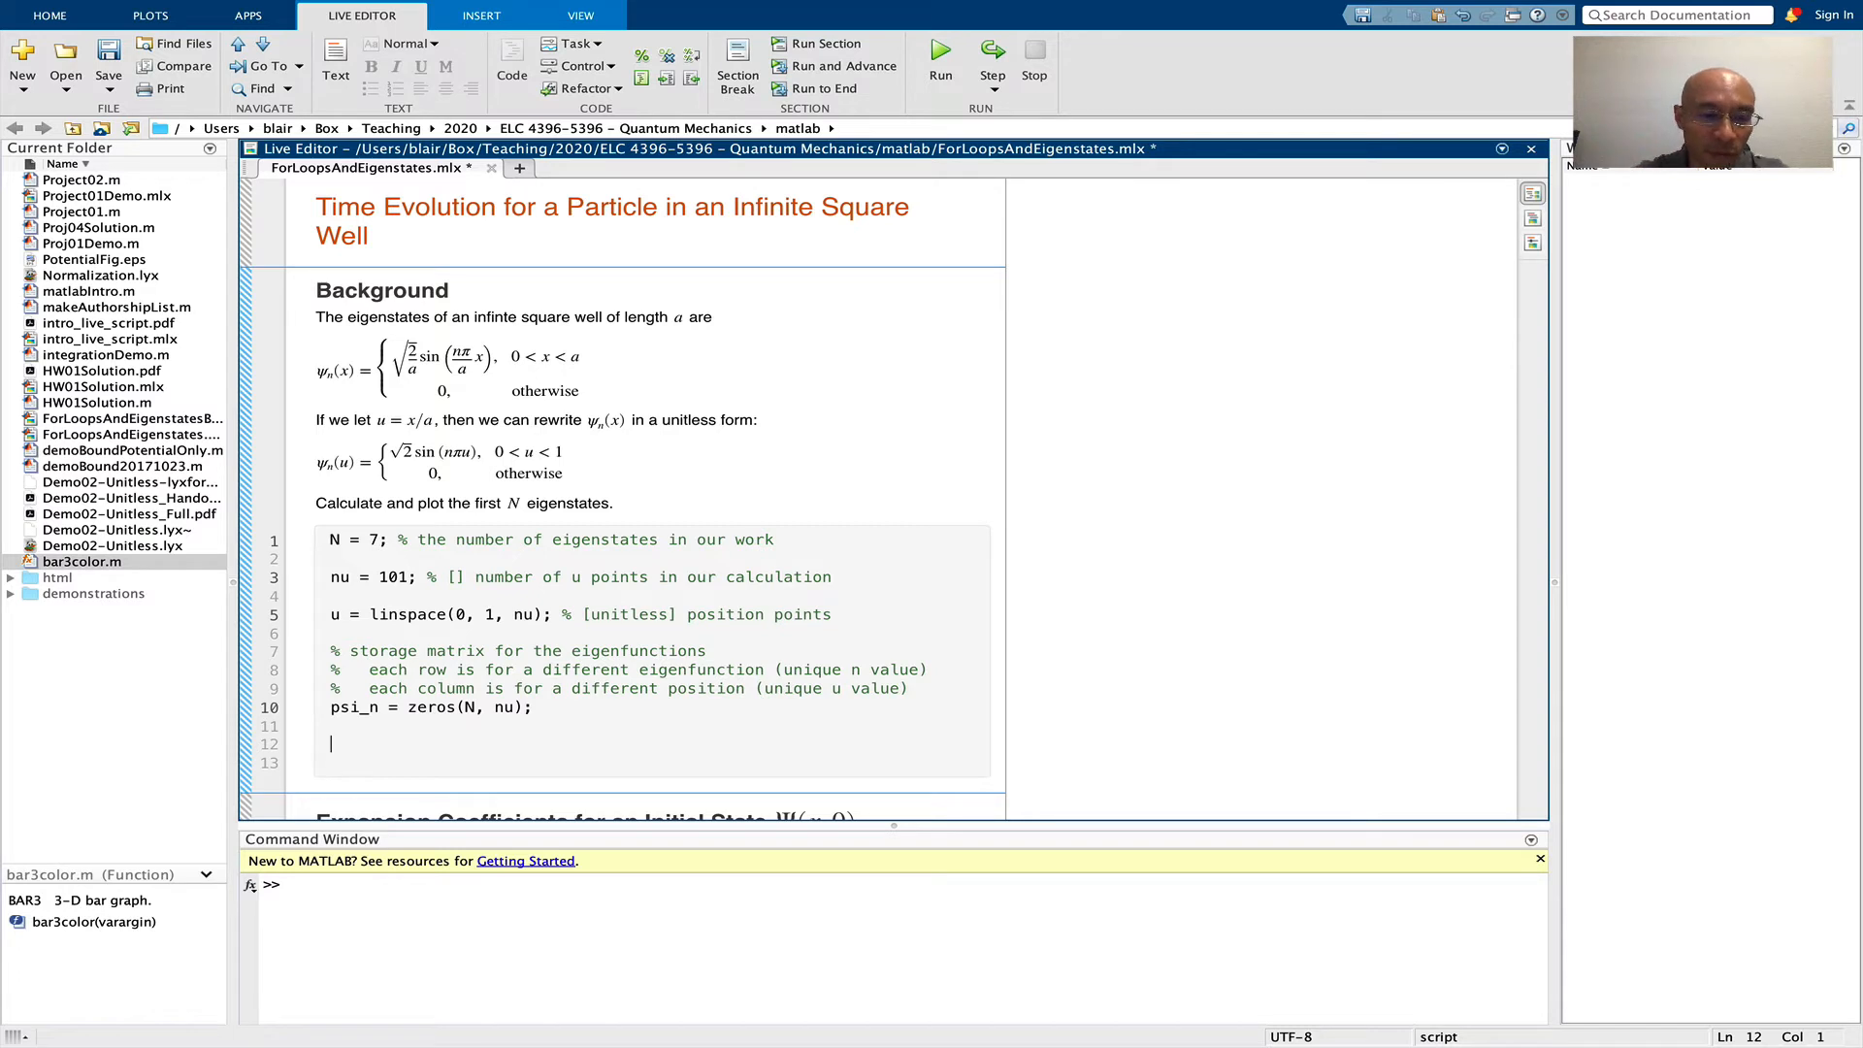
text(for n = 1:)
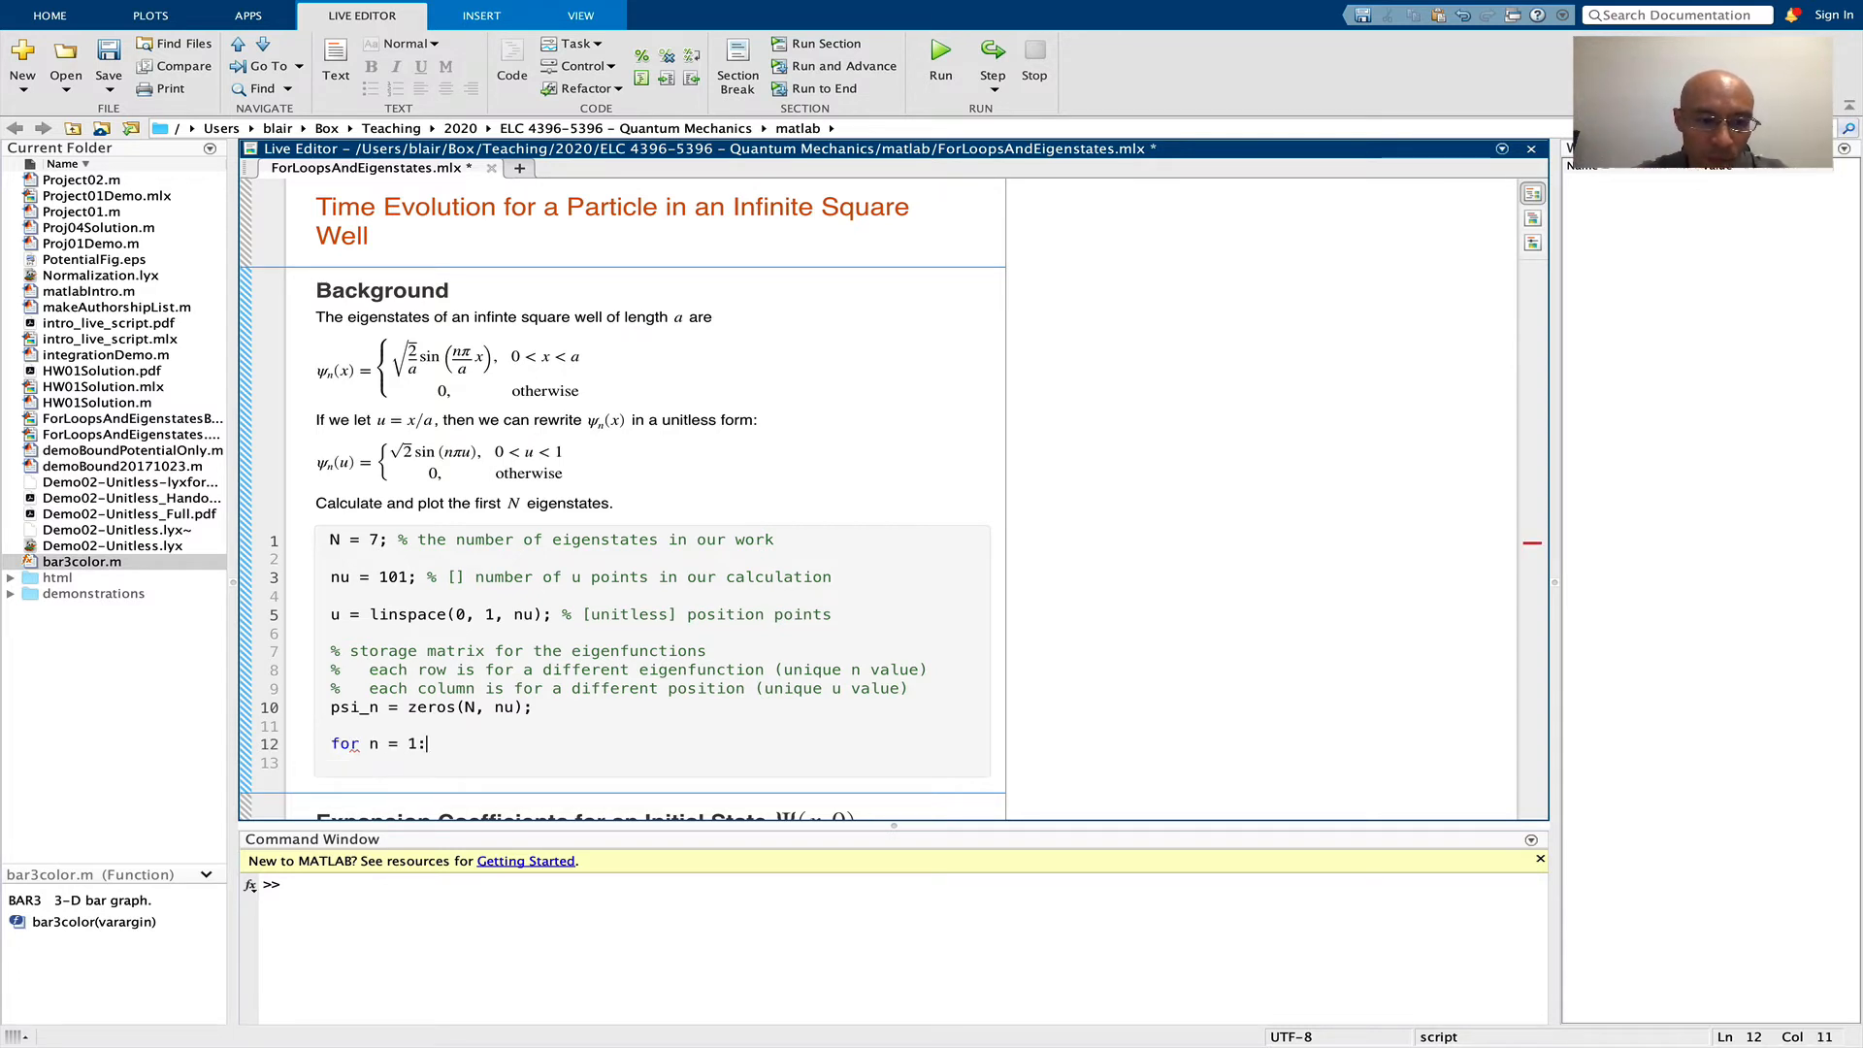
text(N)
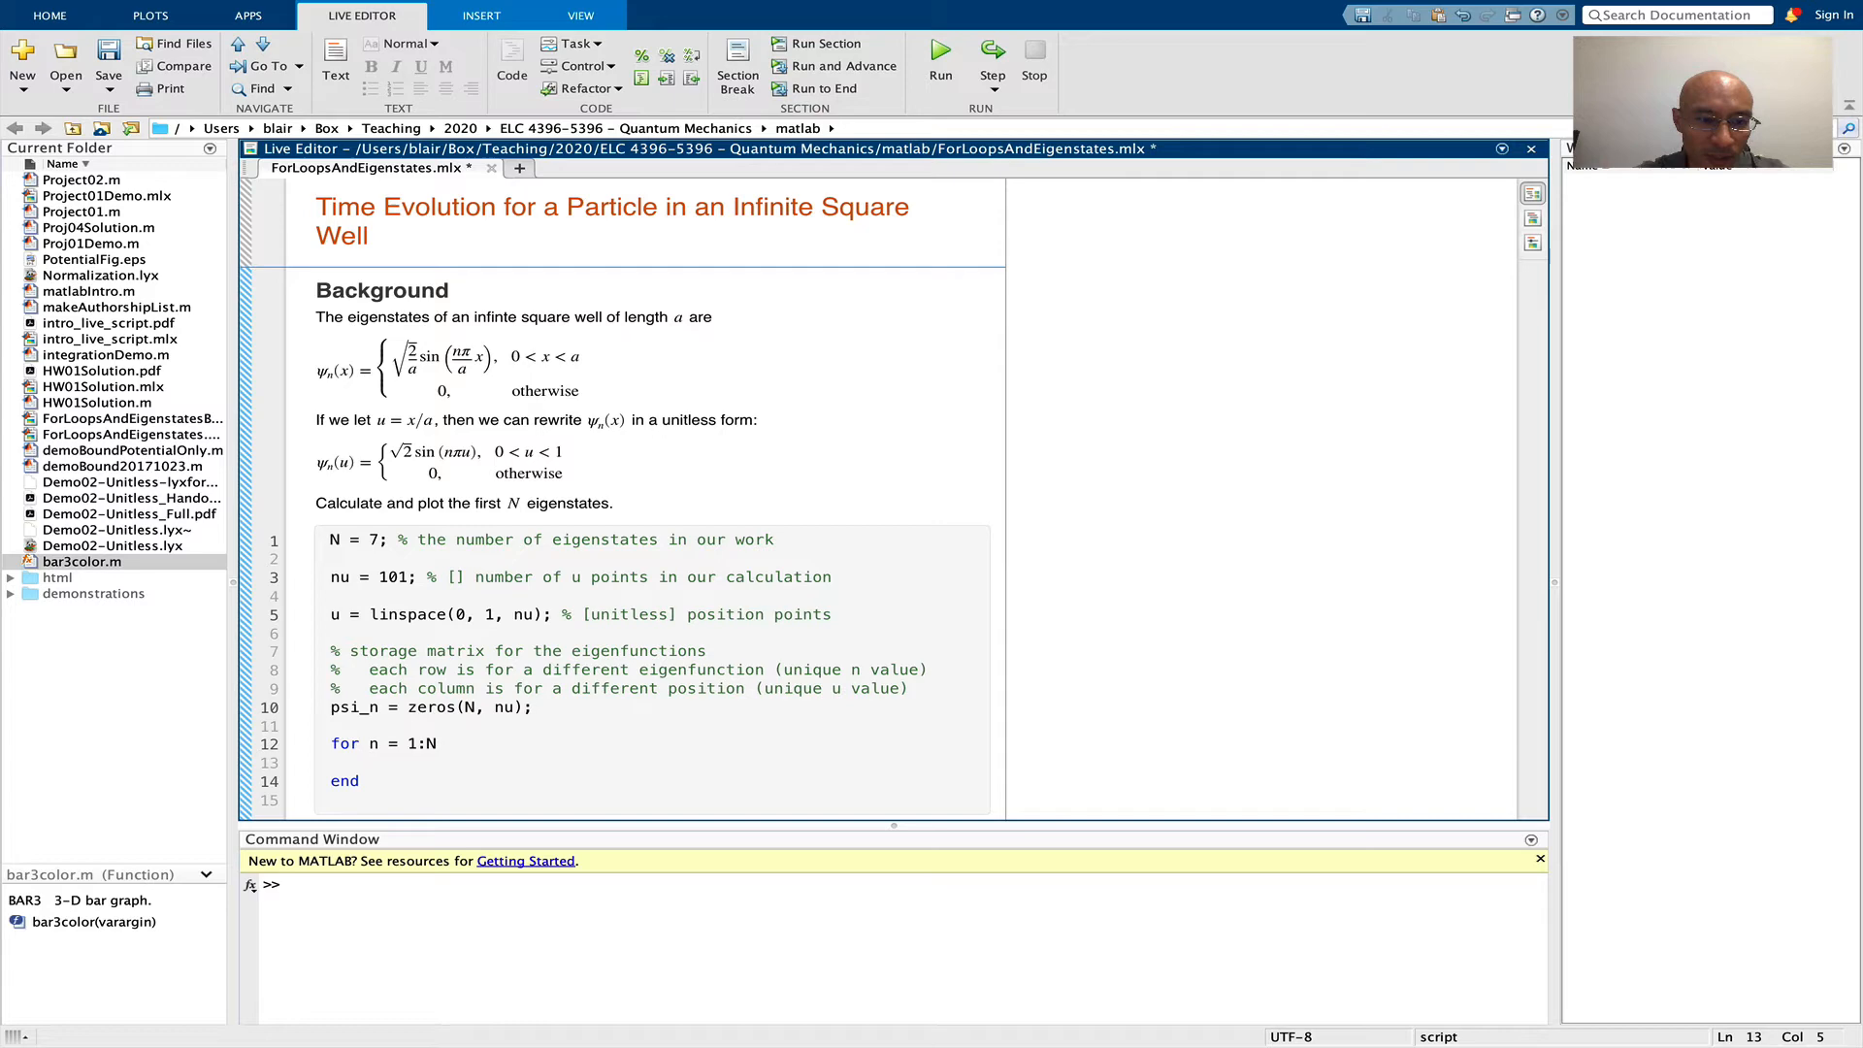
text(psi_n(n,:) = sqrt(2)*sin(n*pi*u);)
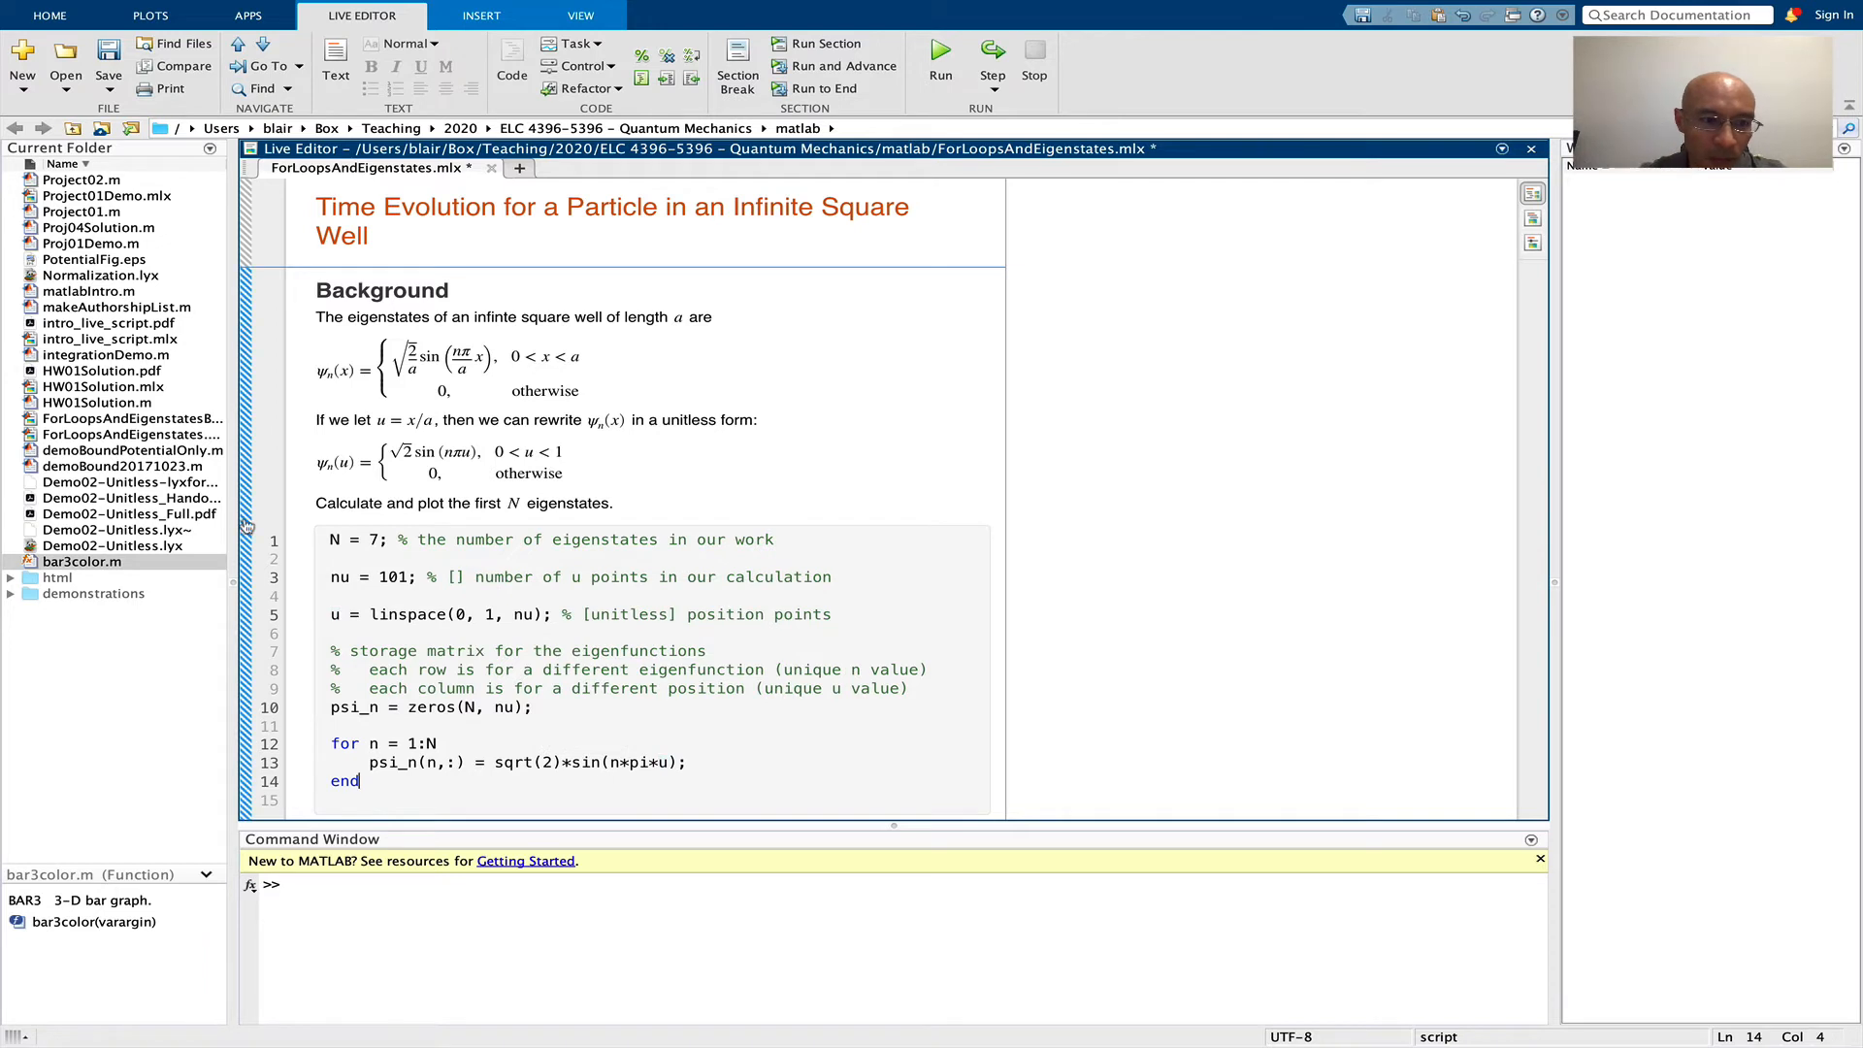
Run the script to compute the 7-by-101 psi_n array, then scroll below the loop
click(939, 50)
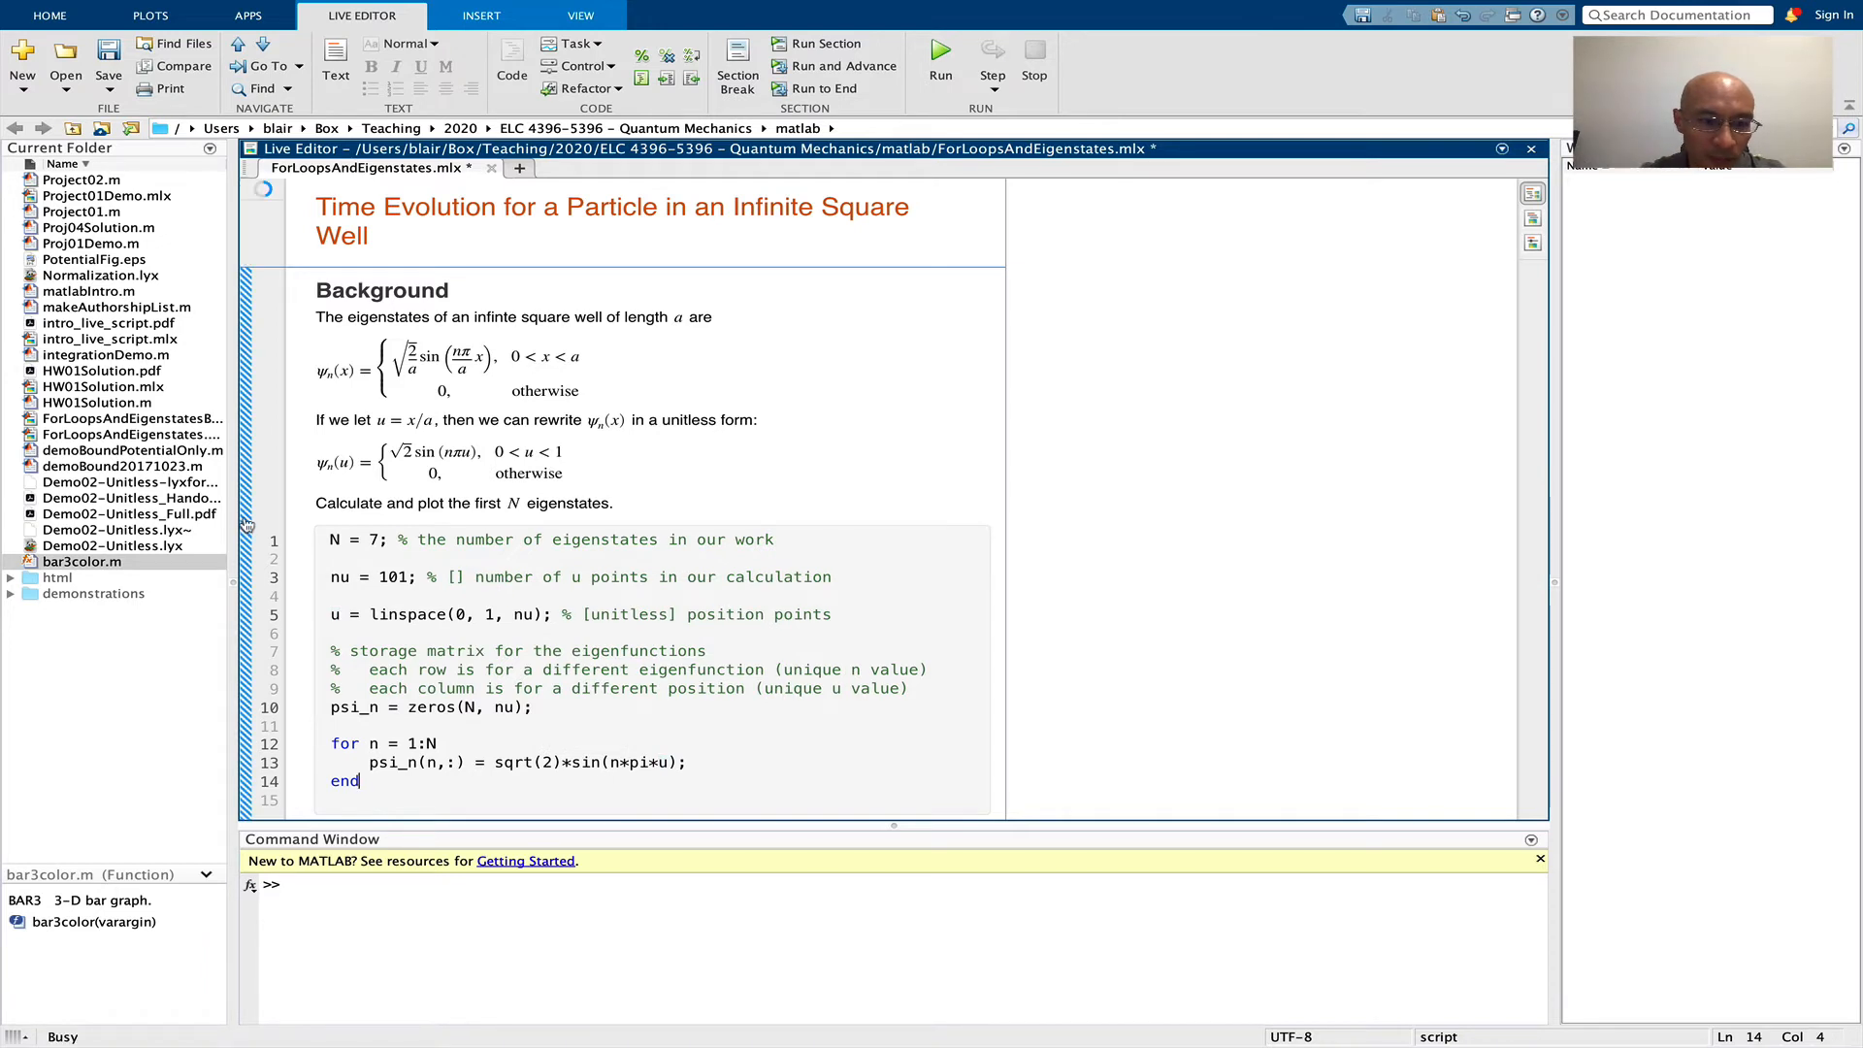
click(939, 46)
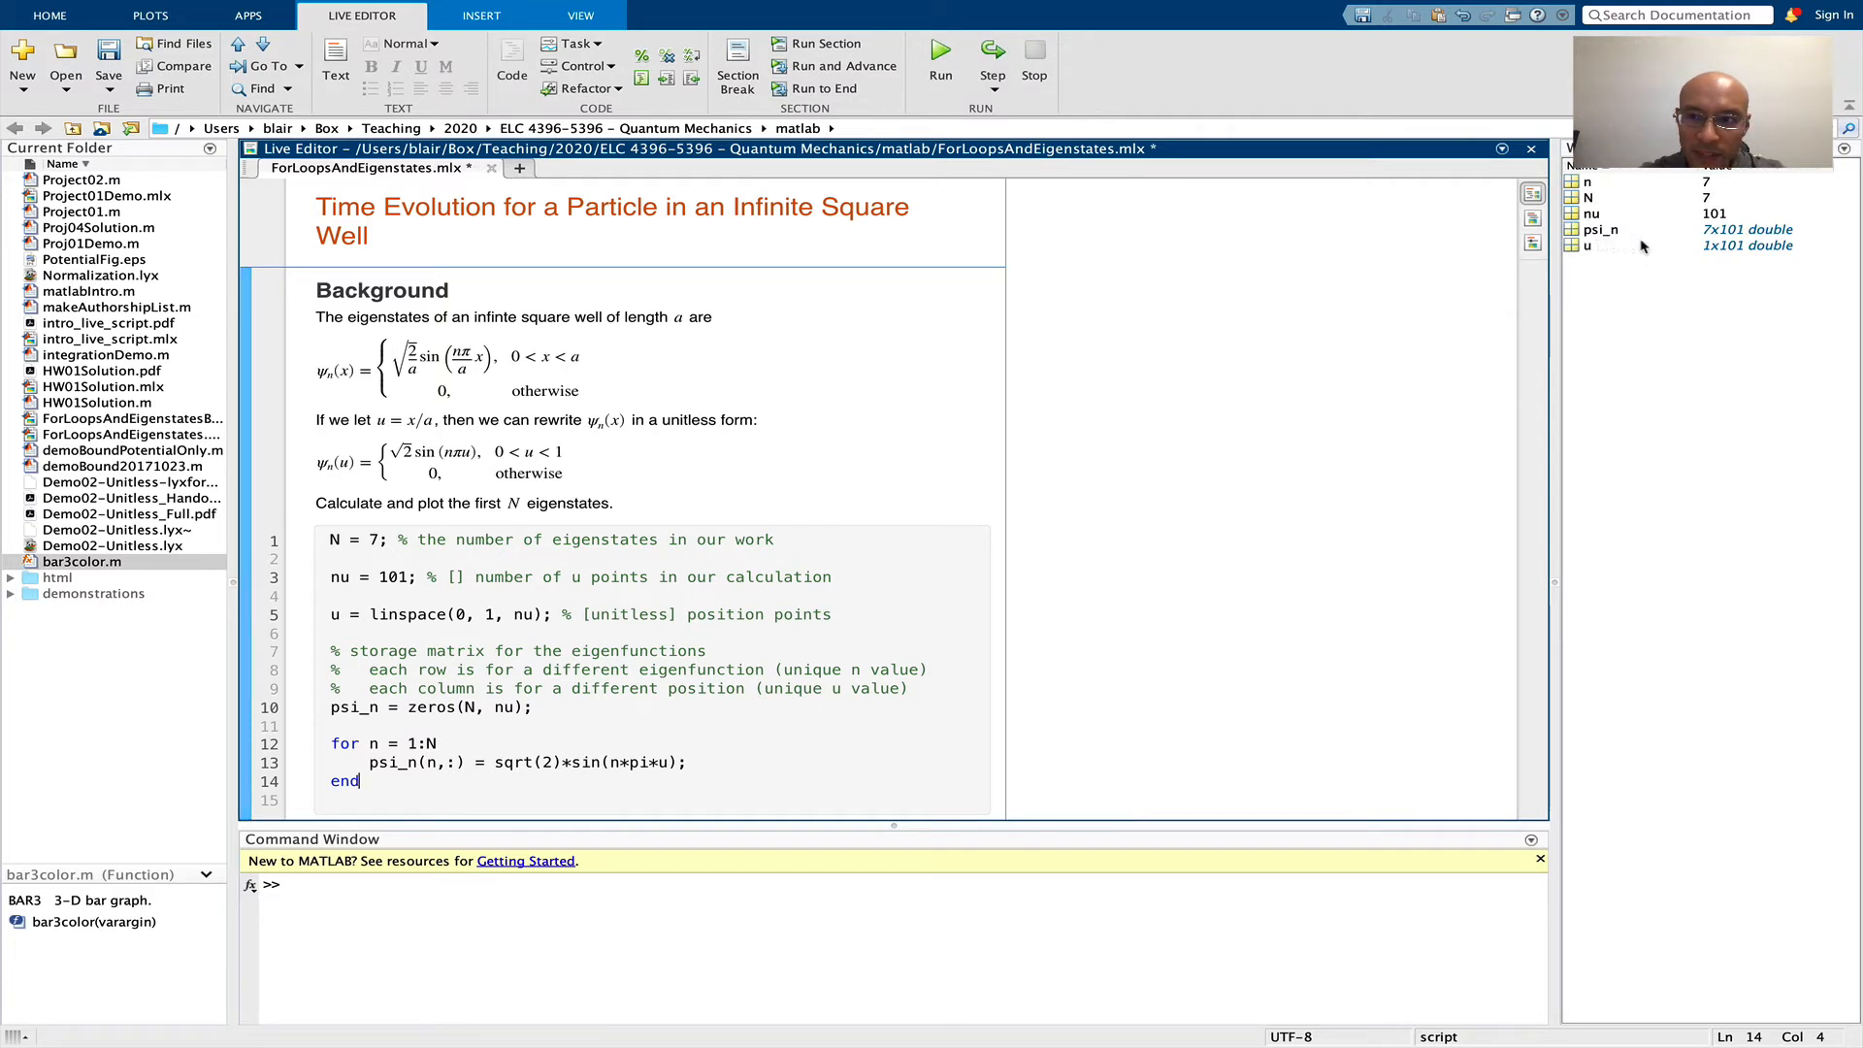
mouse_move(1729, 247)
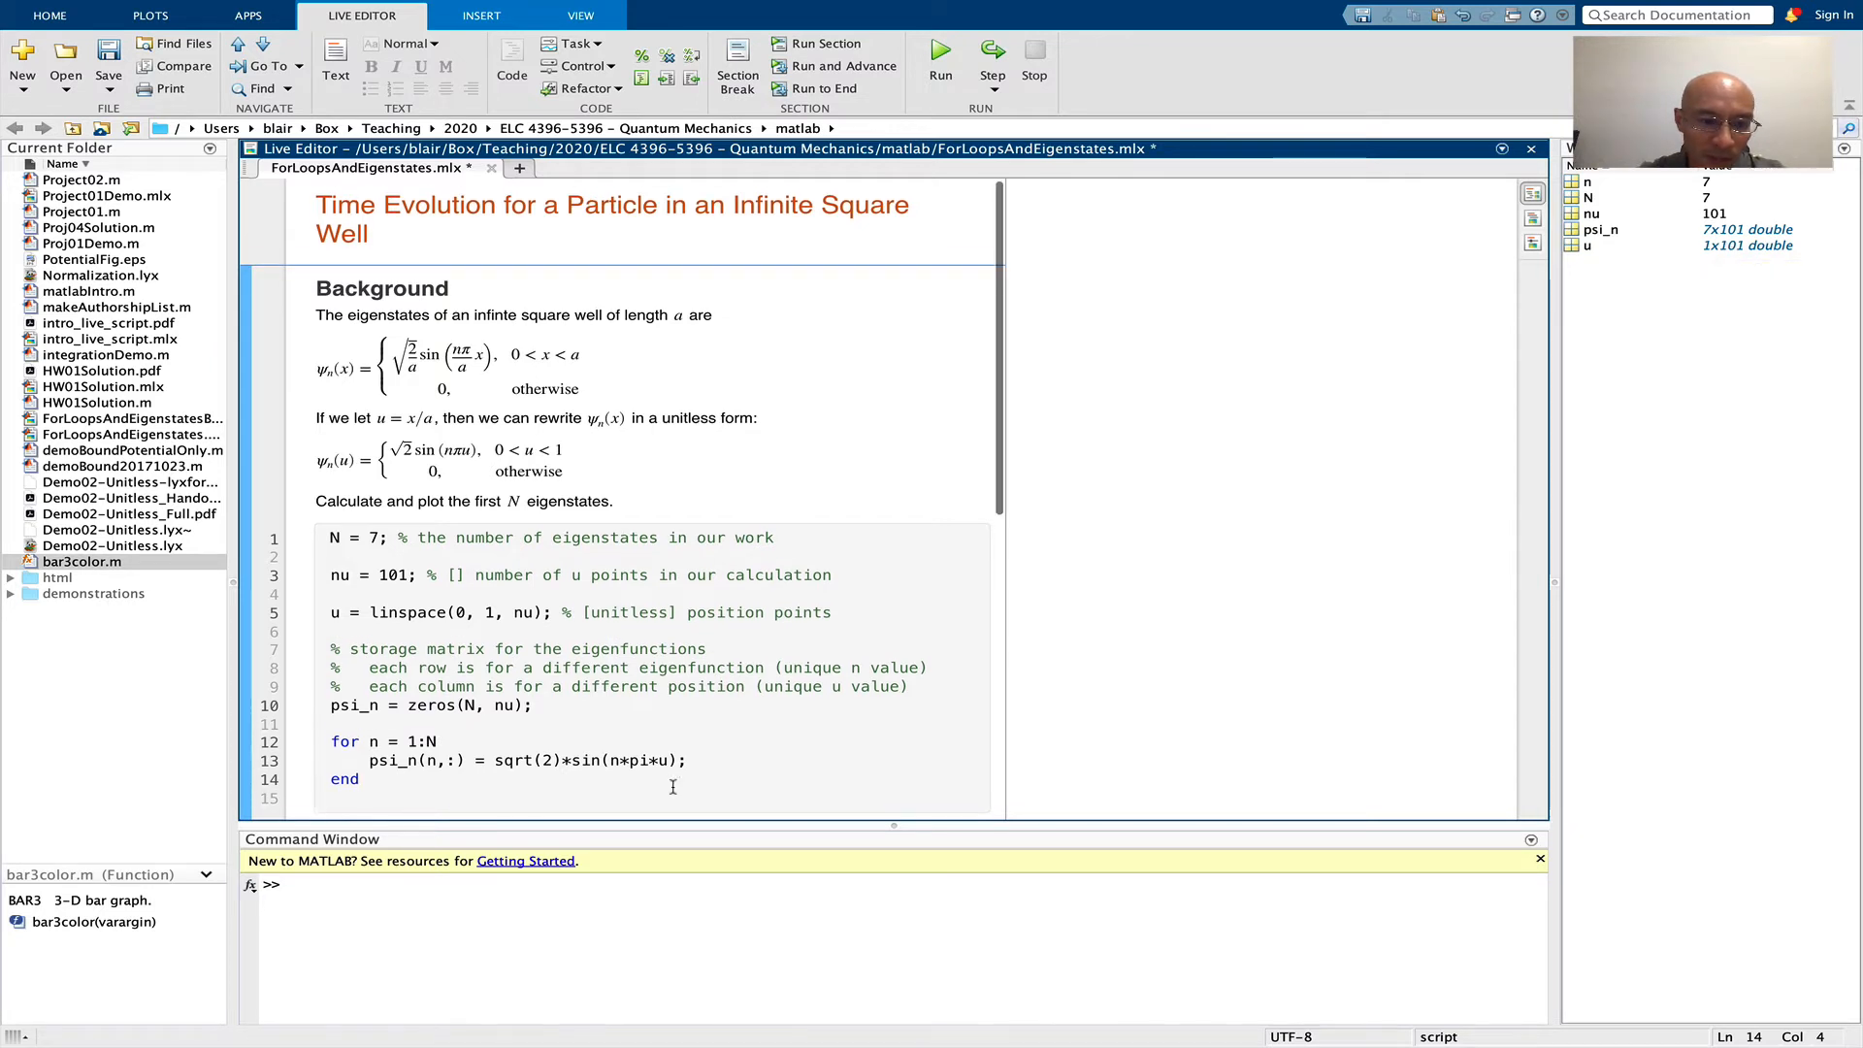
scroll(down, 3)
text(plot( )
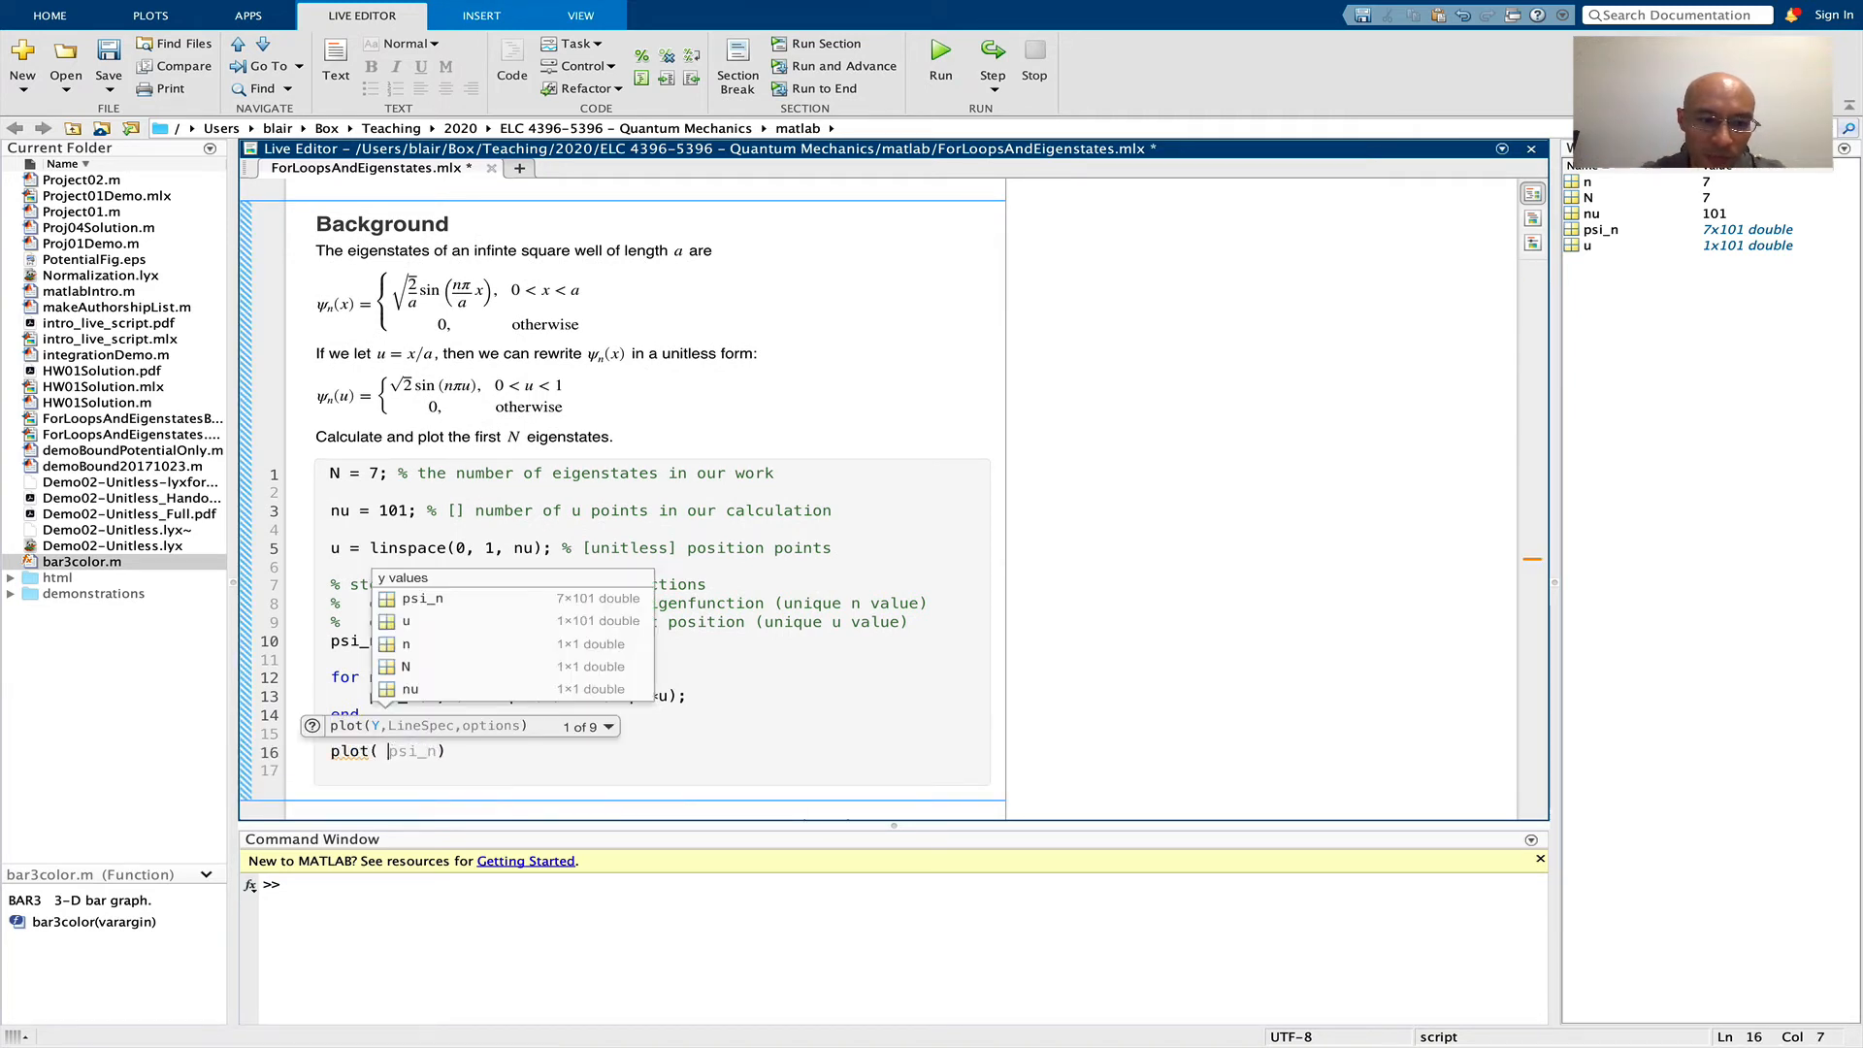
Plot the first three eigenstates with plot(u, psi_n(1:3,:), 'LineWidth', 2) and run it
text(u, psi_n(N)
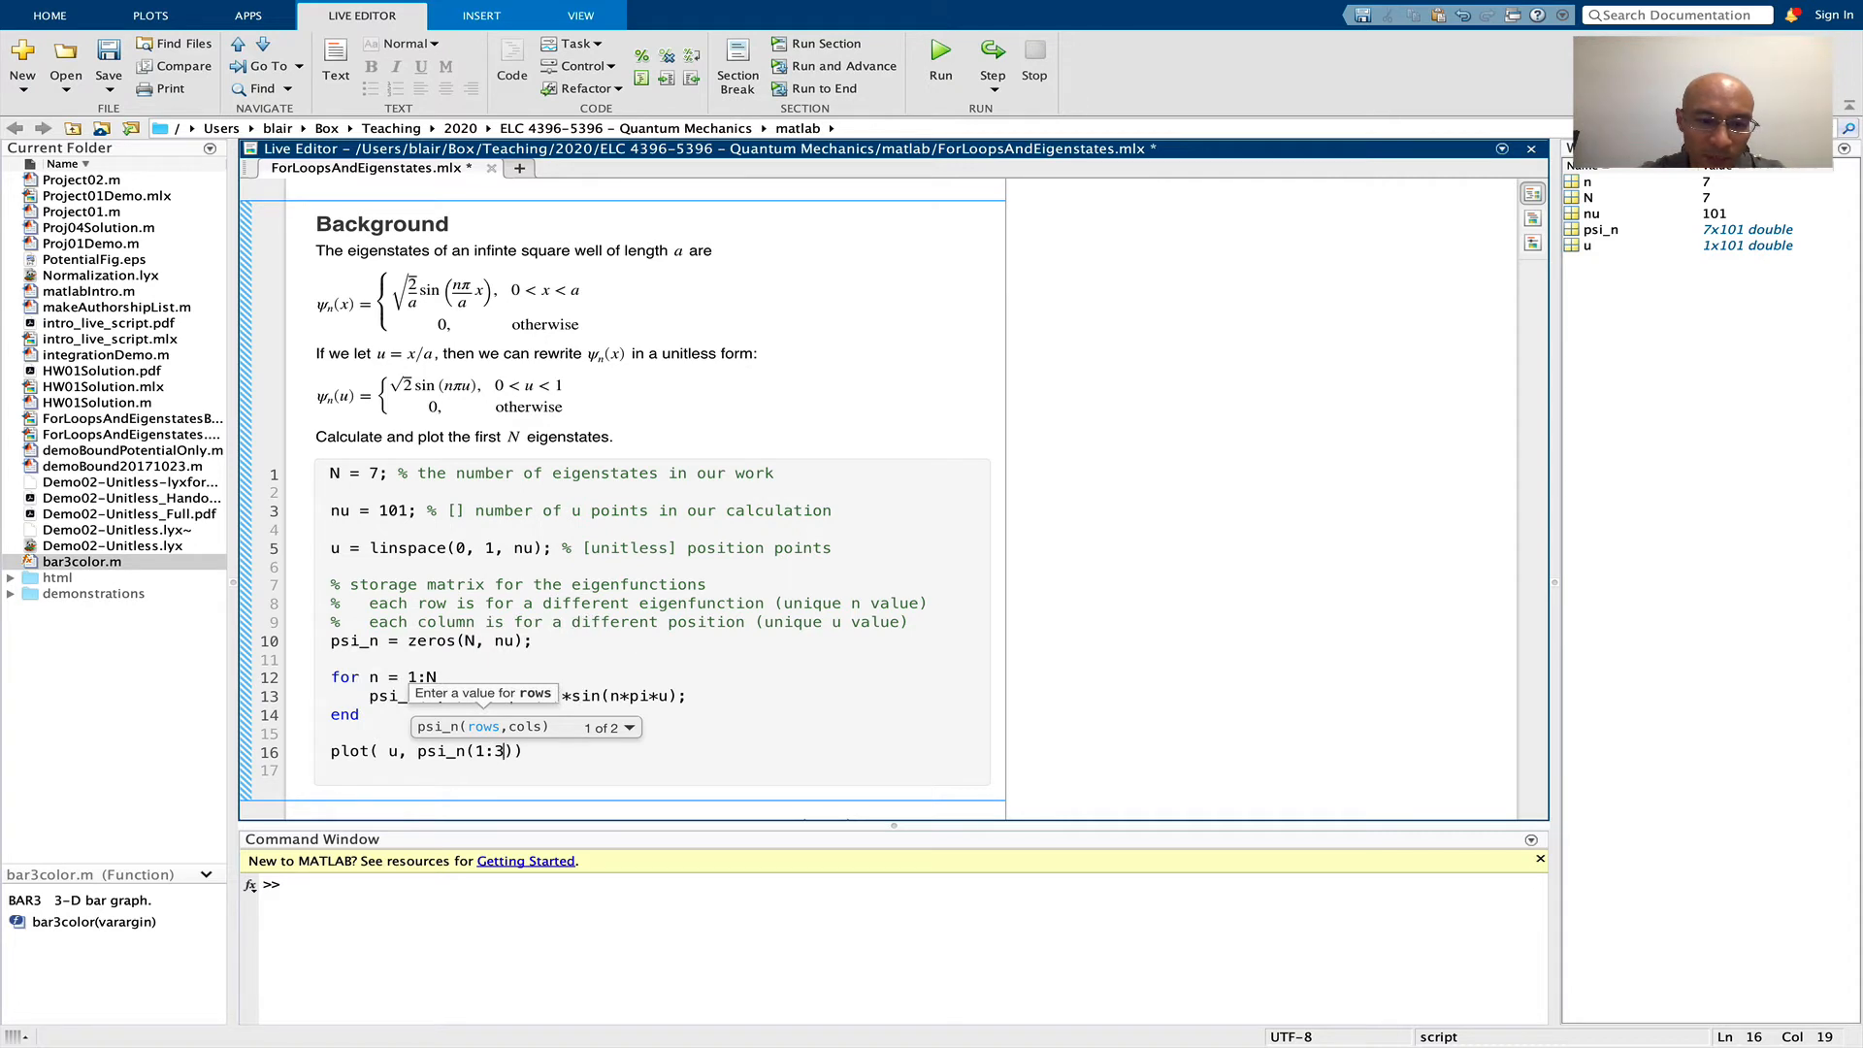
text(,:)
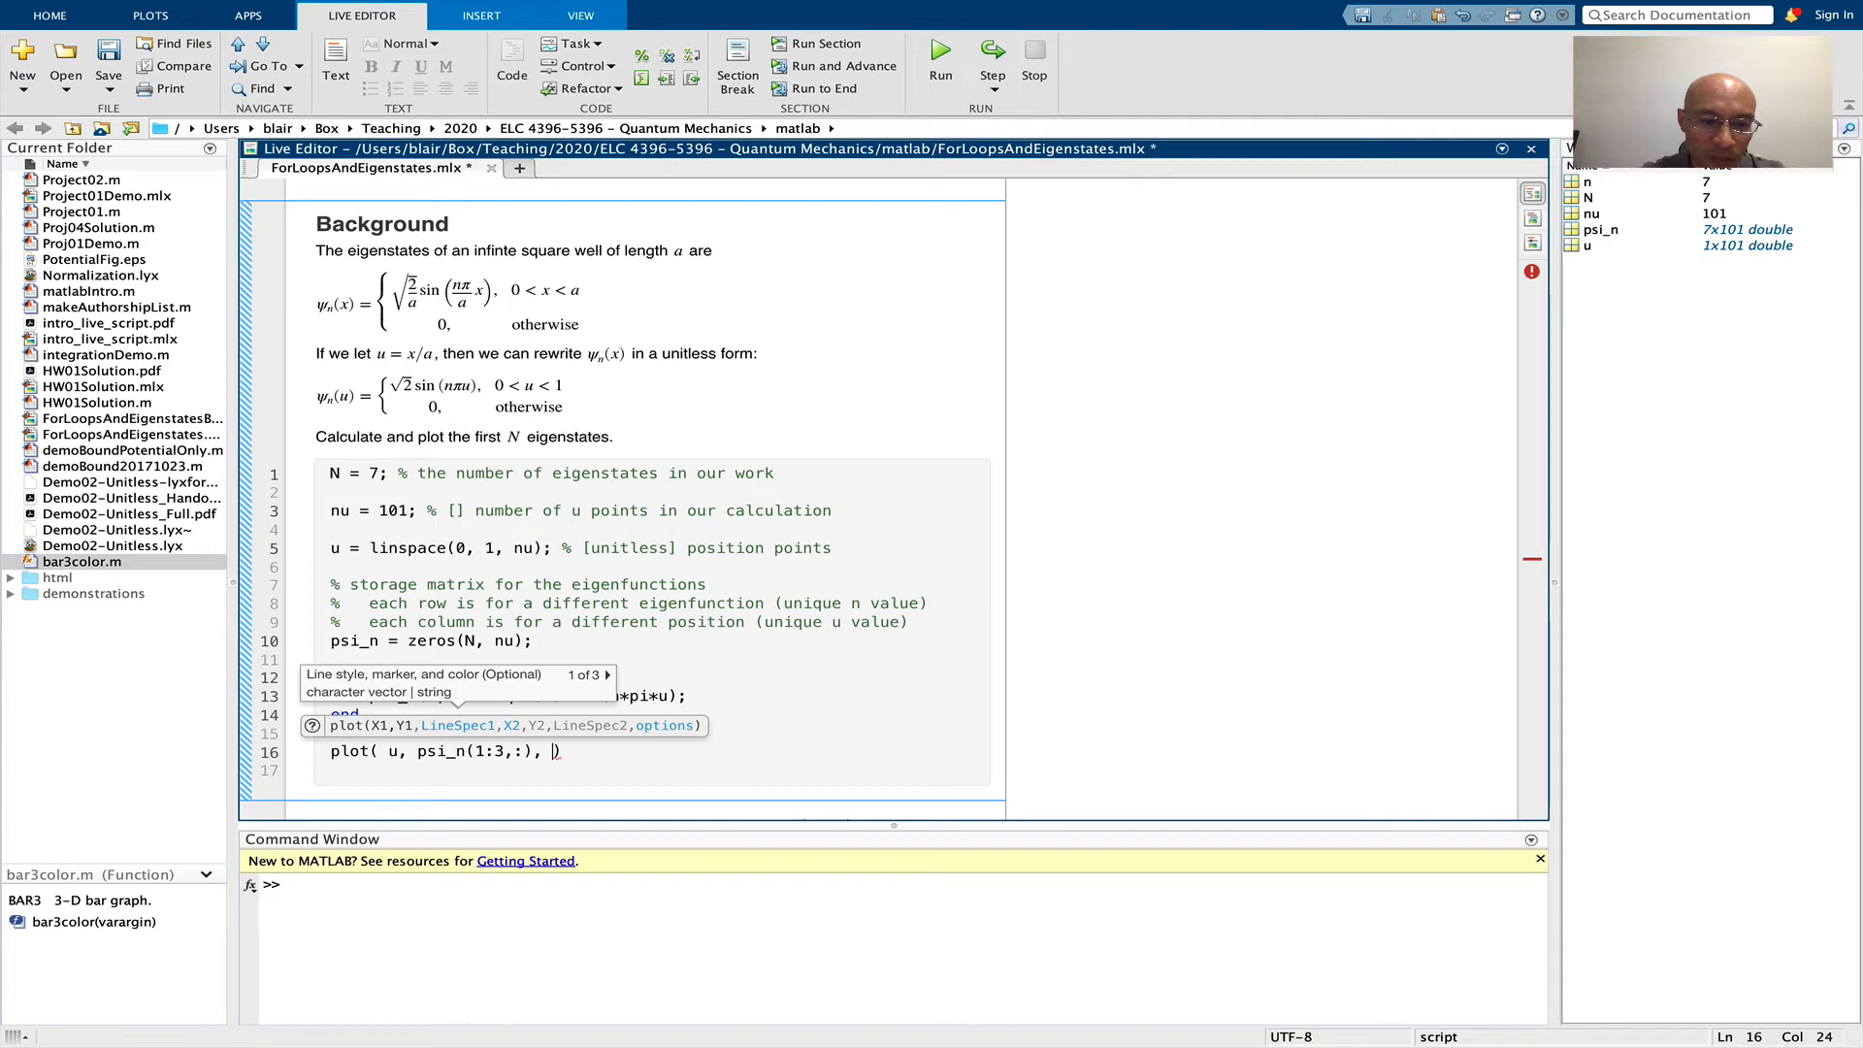
text('LineWidth', 2)
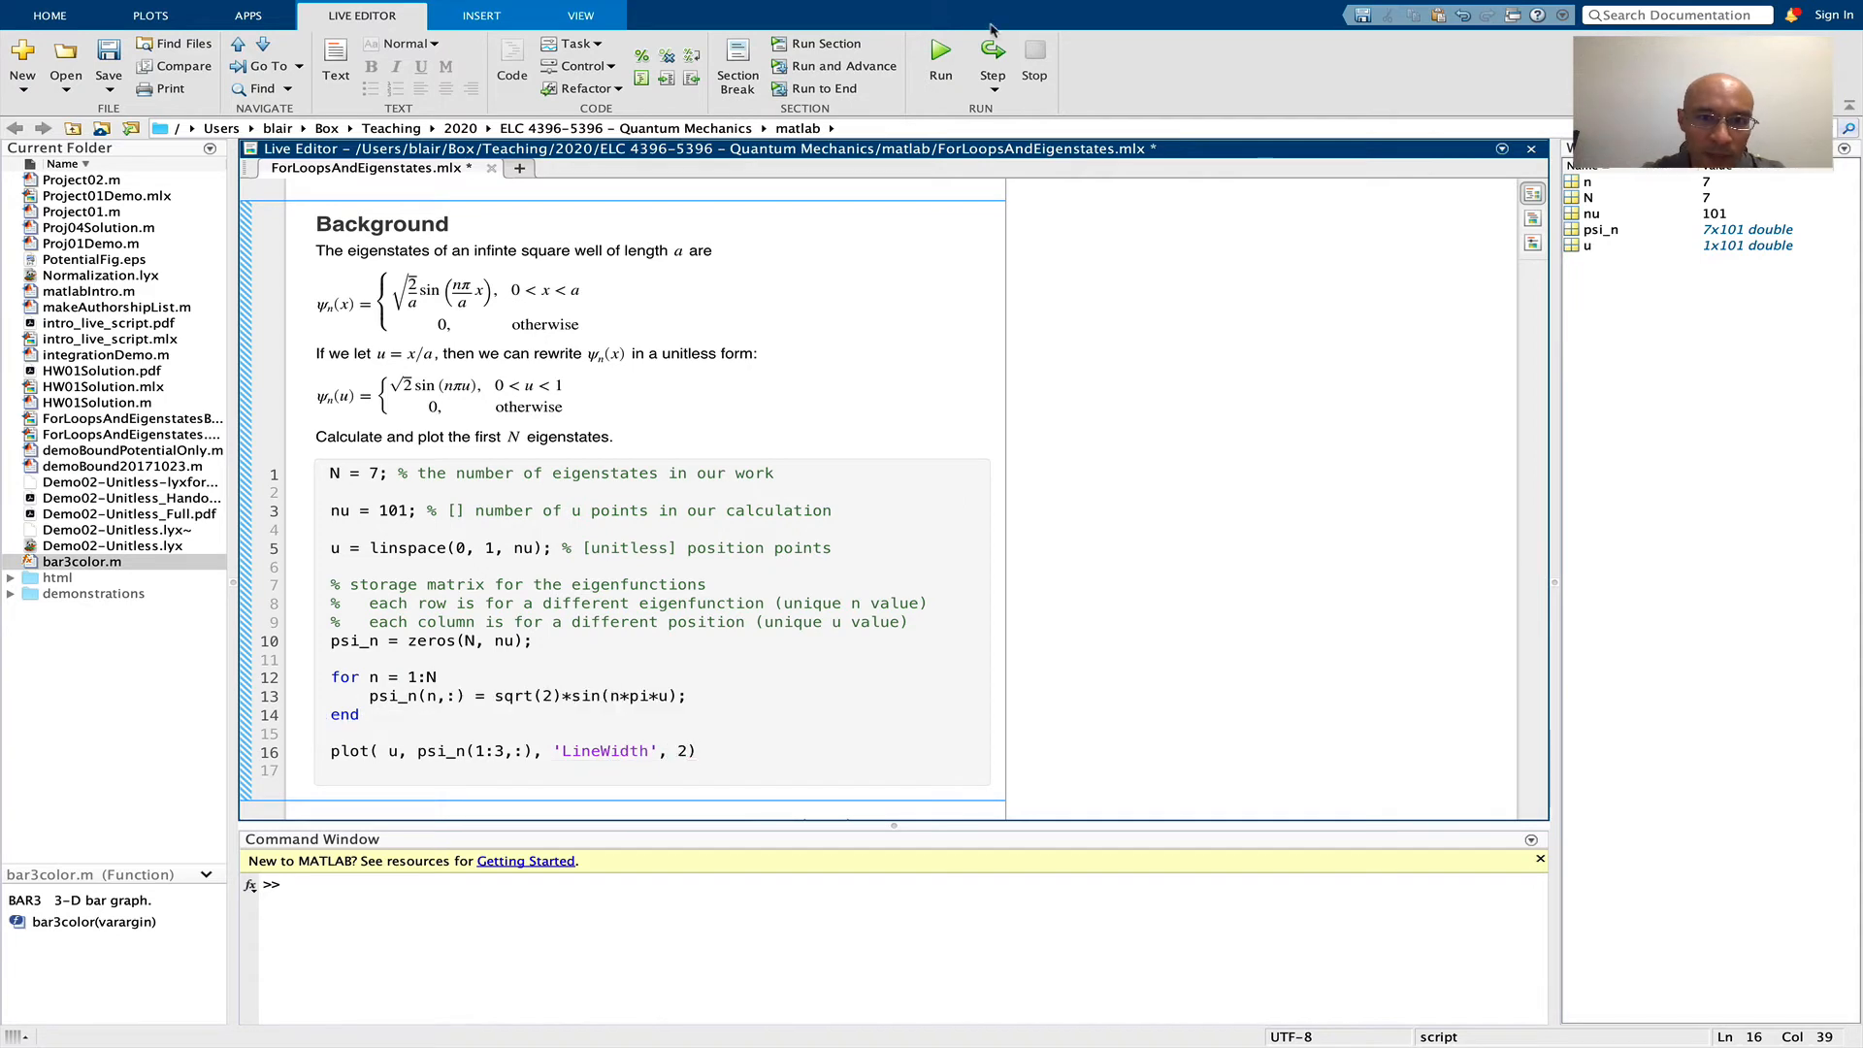
click(940, 48)
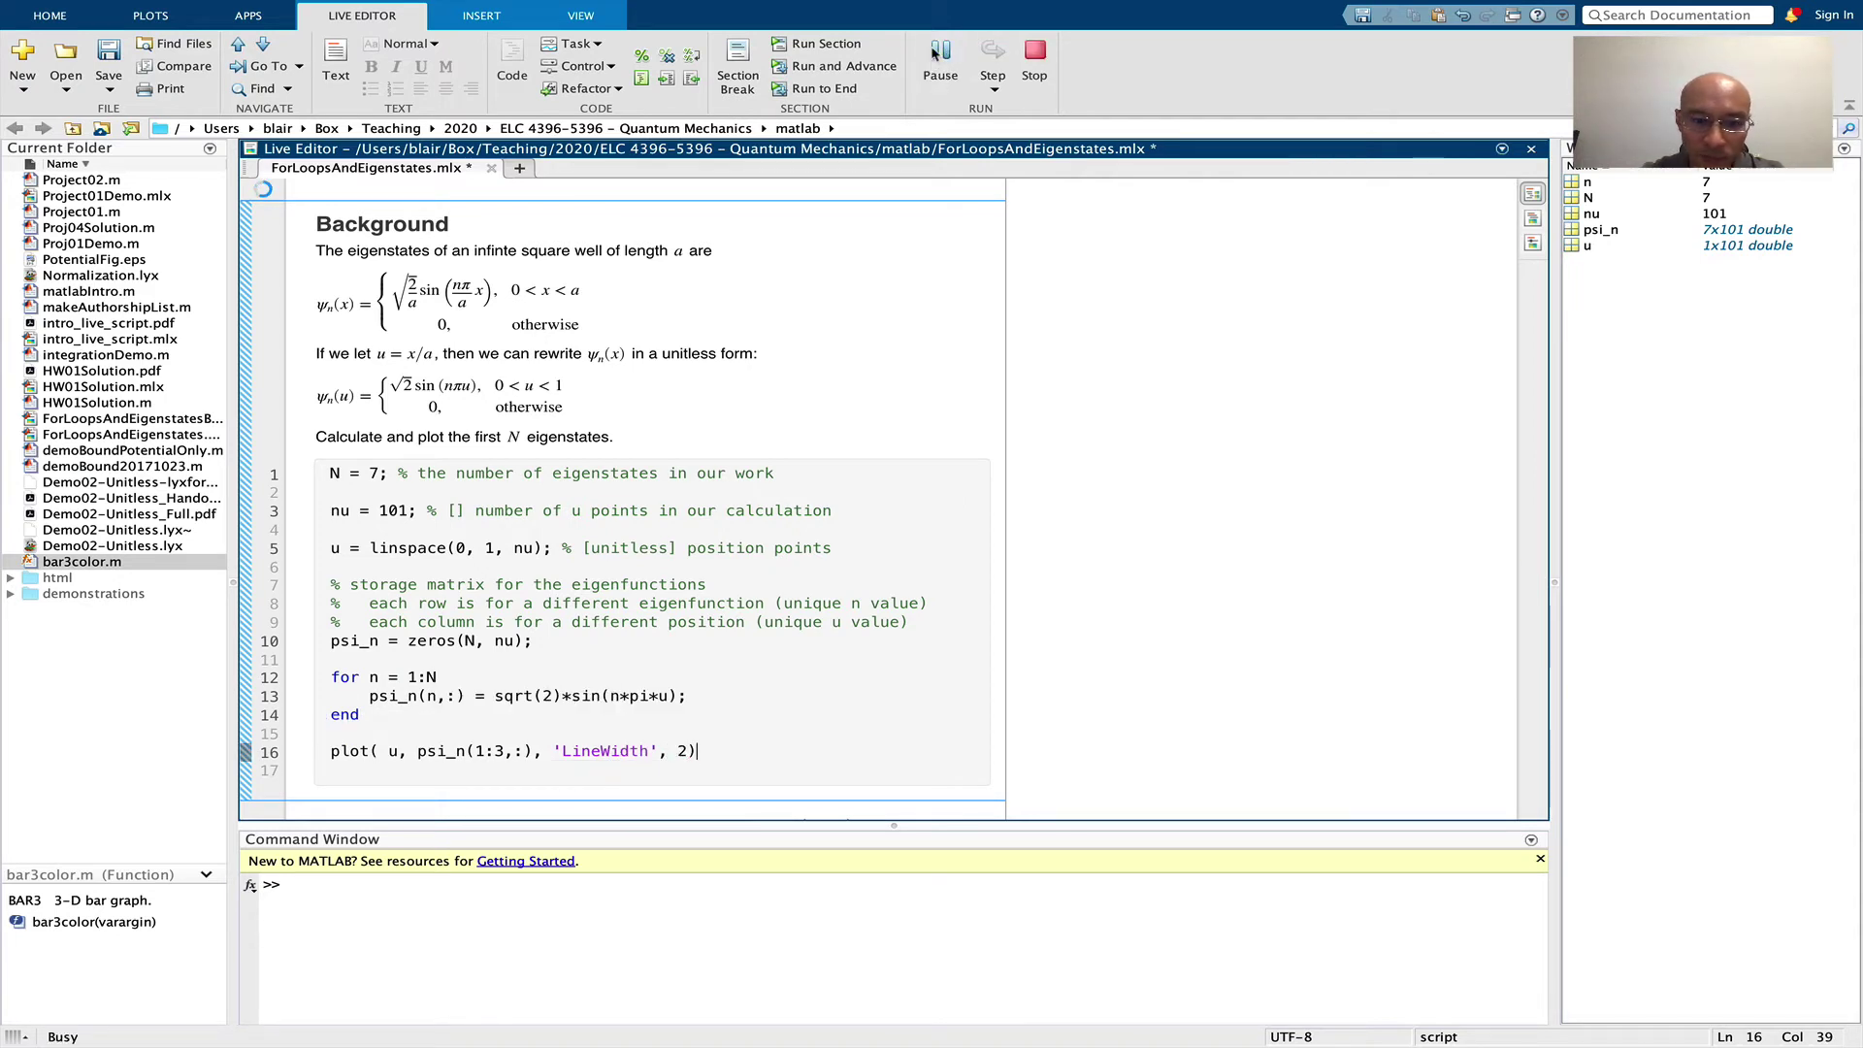
click(941, 52)
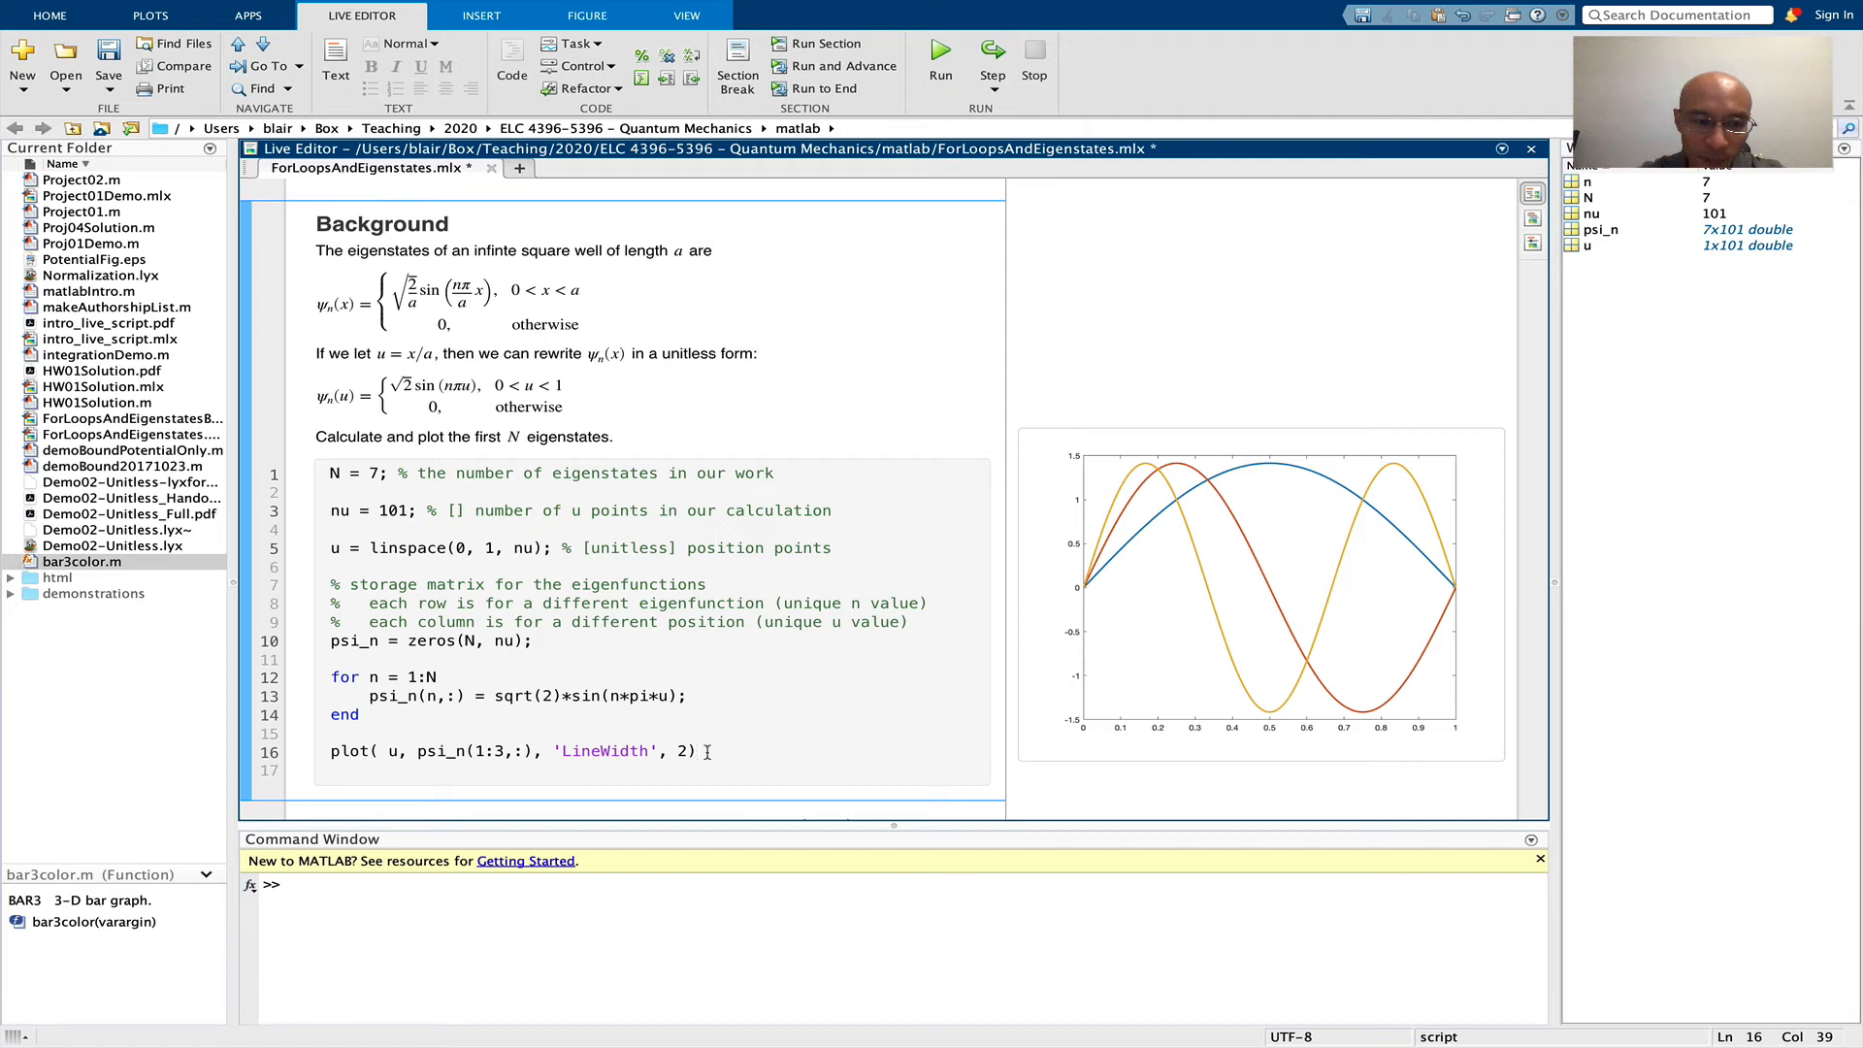
Turn the grid on and set the axes font to 24-point Times, then rerun
text(grid on)
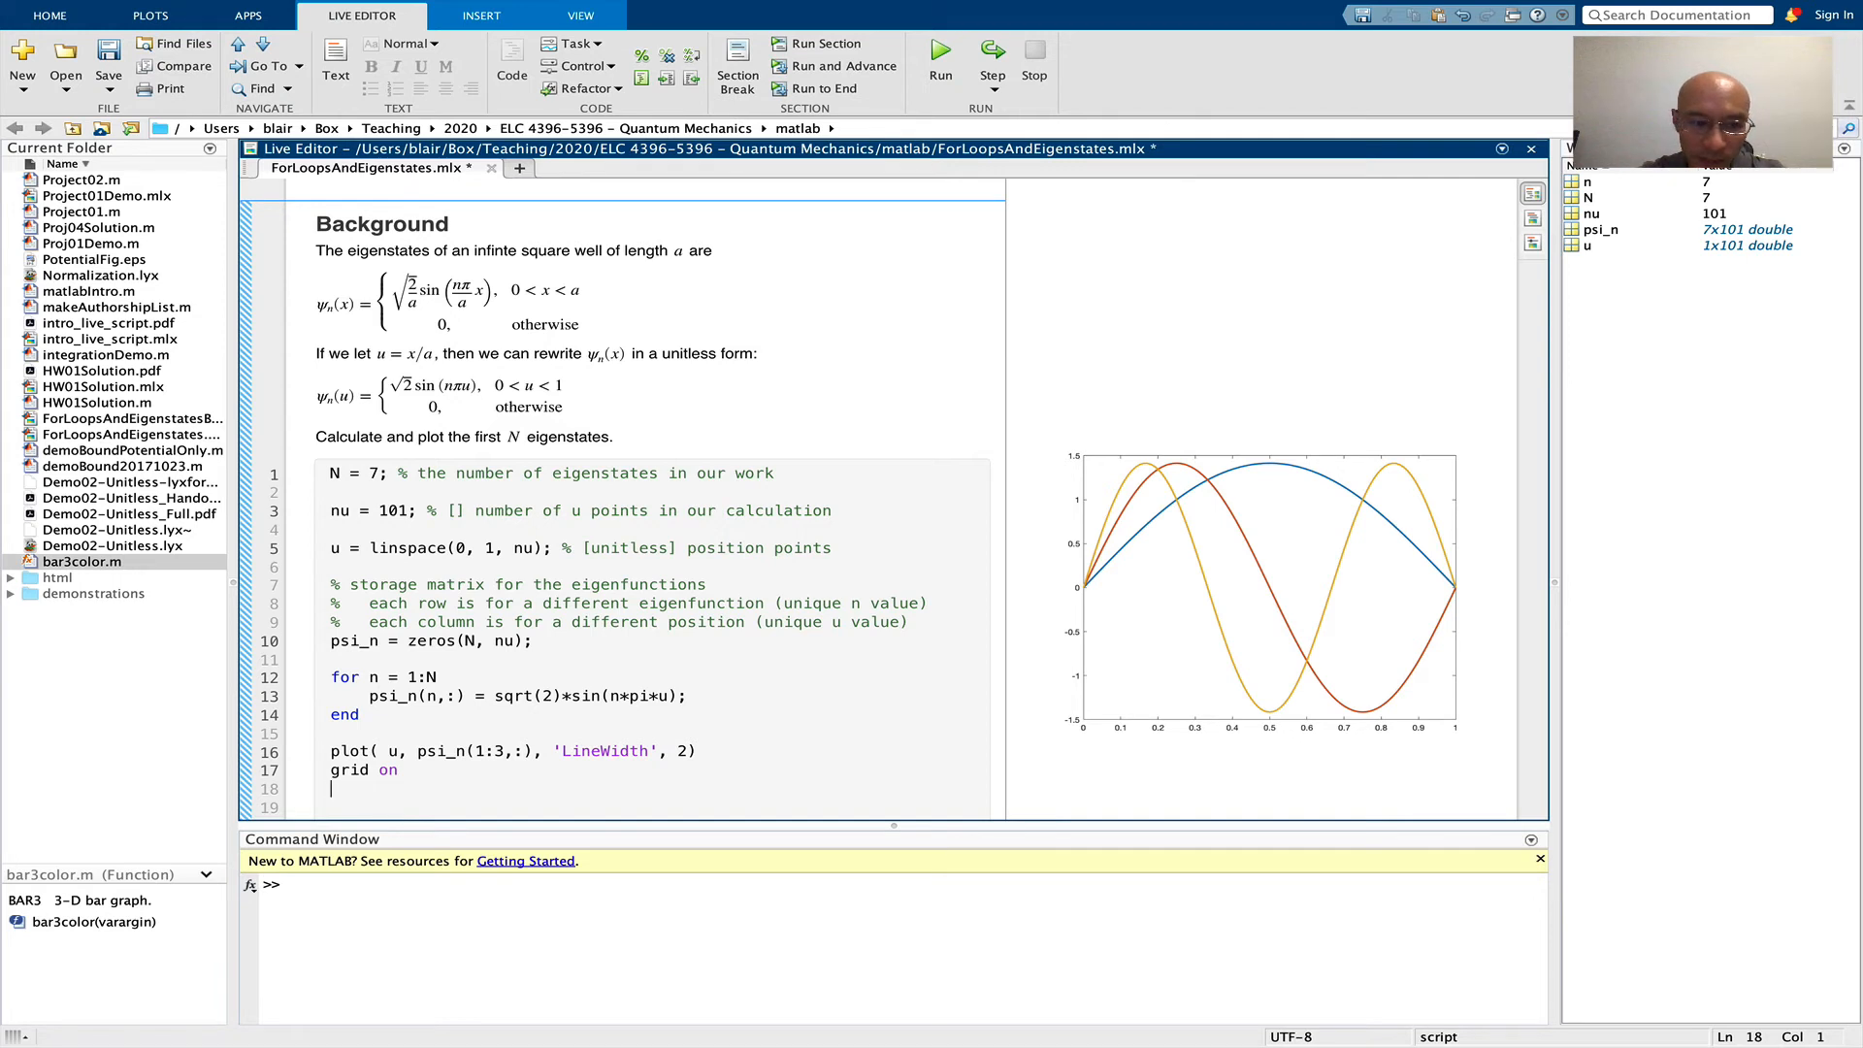
text(set(gca, 'FontSize', 24, 'FontName', 'Times)
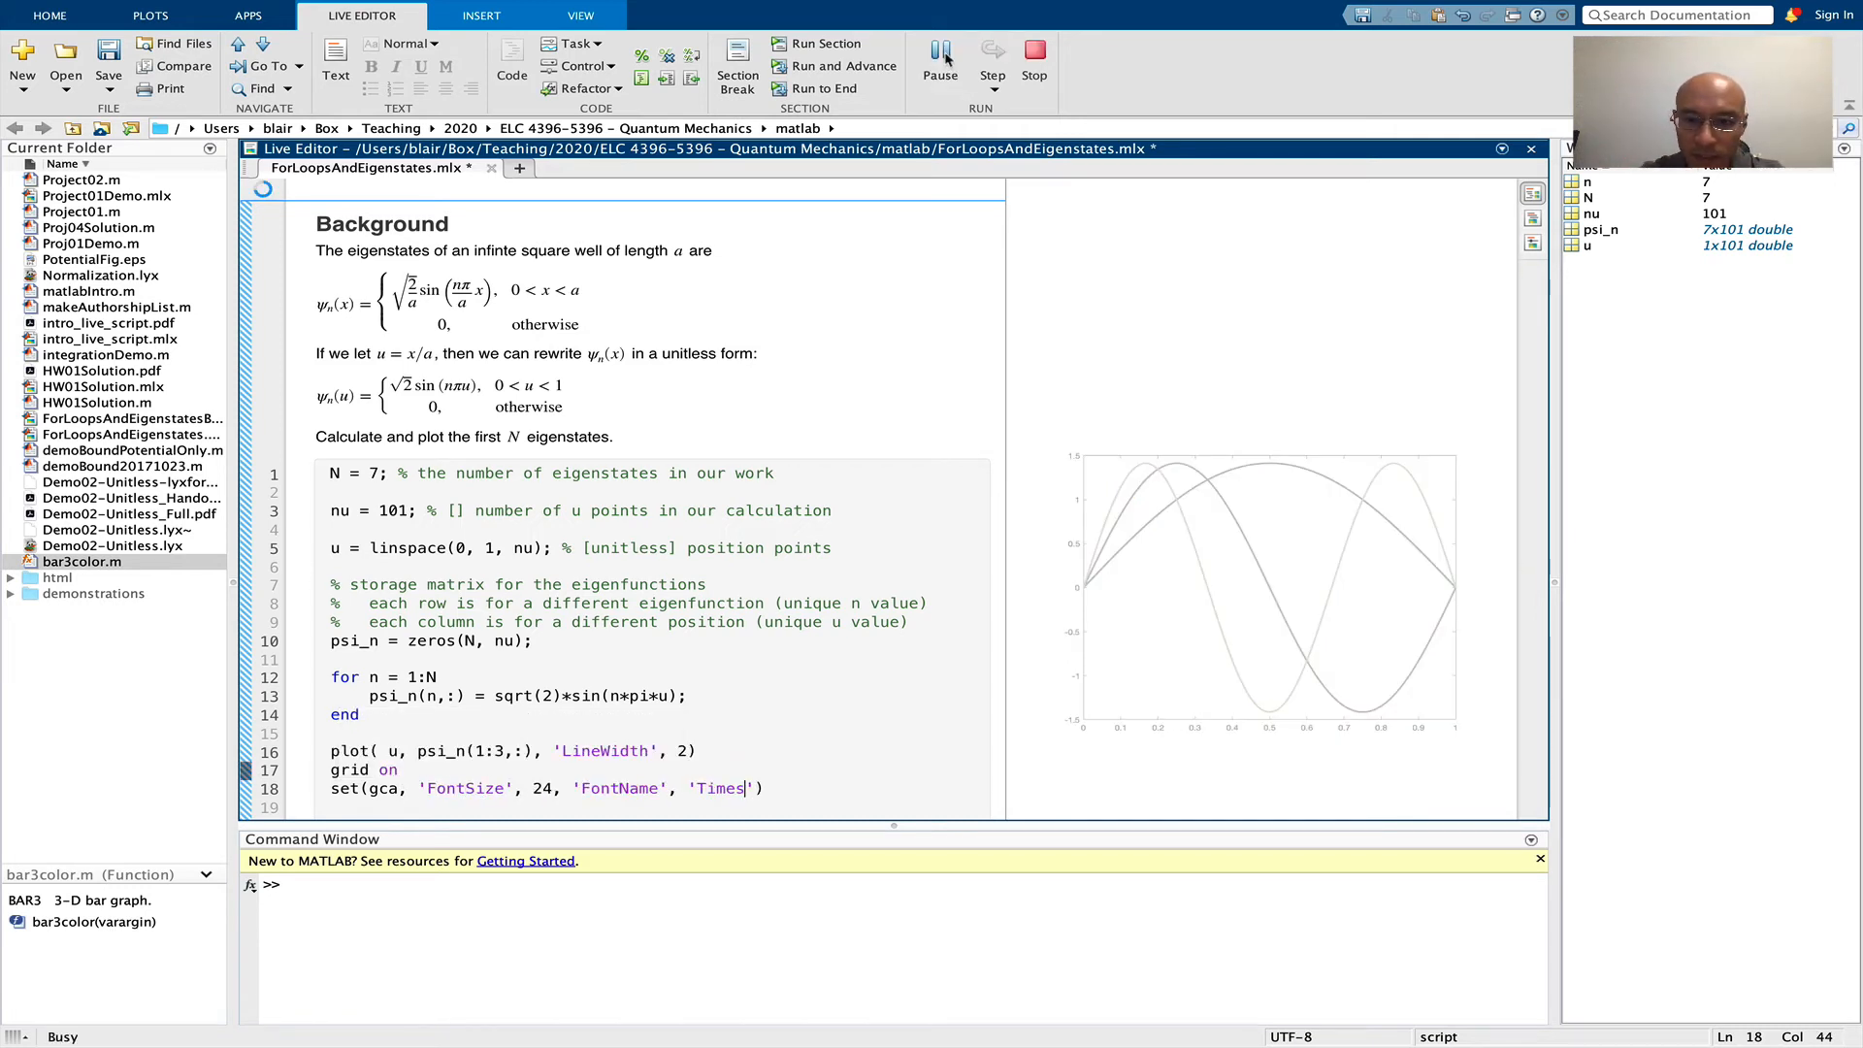
click(942, 53)
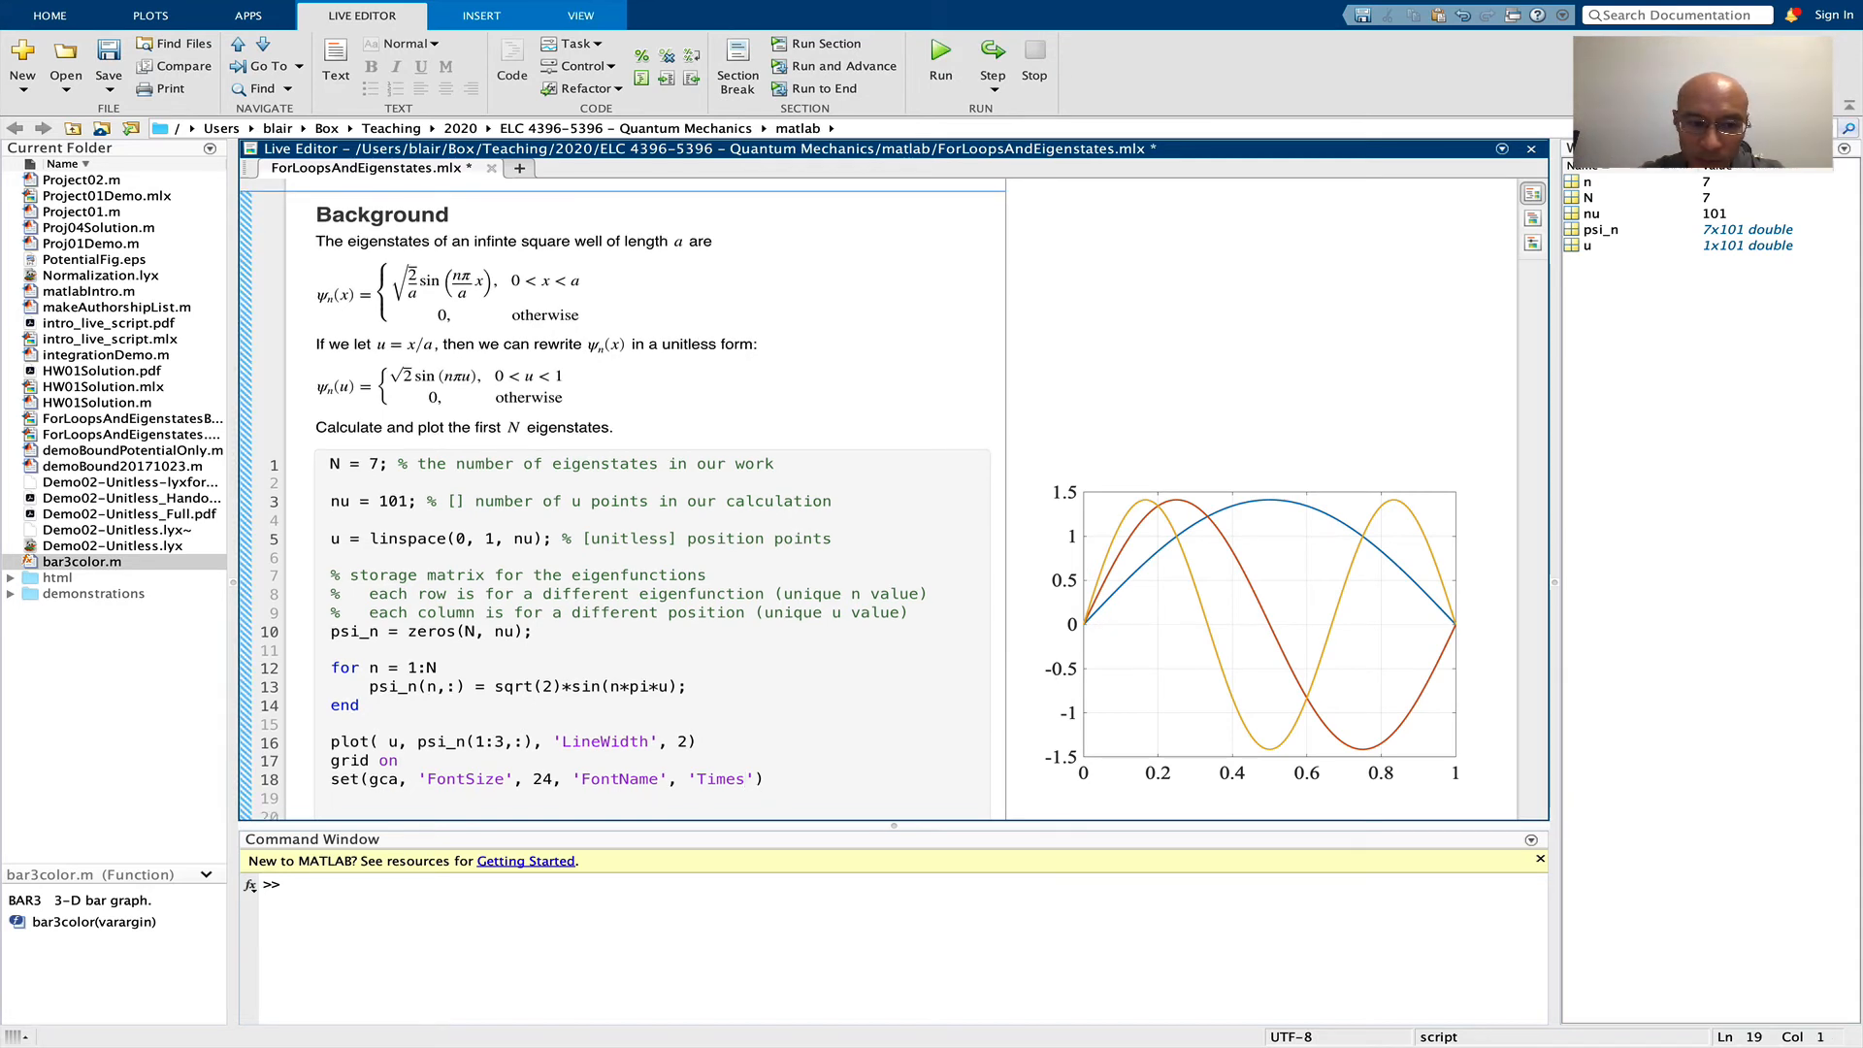
Add LaTeX axis labels $x/a$ and $\psi_n(x)$, rerunning to check each
text(xlabel('$x/a$'))
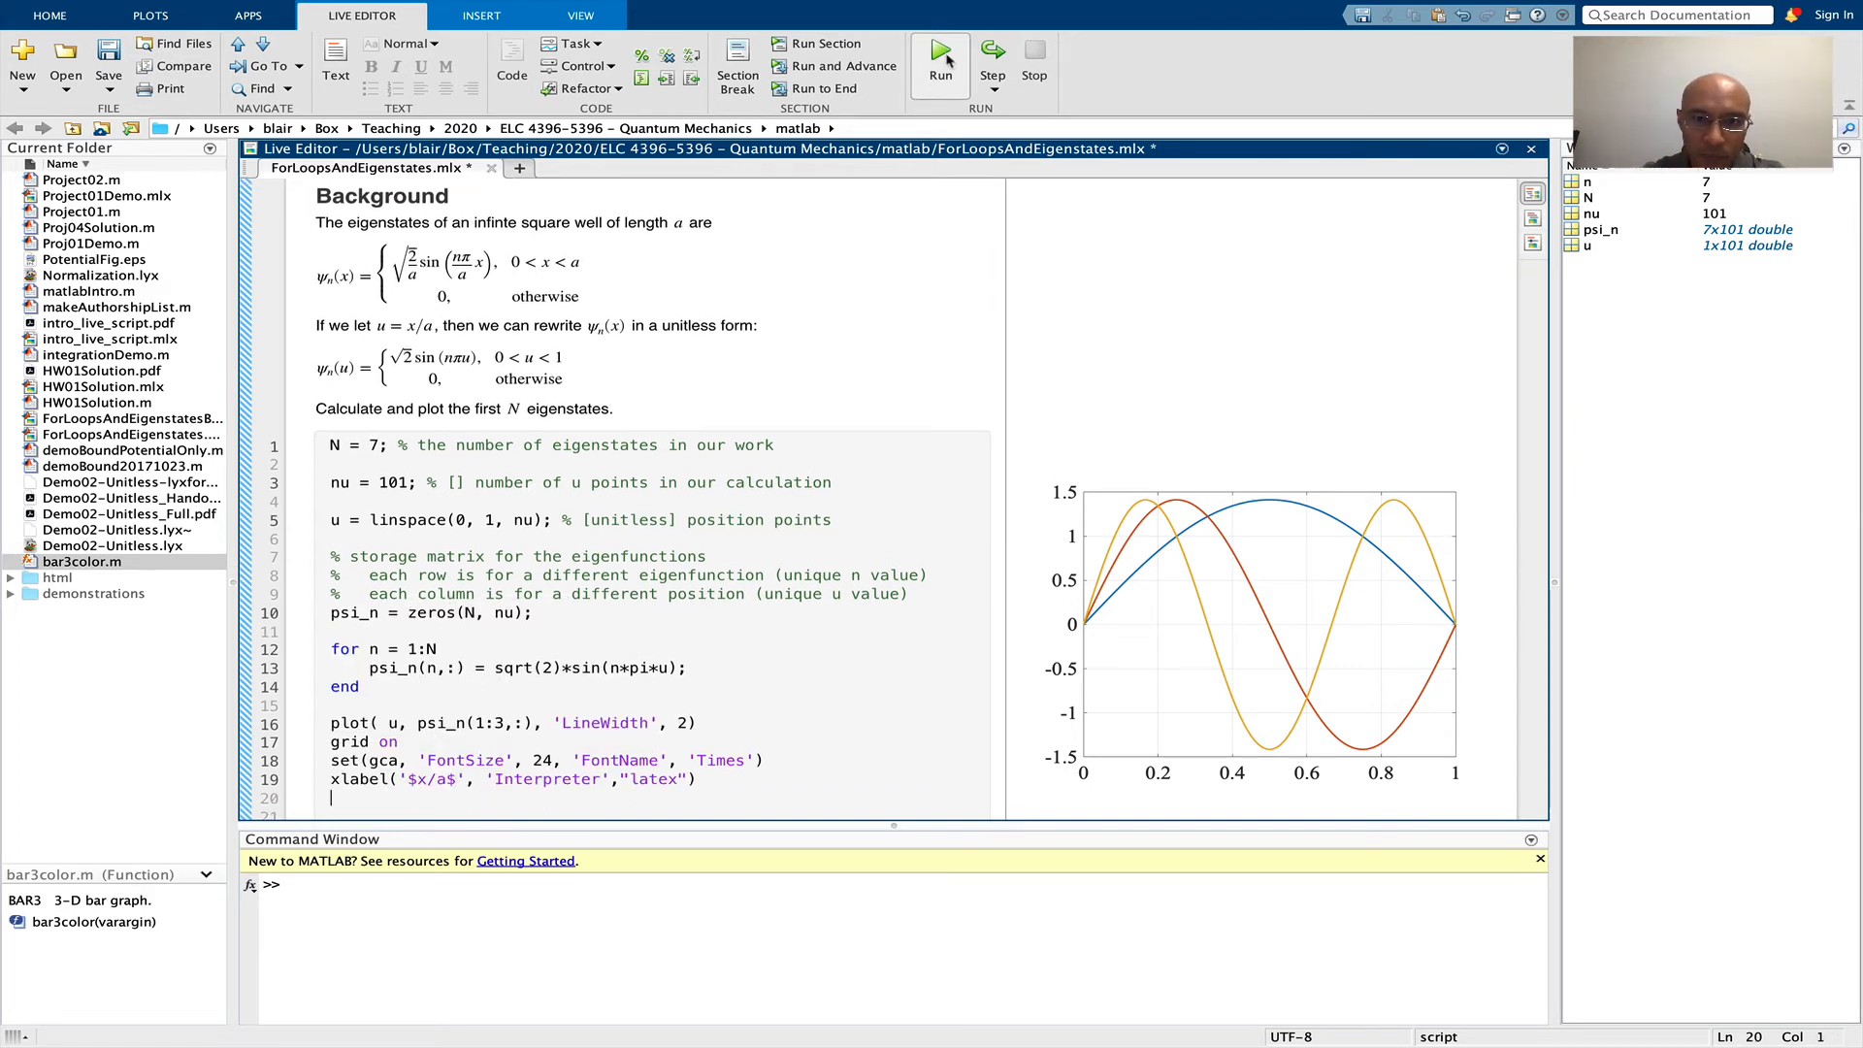
click(941, 50)
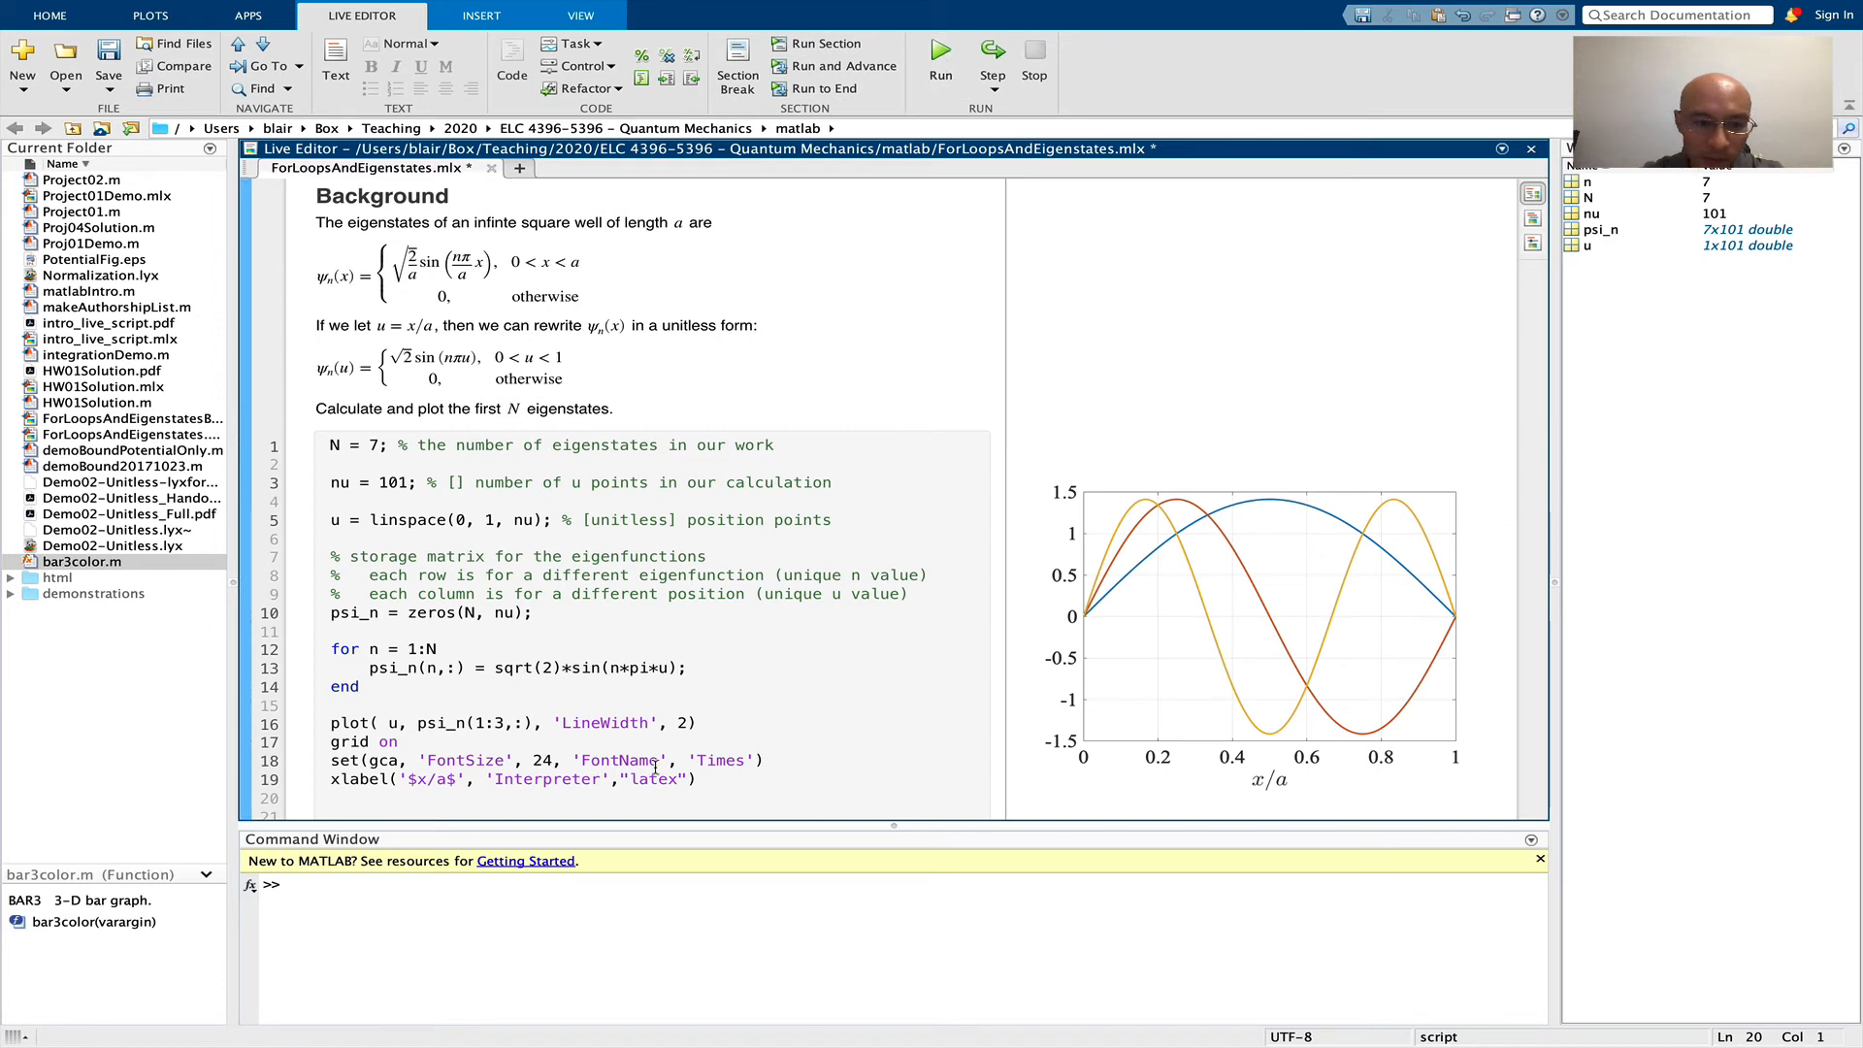
text(ylabel('\psi_n'))
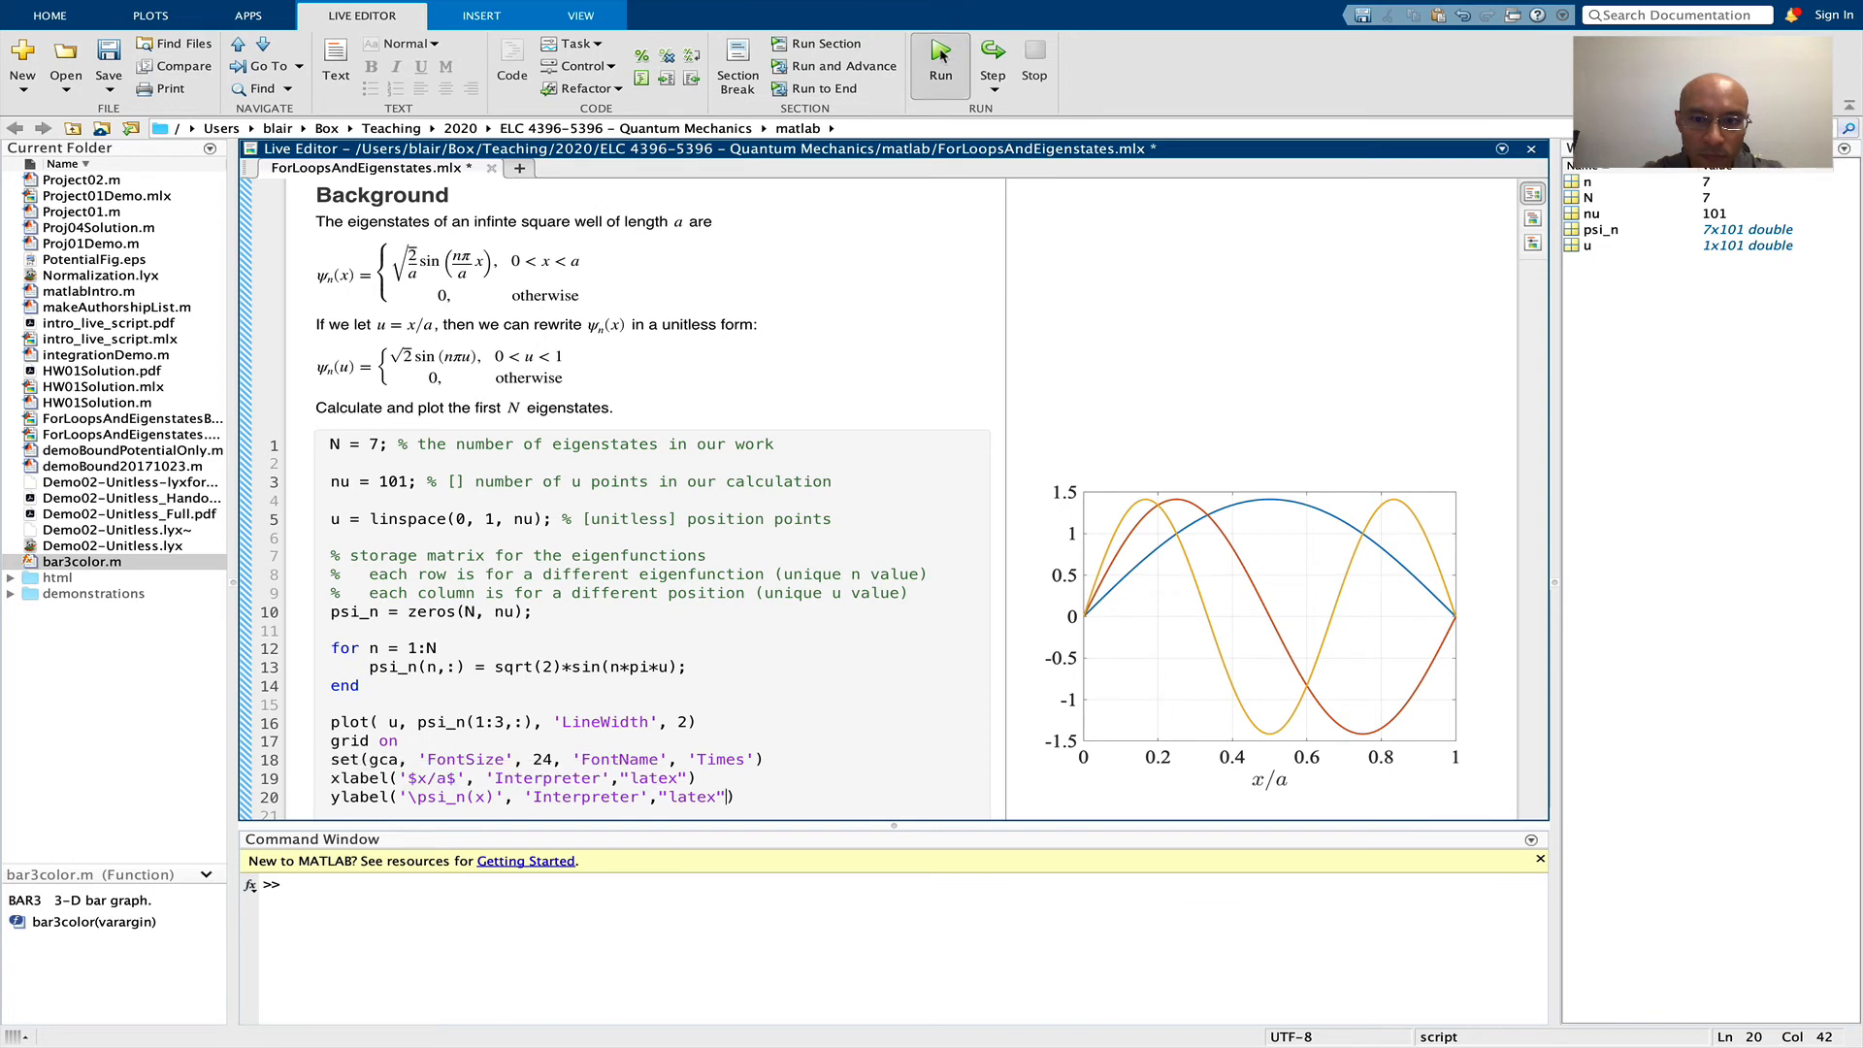
click(940, 49)
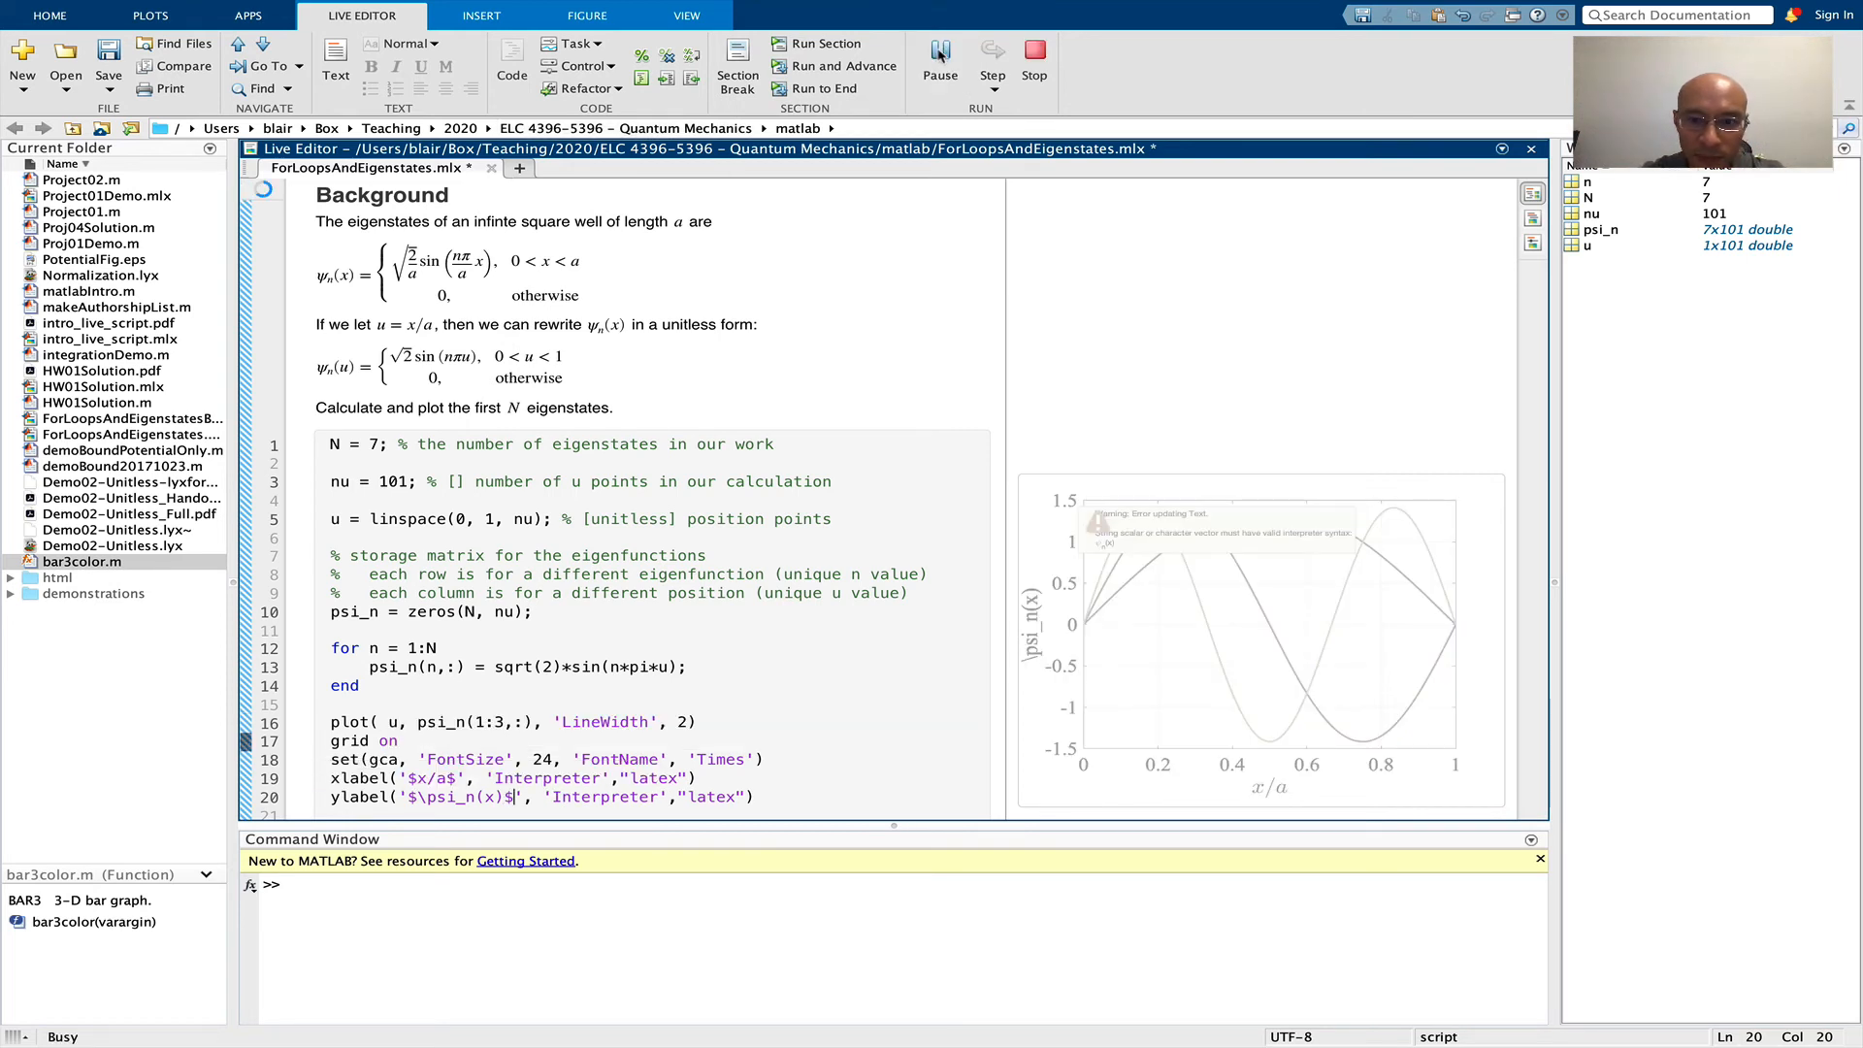
click(939, 51)
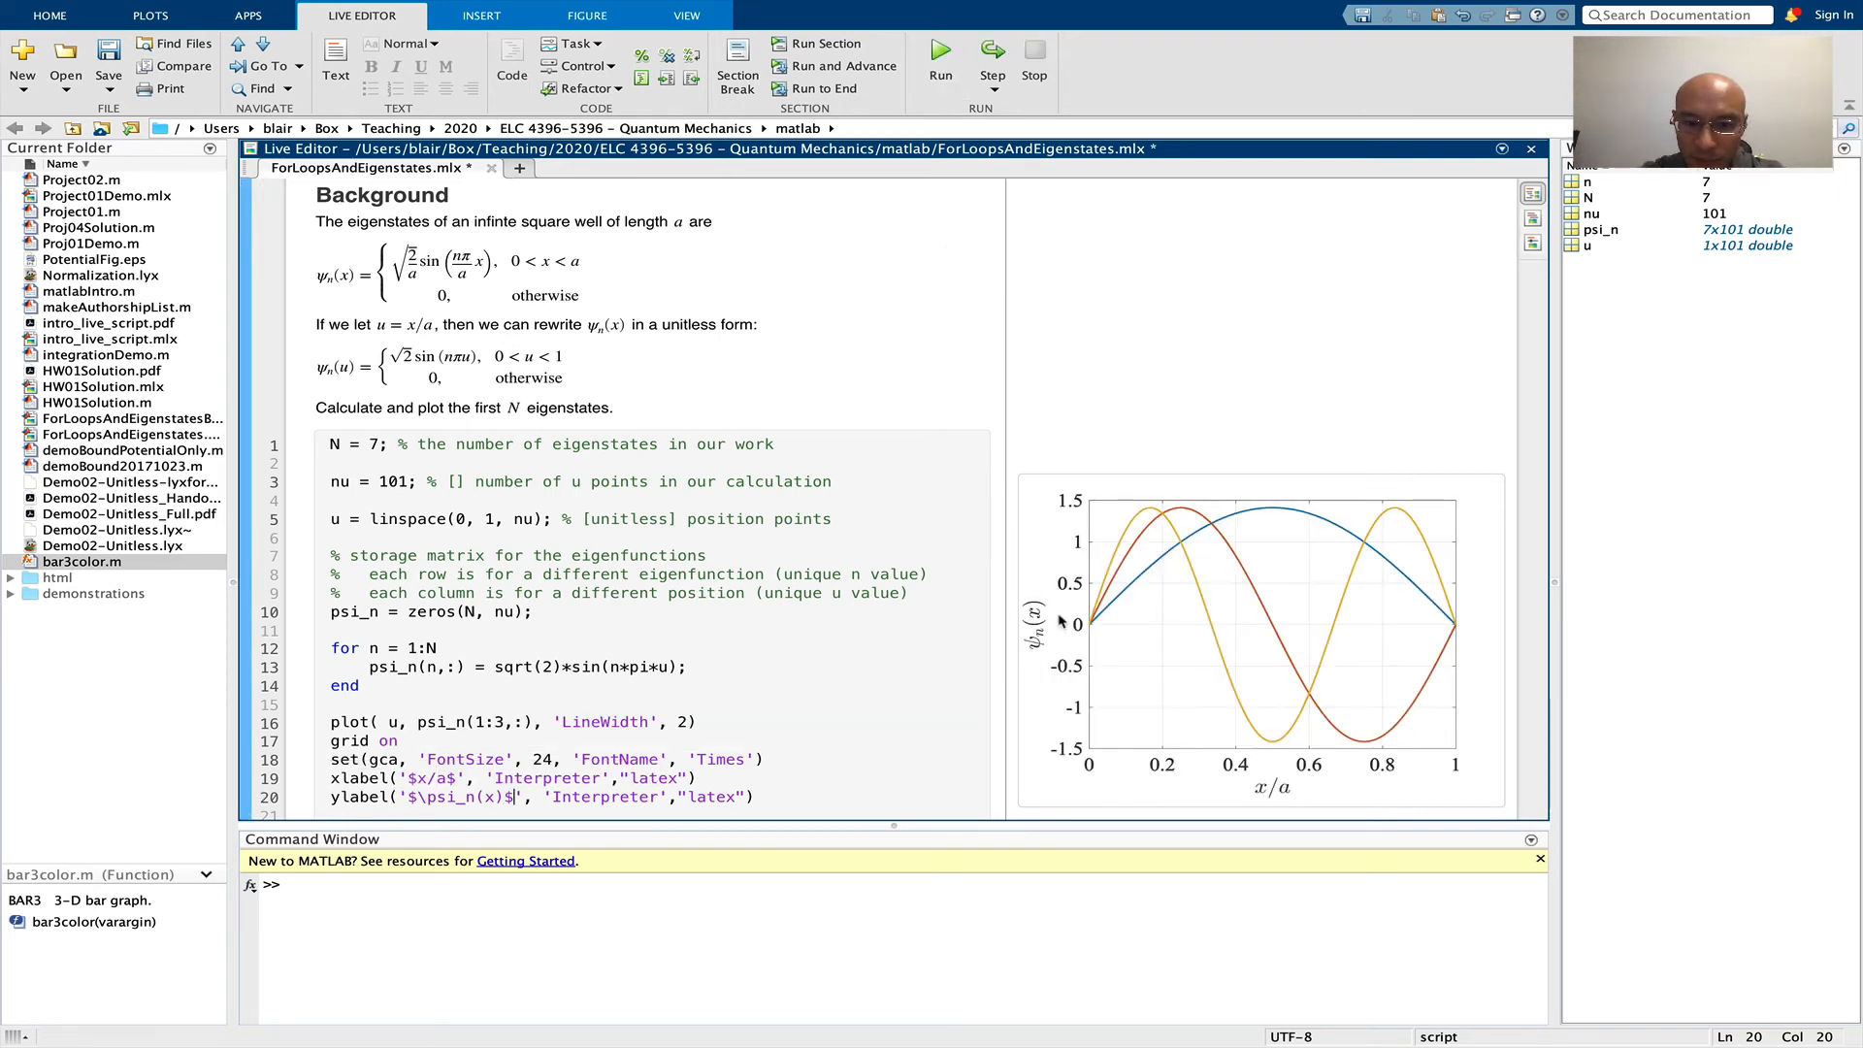
mouse_move(861, 706)
text(legend({'$n=1$', '$n=2$', '$n=3$)
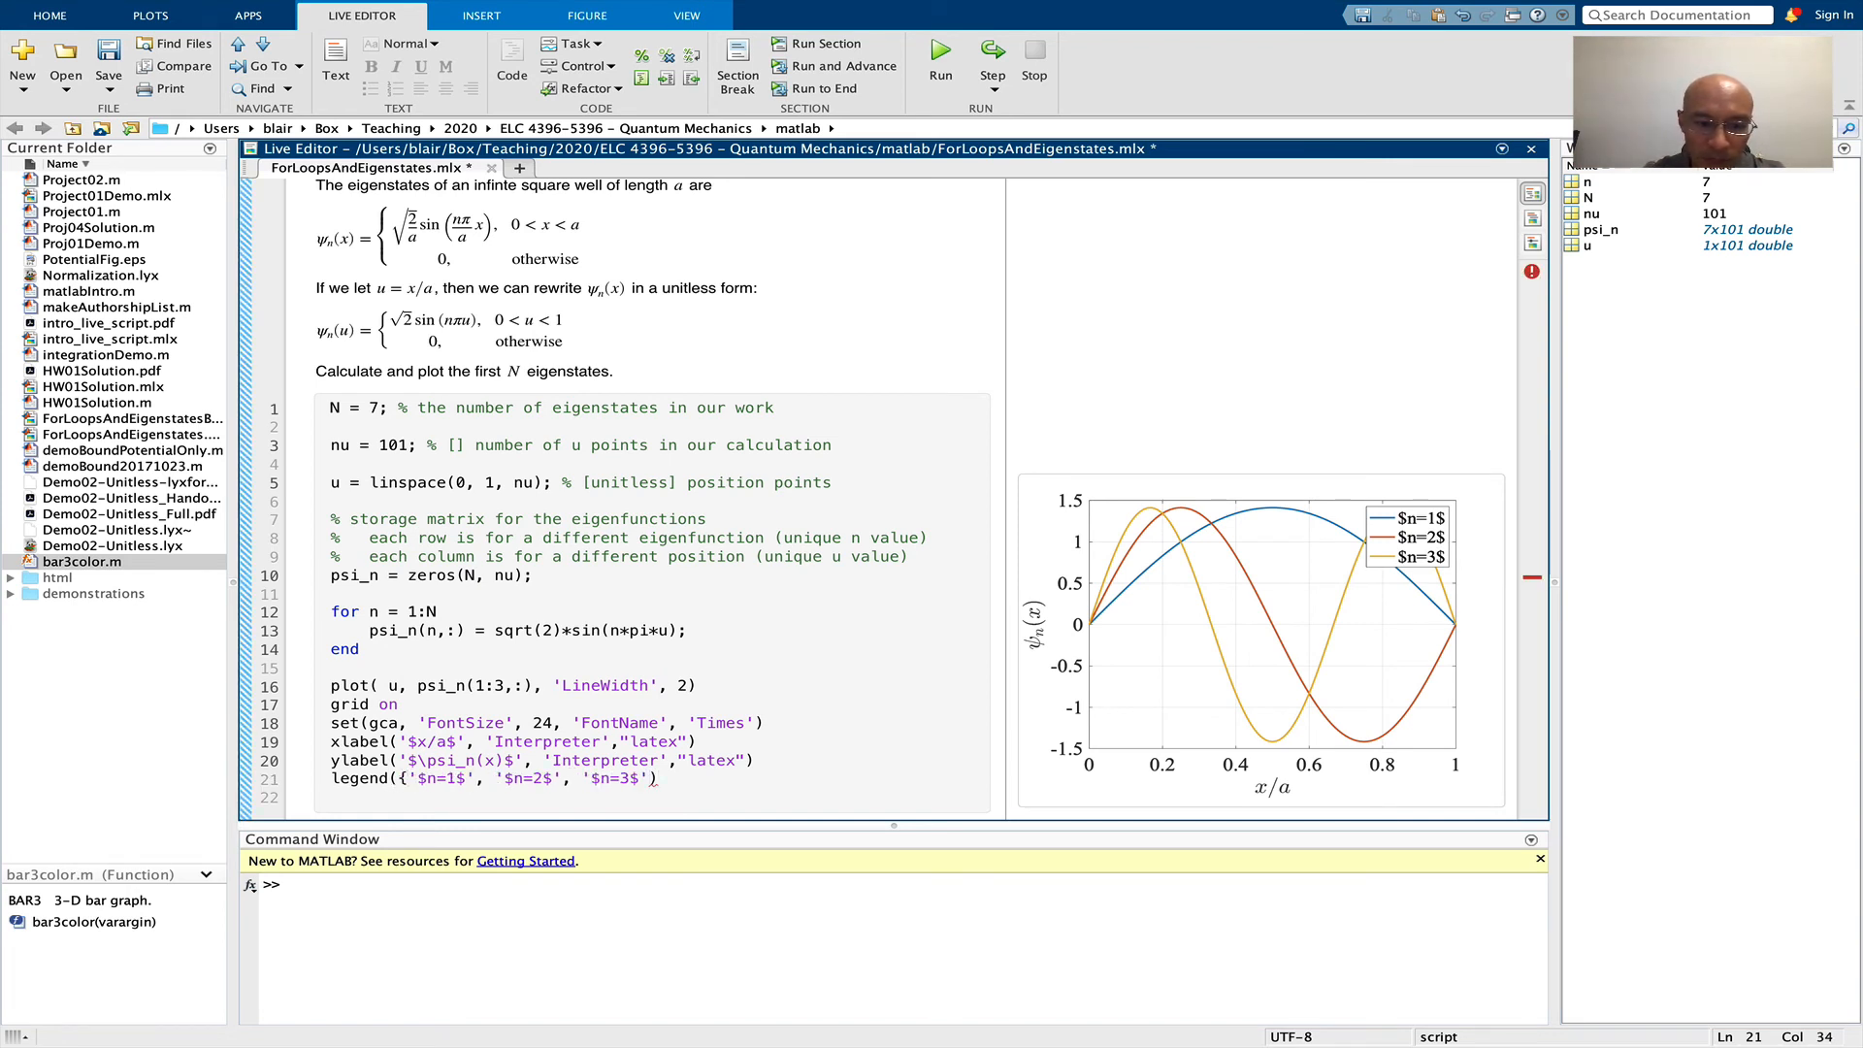
Add a LaTeX legend '$n=1$', '$n=2$', '$n=3$' with 'best' location and rerun
text(,"AutoUpdate")
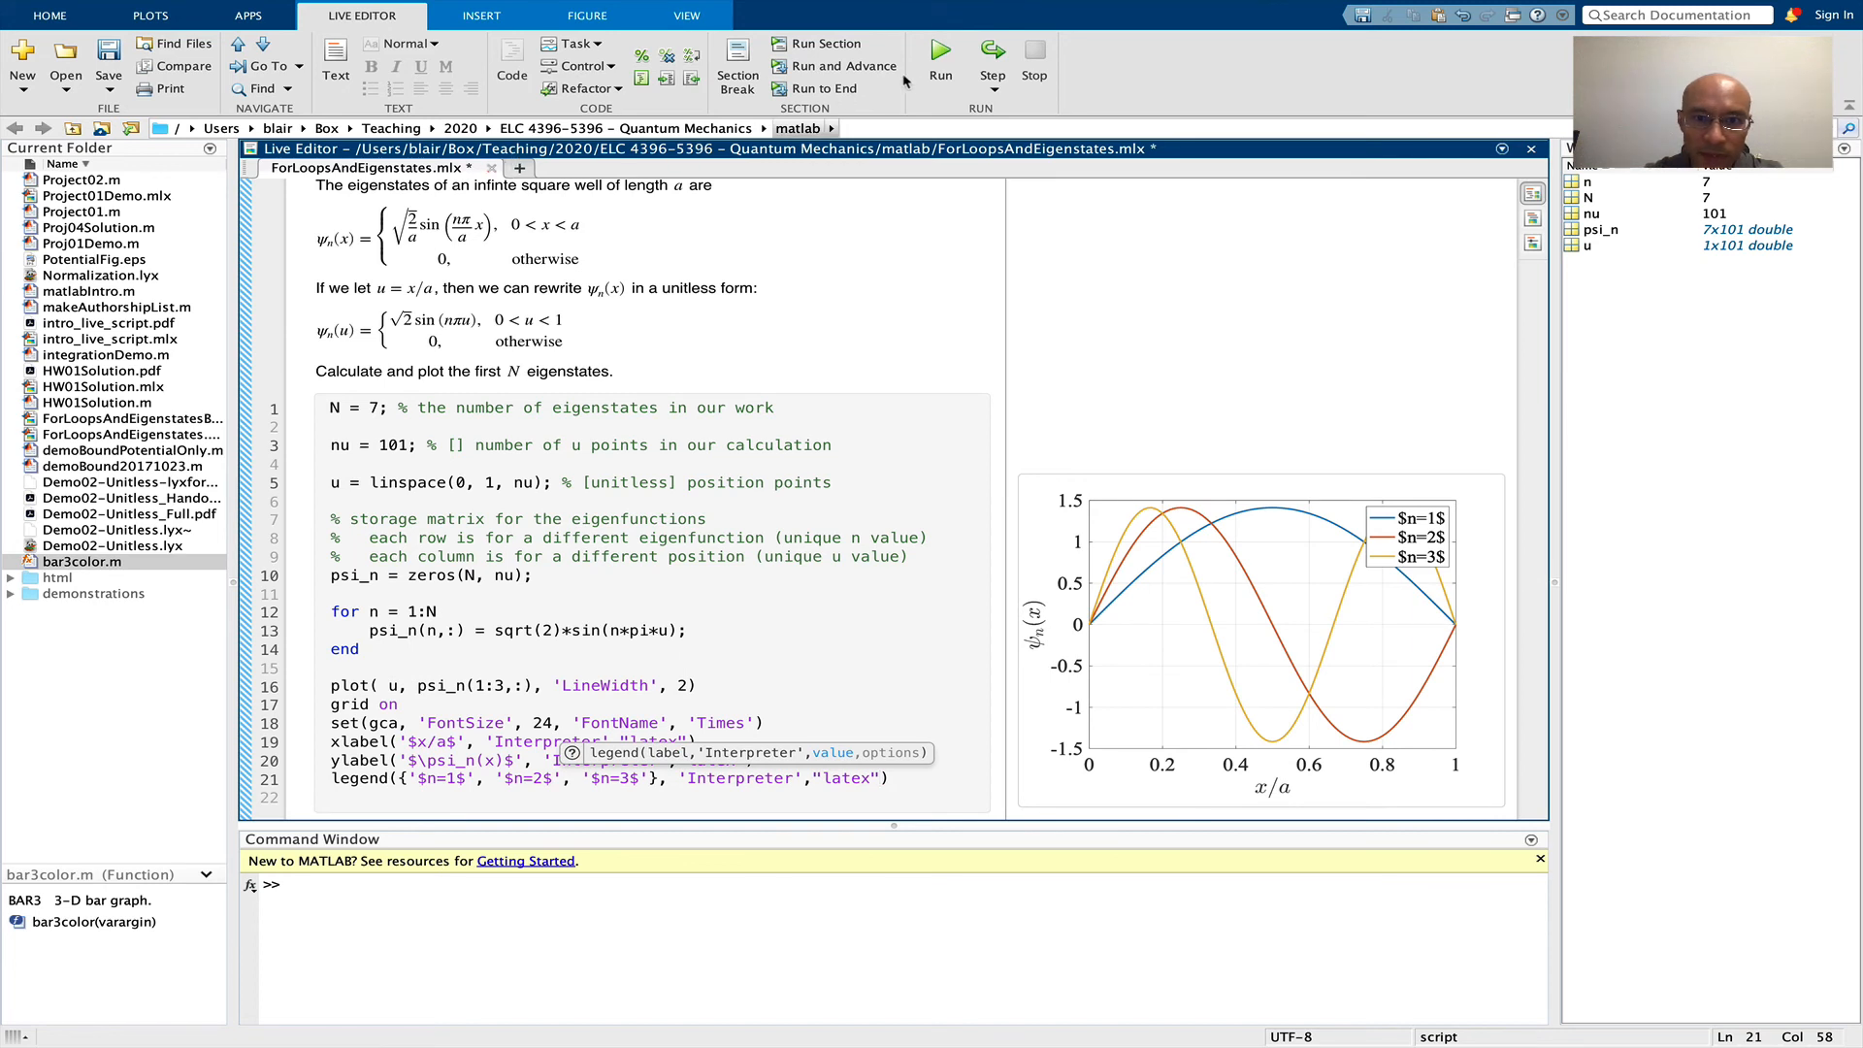
click(940, 51)
text(,"Location","be")
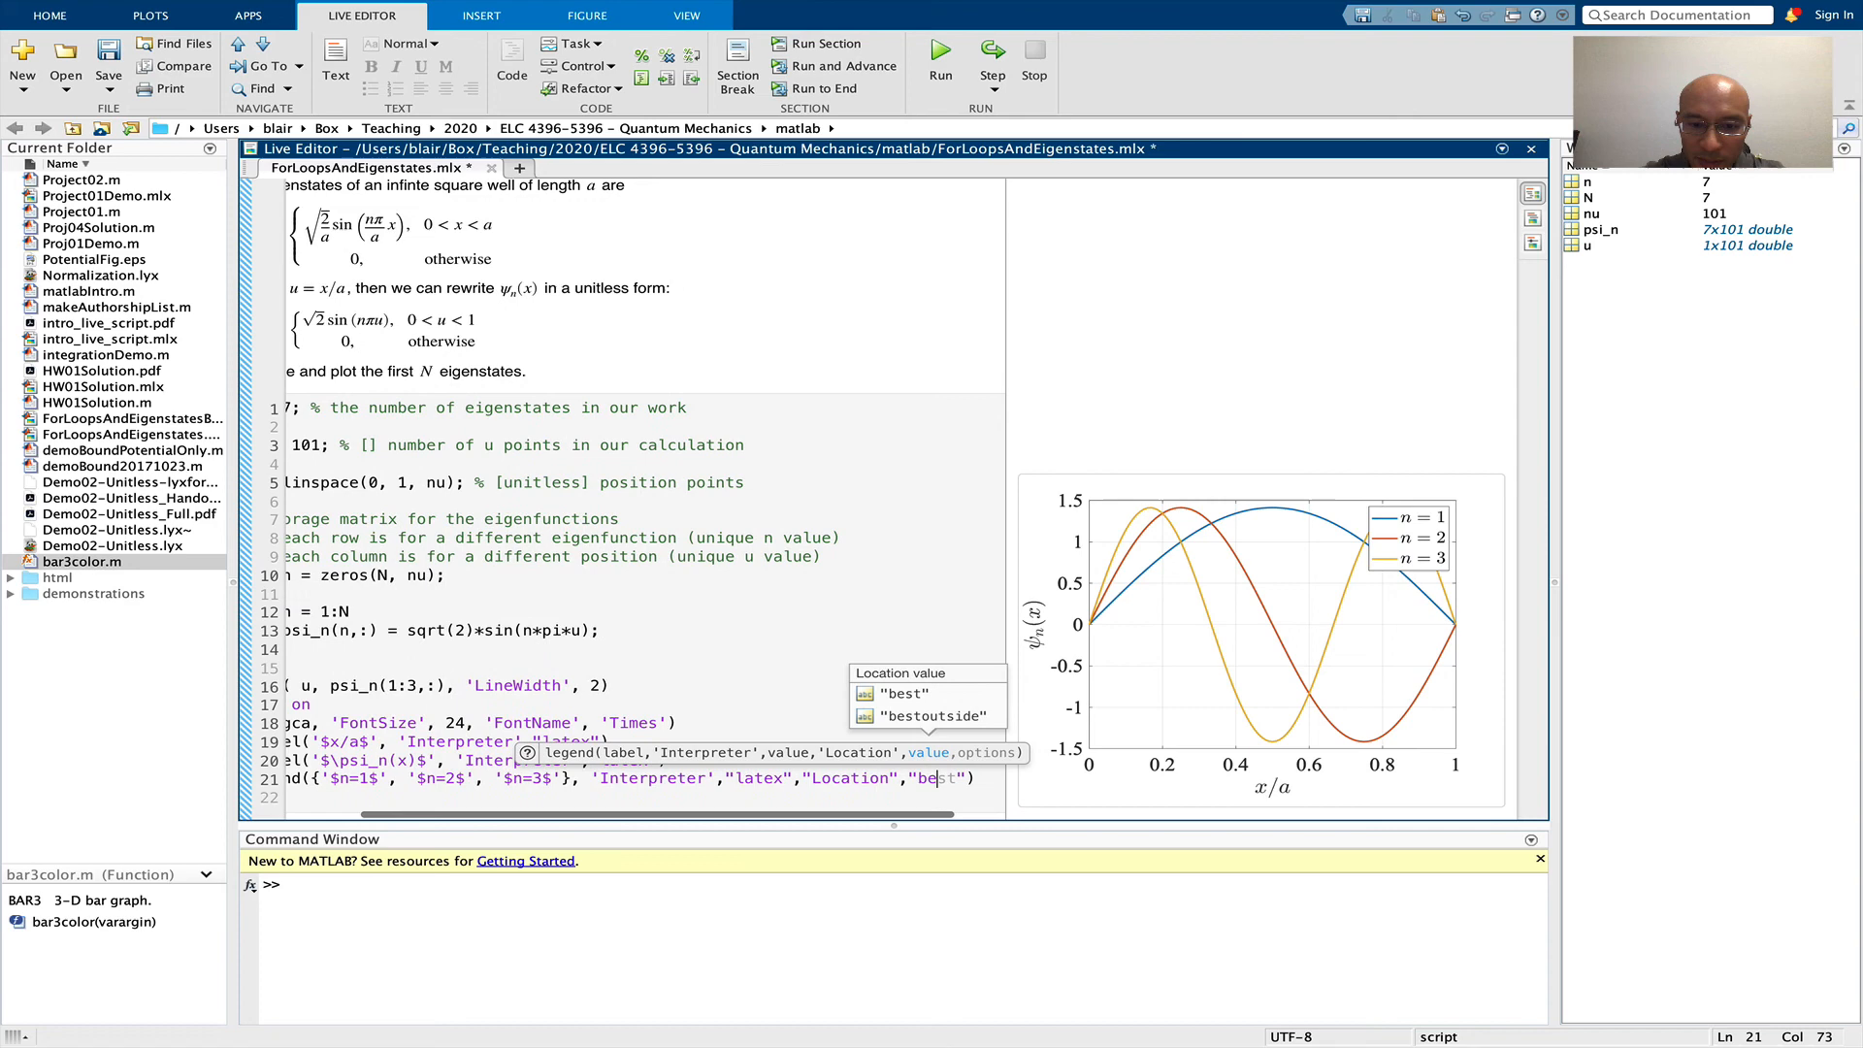
click(942, 50)
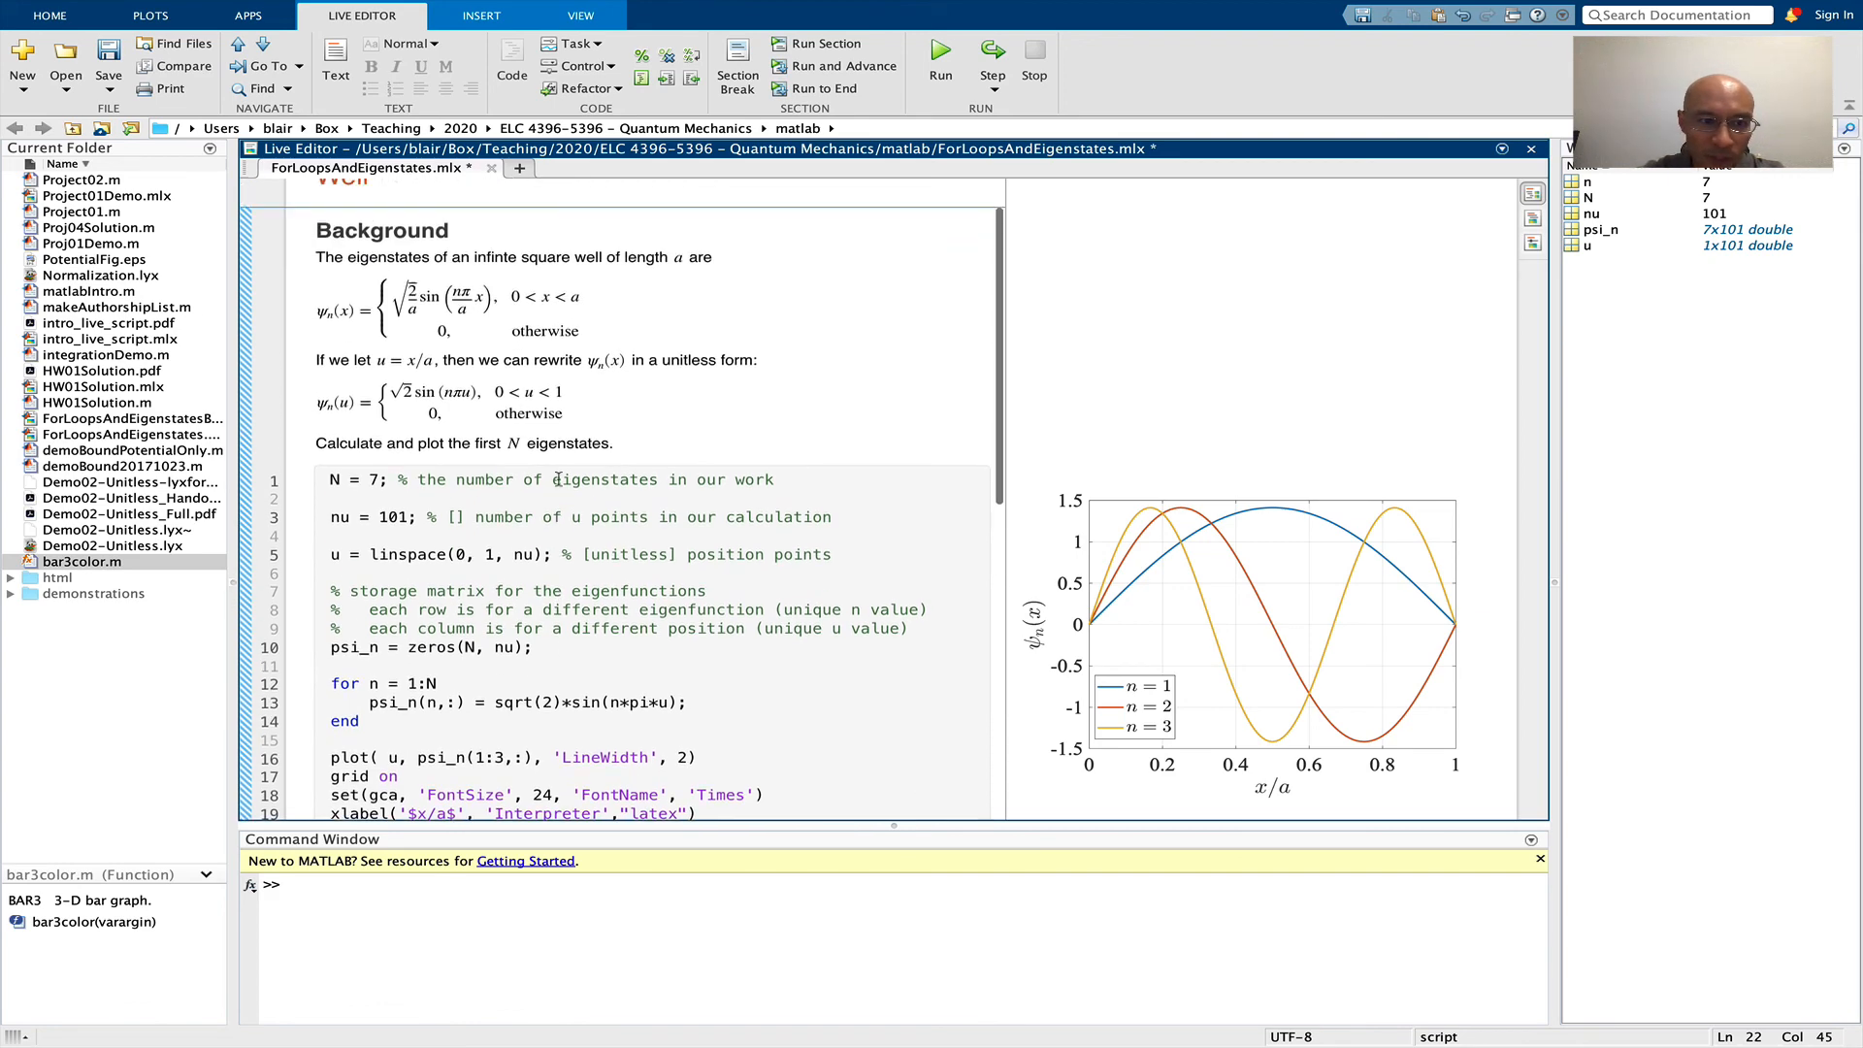
Scroll down past the wrapped legend command to the Expansion Coefficients section
scroll(down, 3)
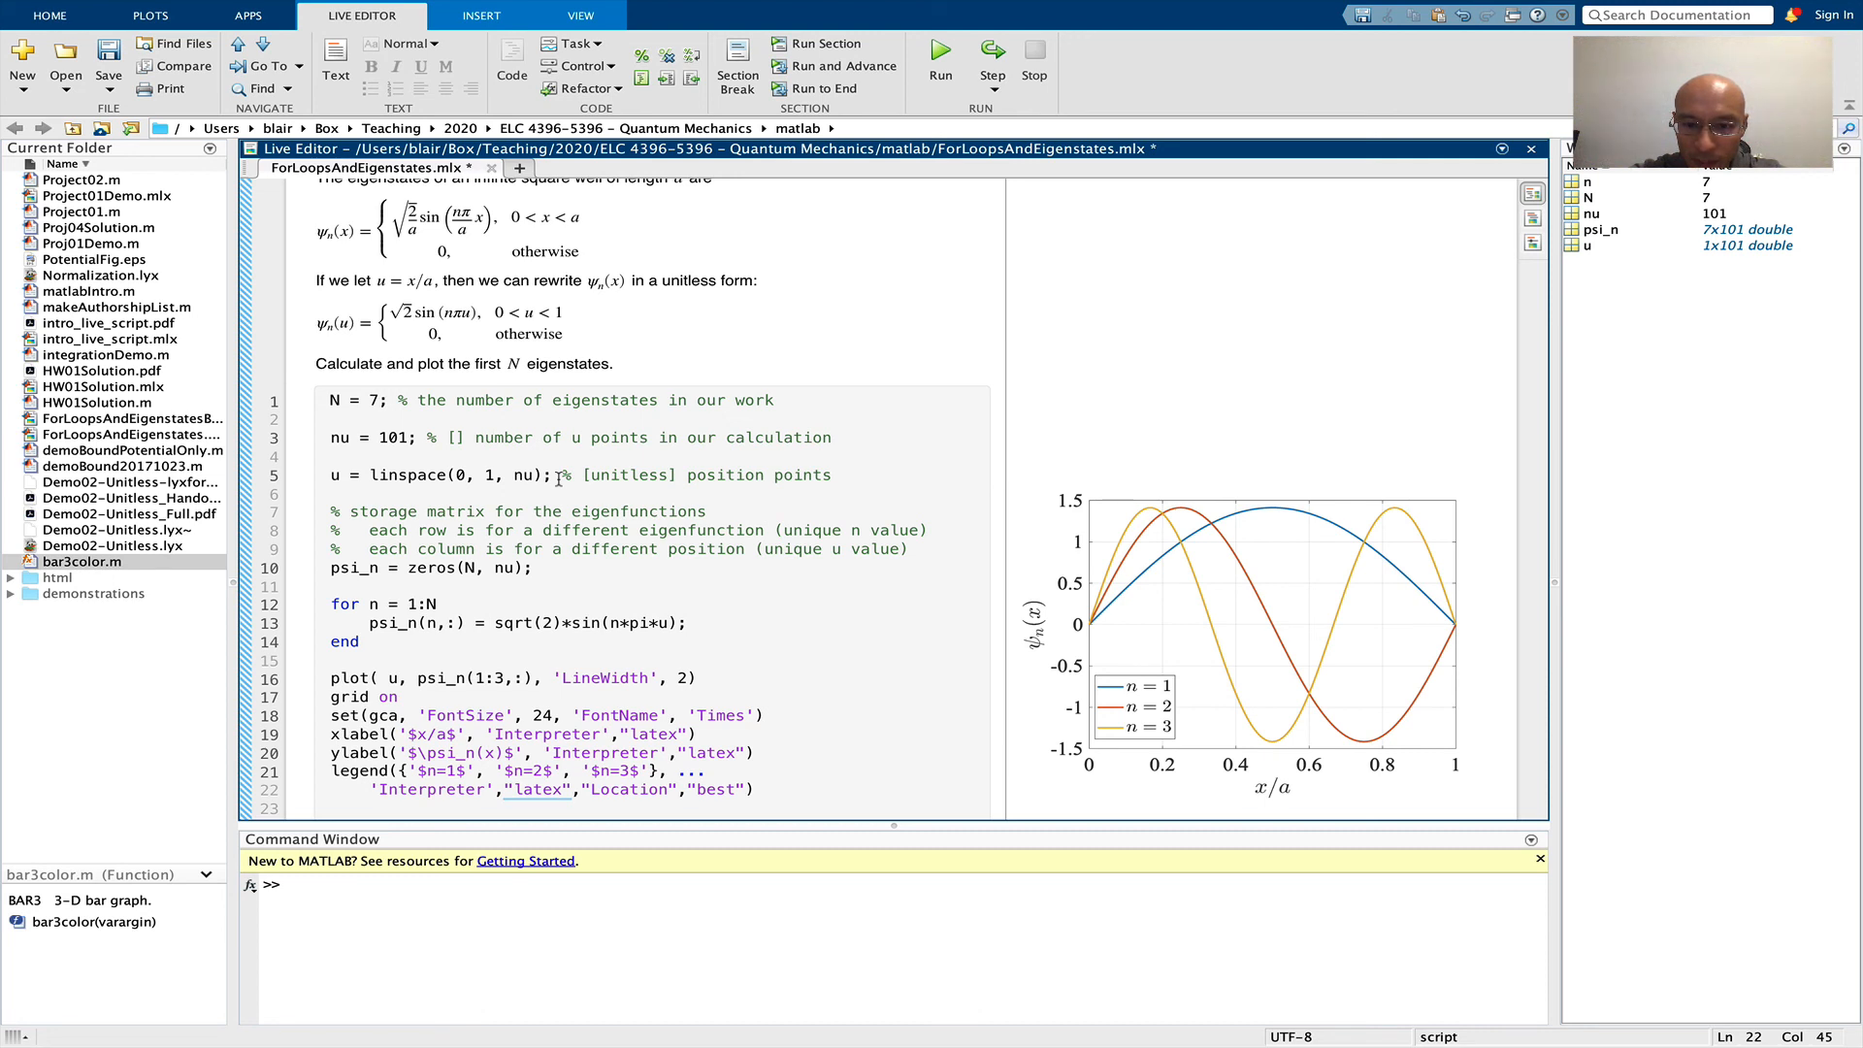
mouse_move(565, 484)
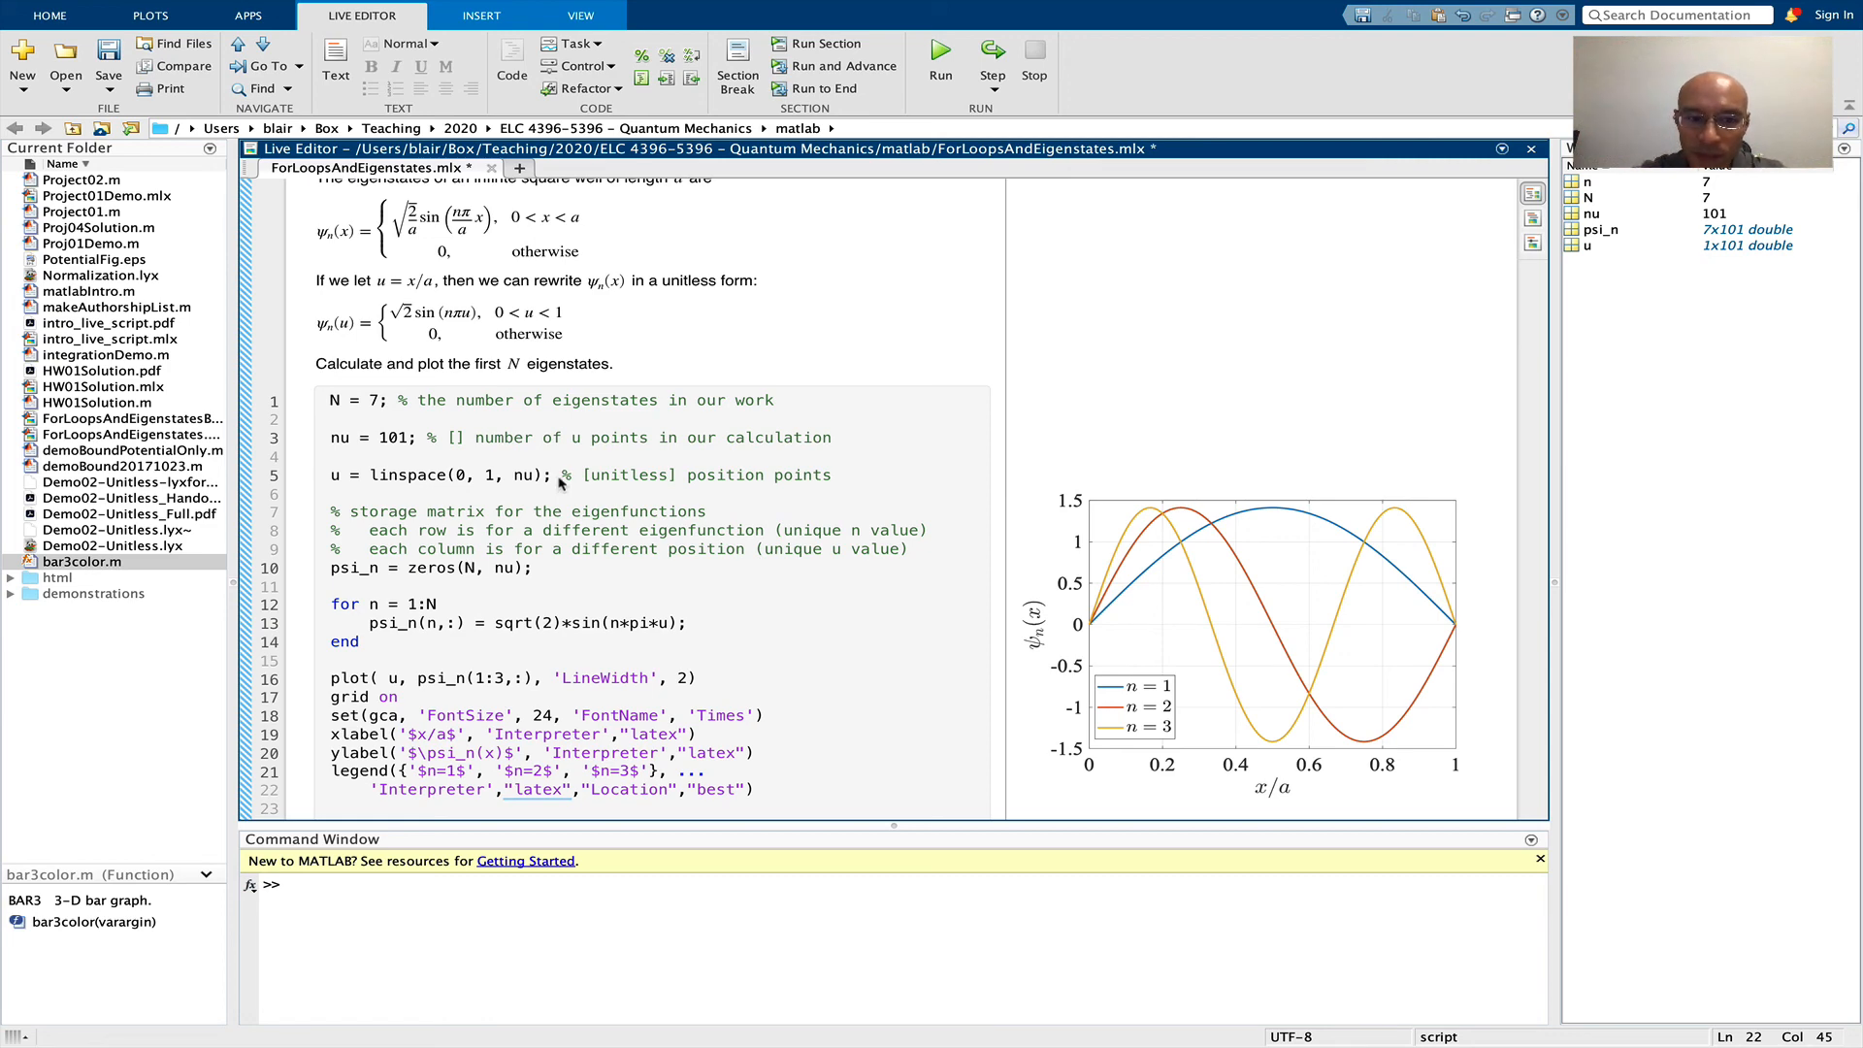
scroll(down, 3)
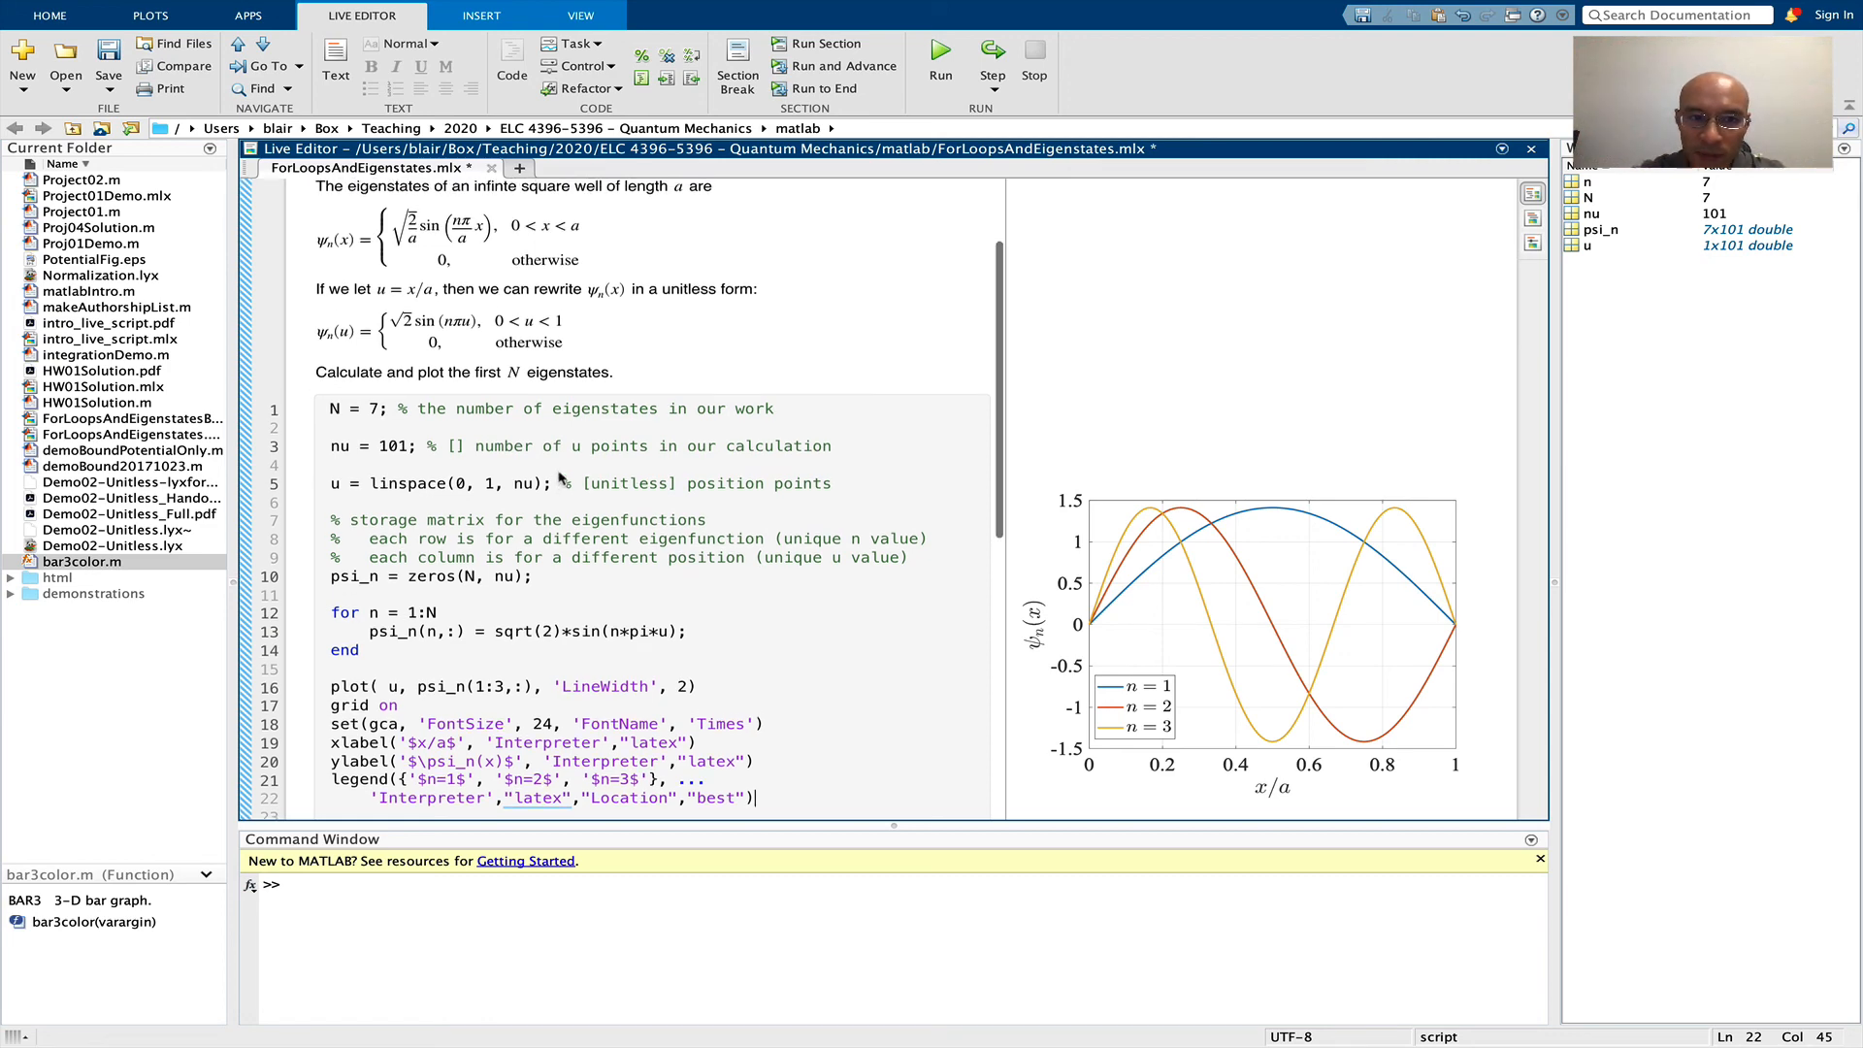
scroll(down, 3)
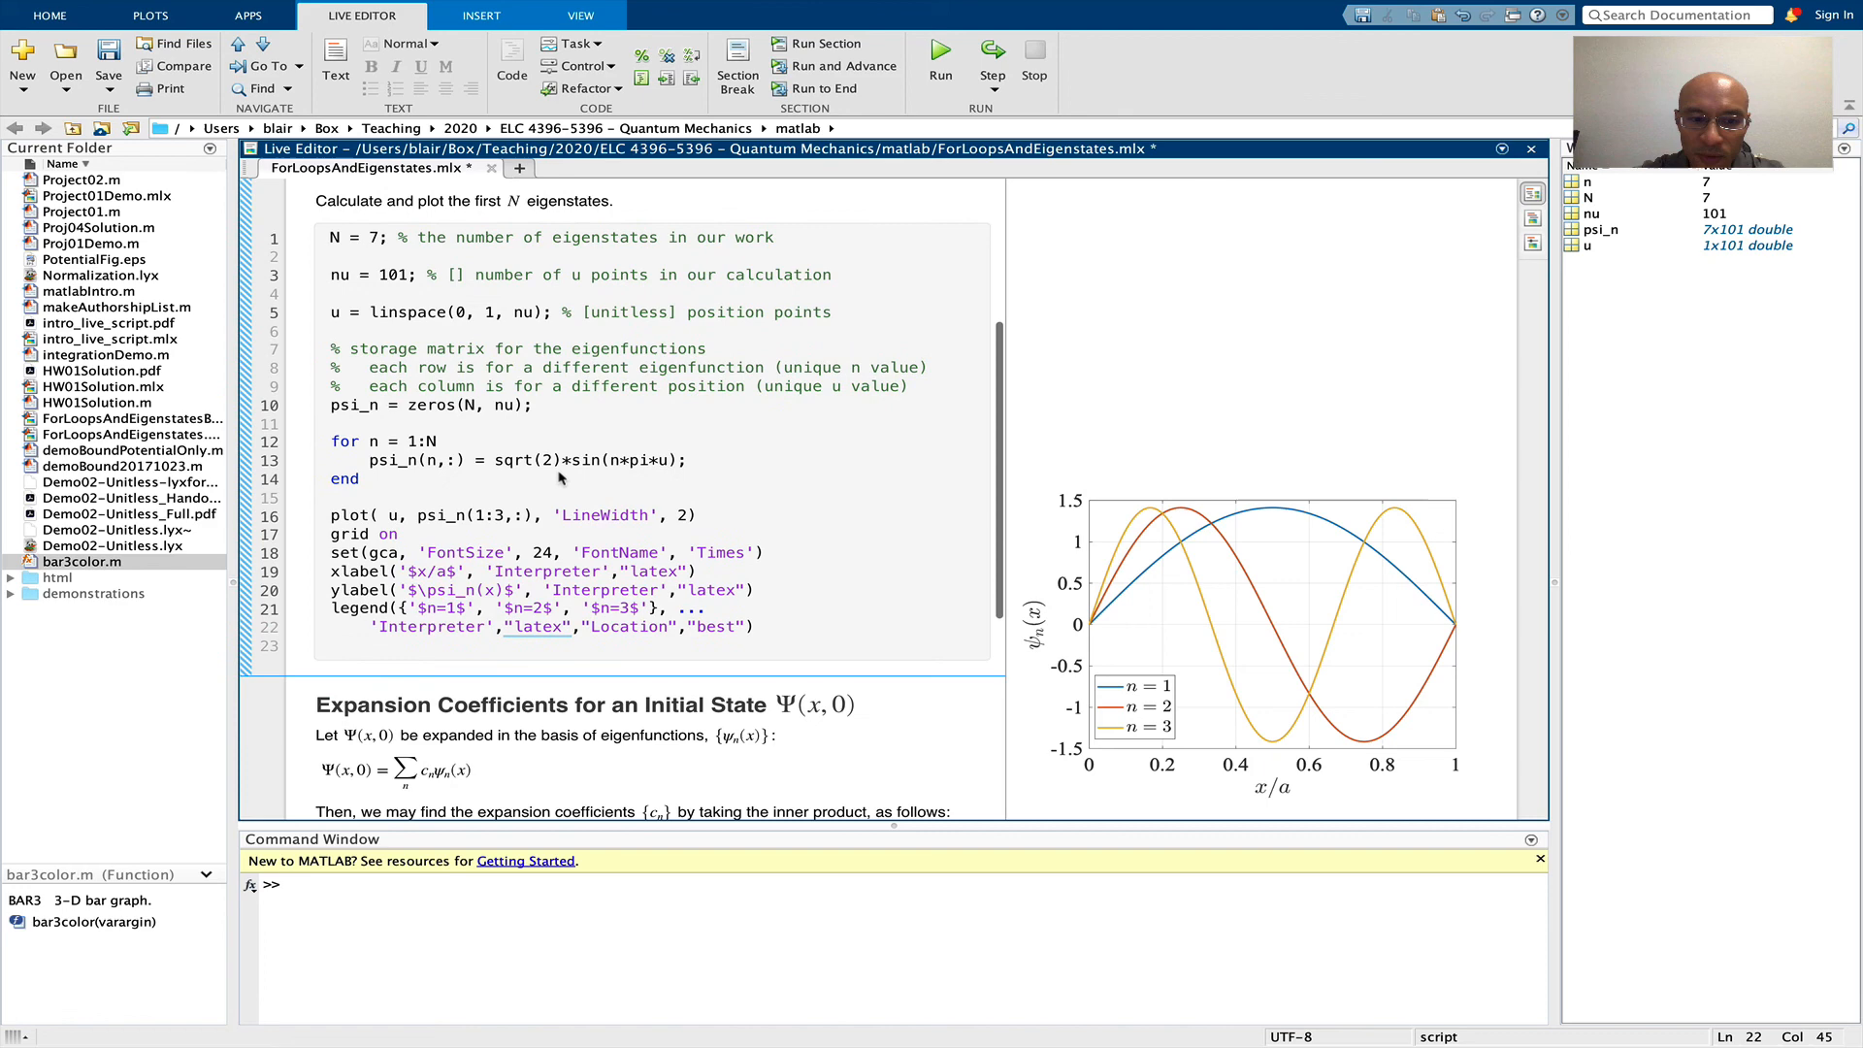
scroll(down, 3)
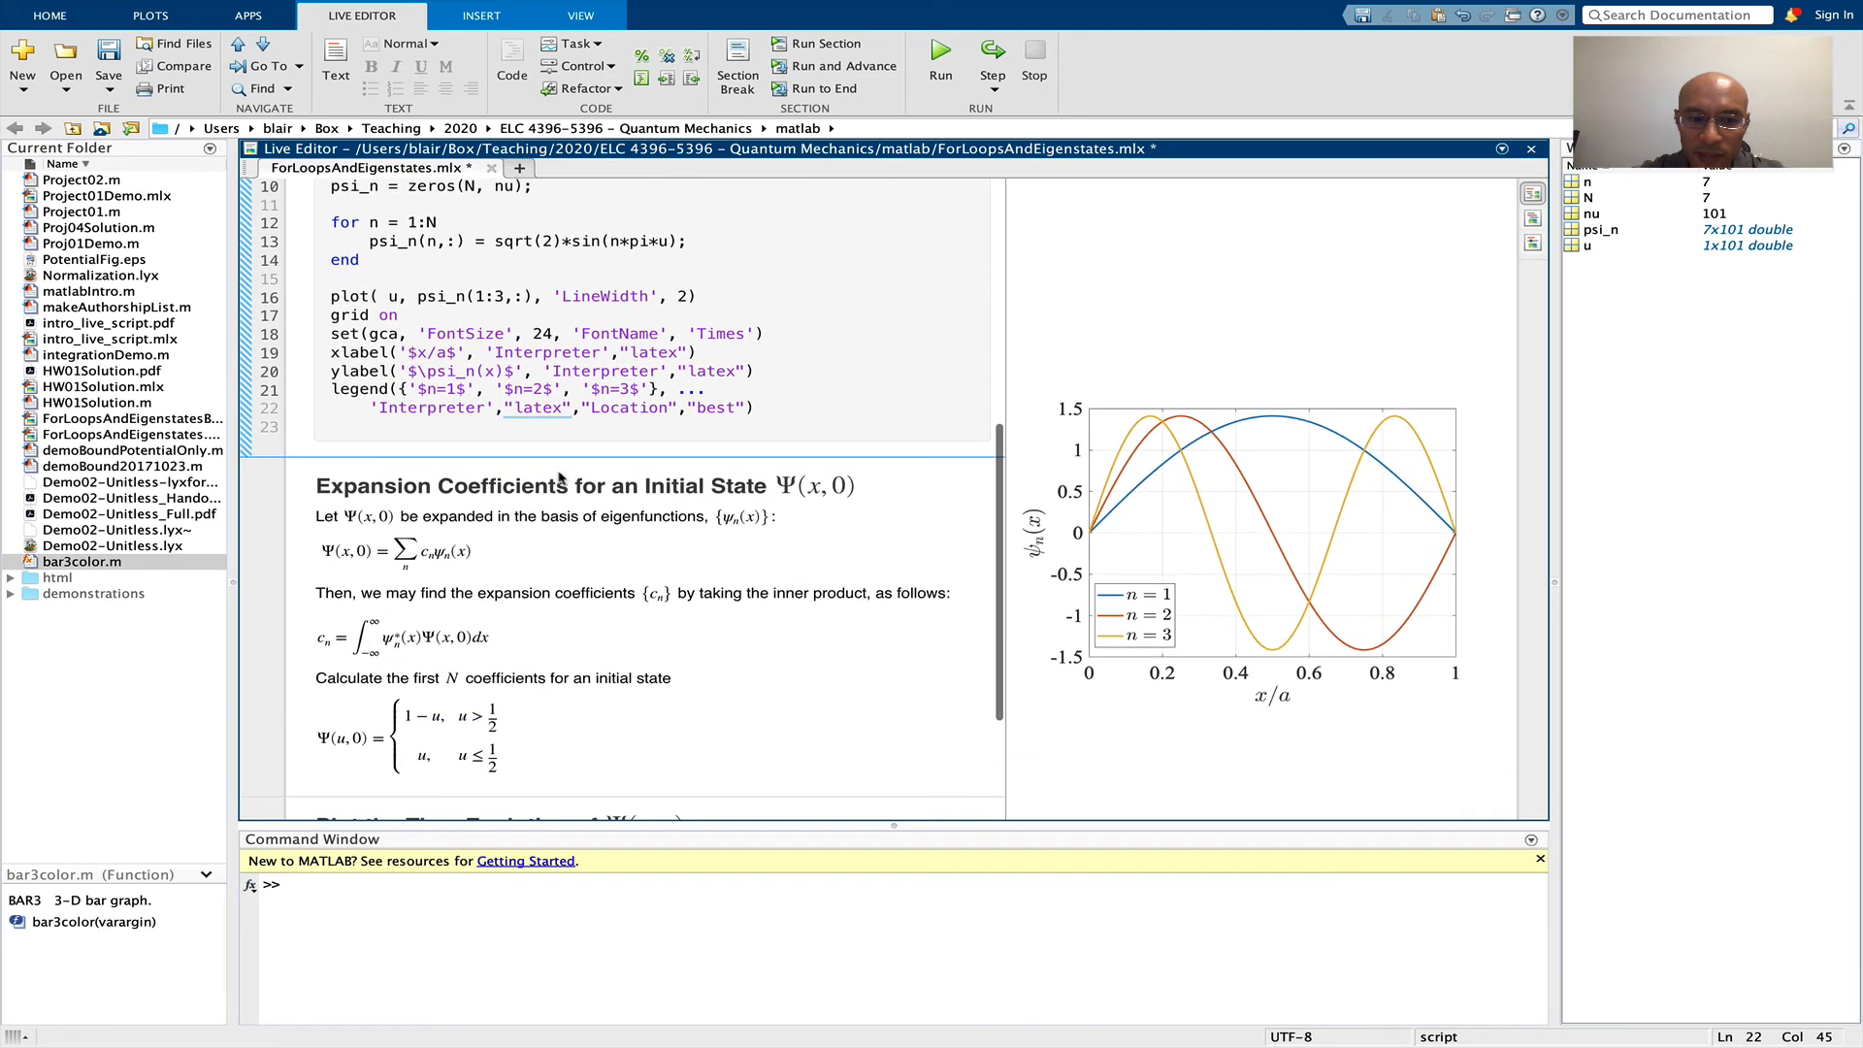